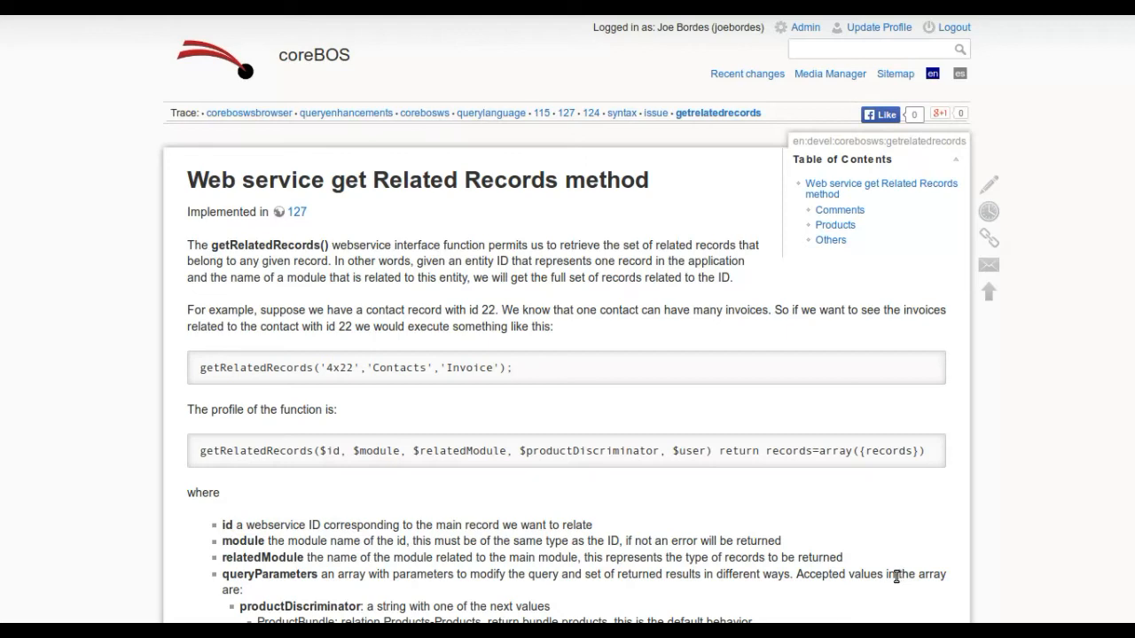
mouse_move(358, 208)
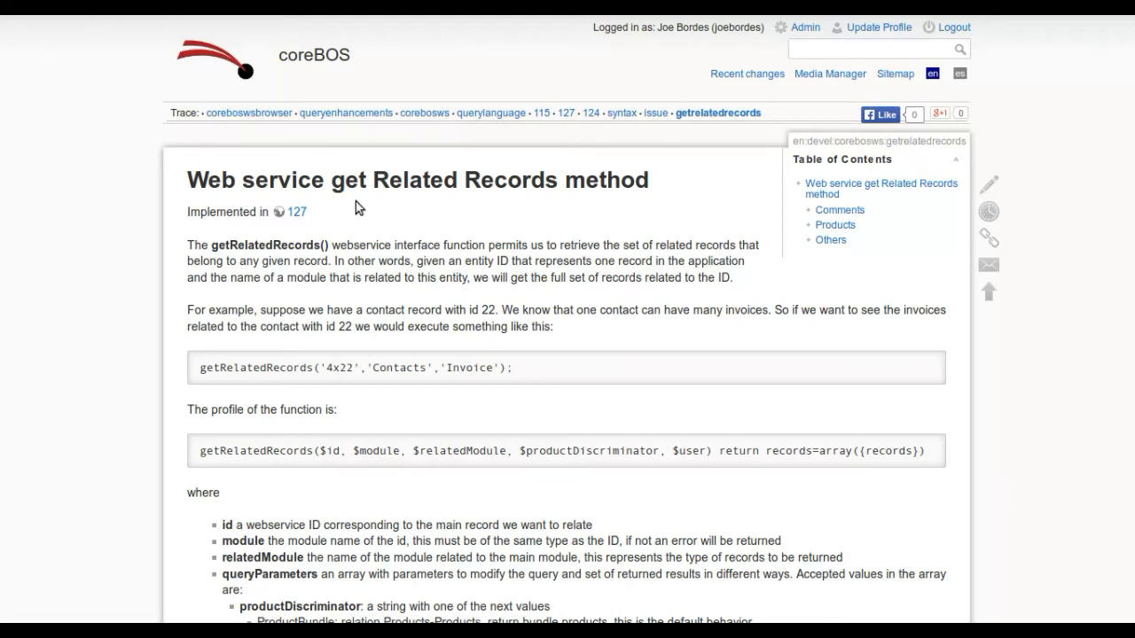
Highlight getRelatedRecords() and scroll down the article to the Related Entity Query Syntax section
double_click(257, 245)
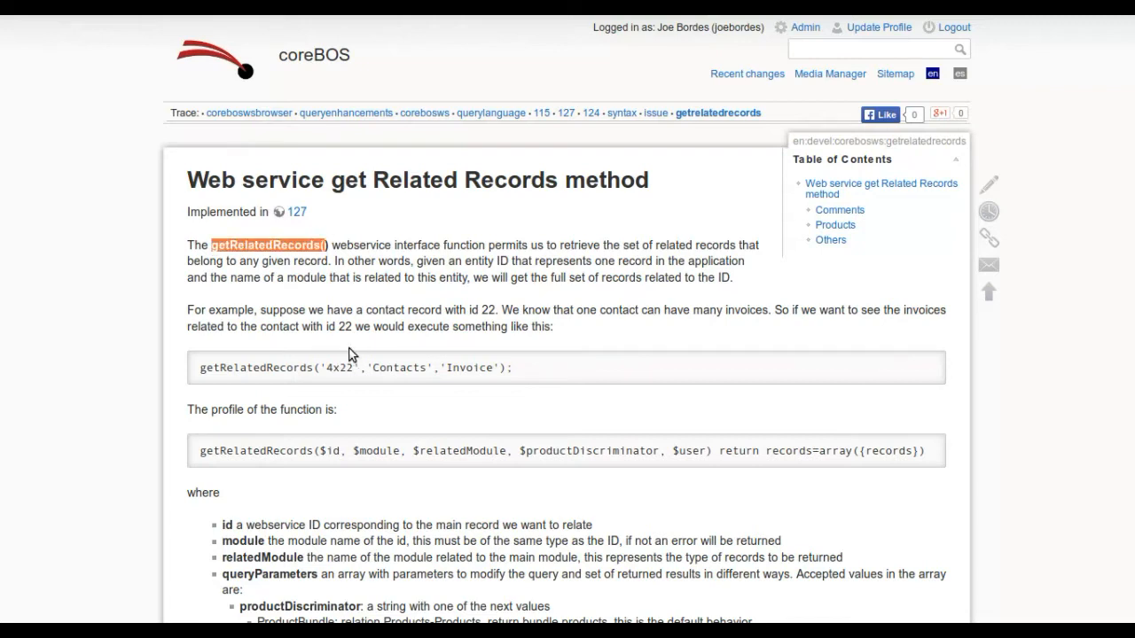
mouse_move(819, 315)
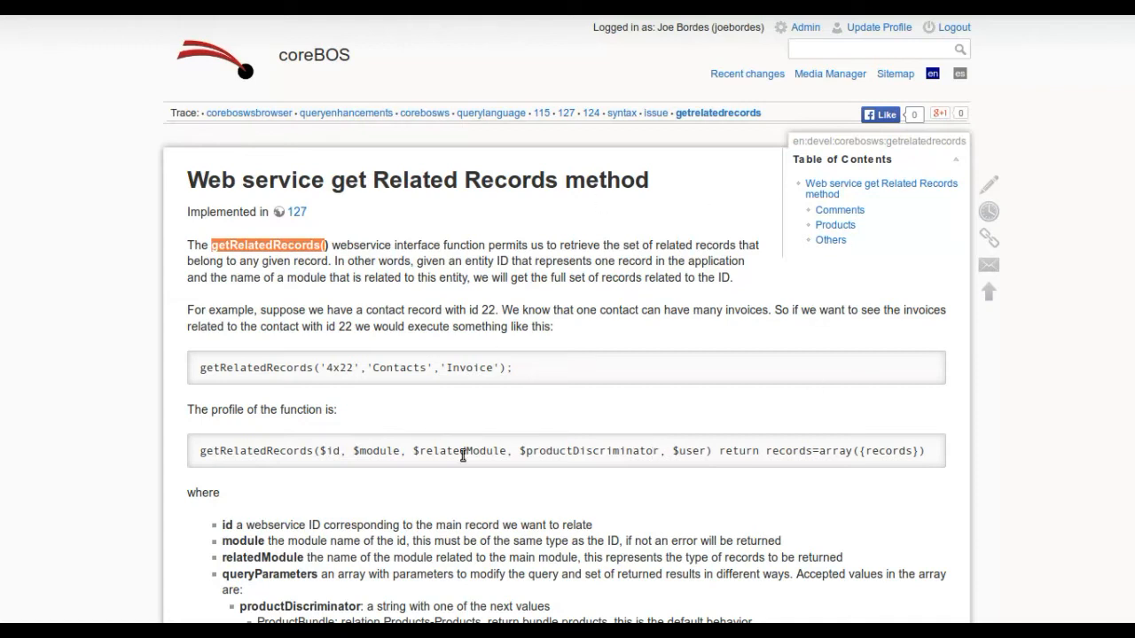
mouse_move(420, 310)
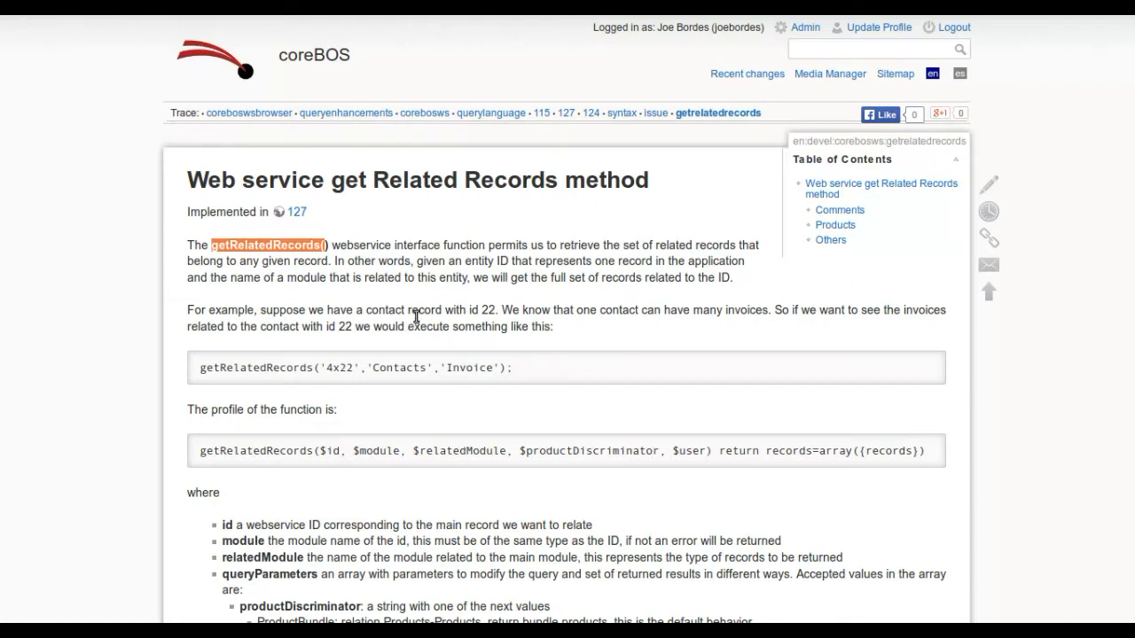
mouse_move(285, 399)
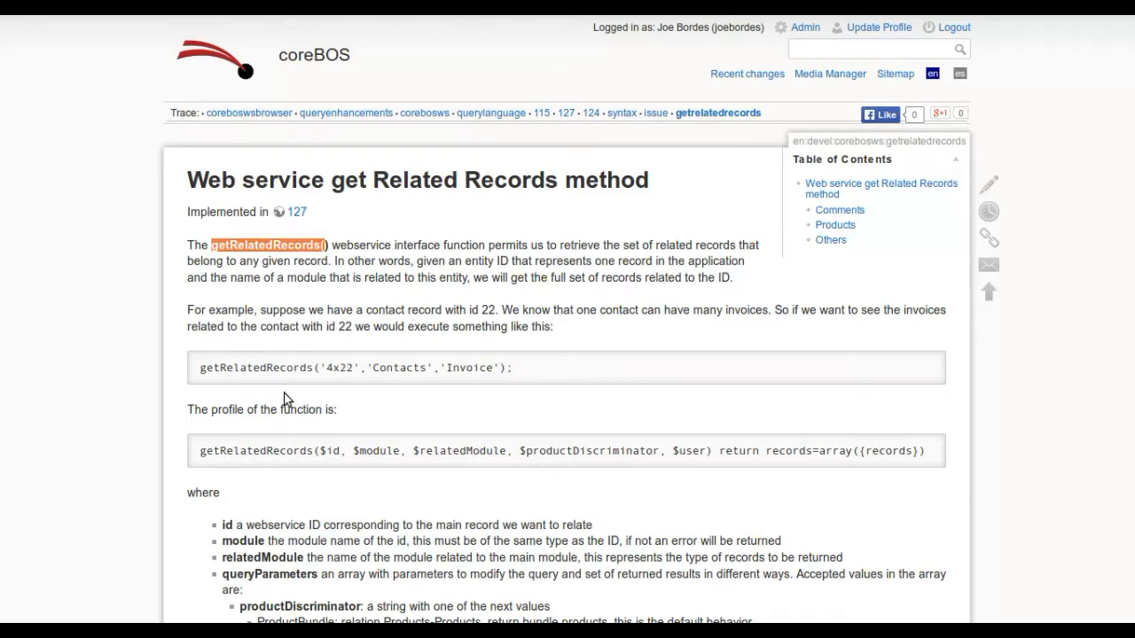
mouse_move(312, 309)
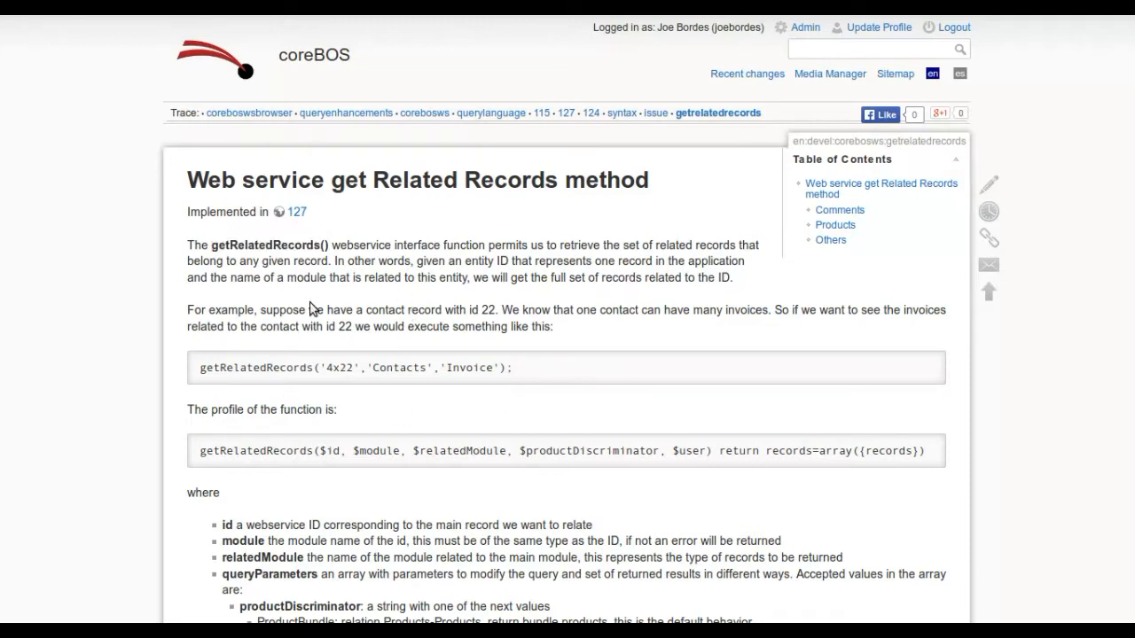
mouse_move(273, 232)
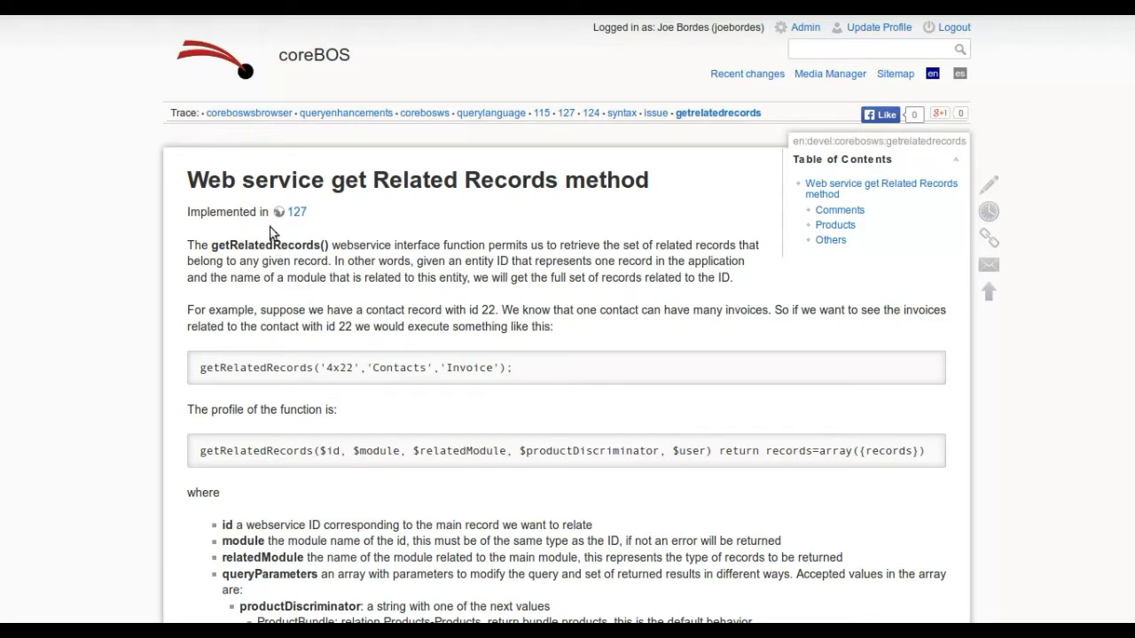
mouse_move(348, 468)
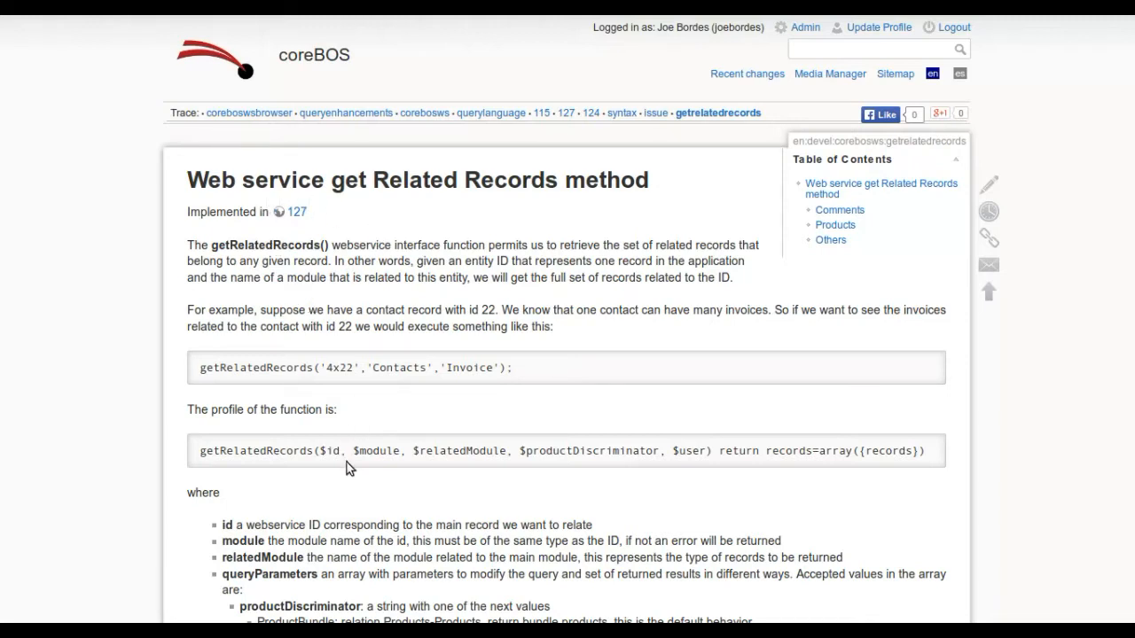
mouse_move(401, 431)
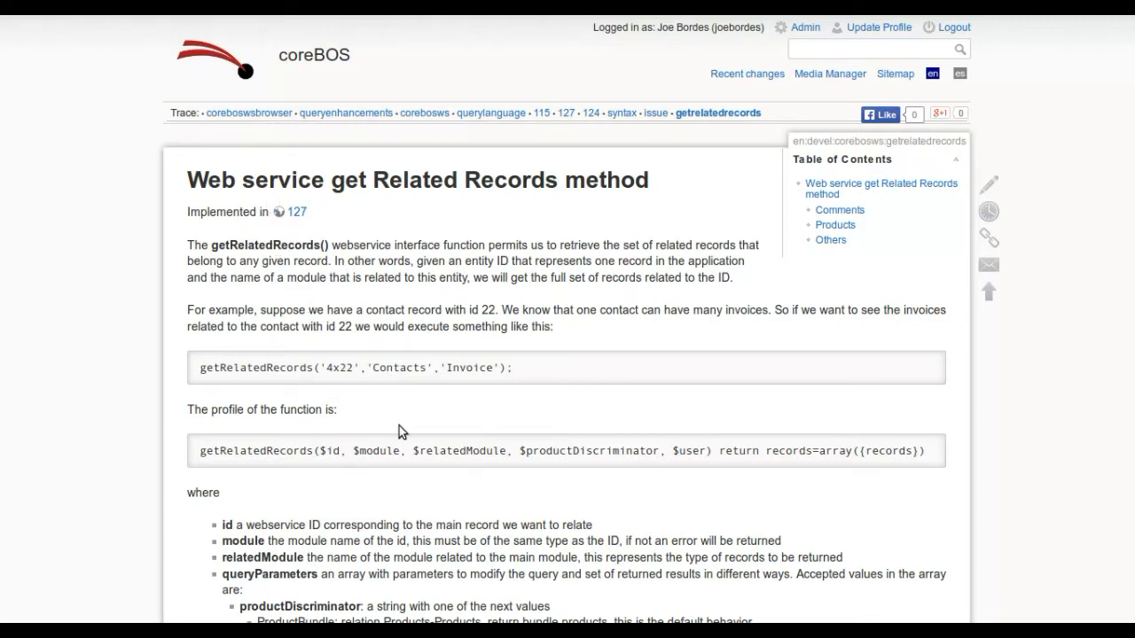
scroll("down", 3)
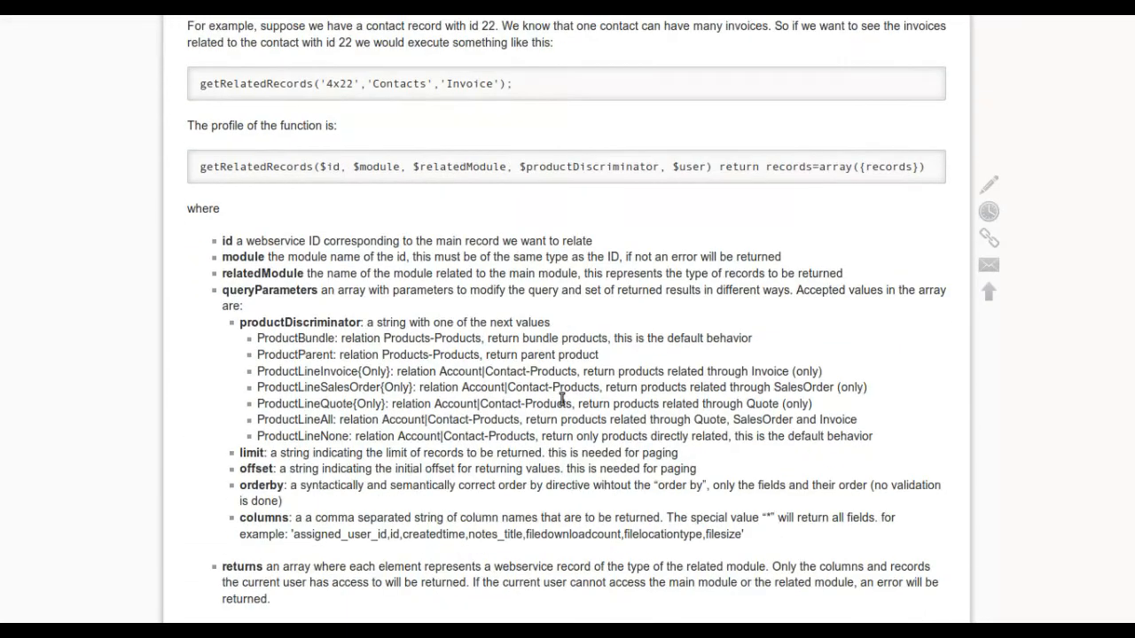
scroll("down", 3)
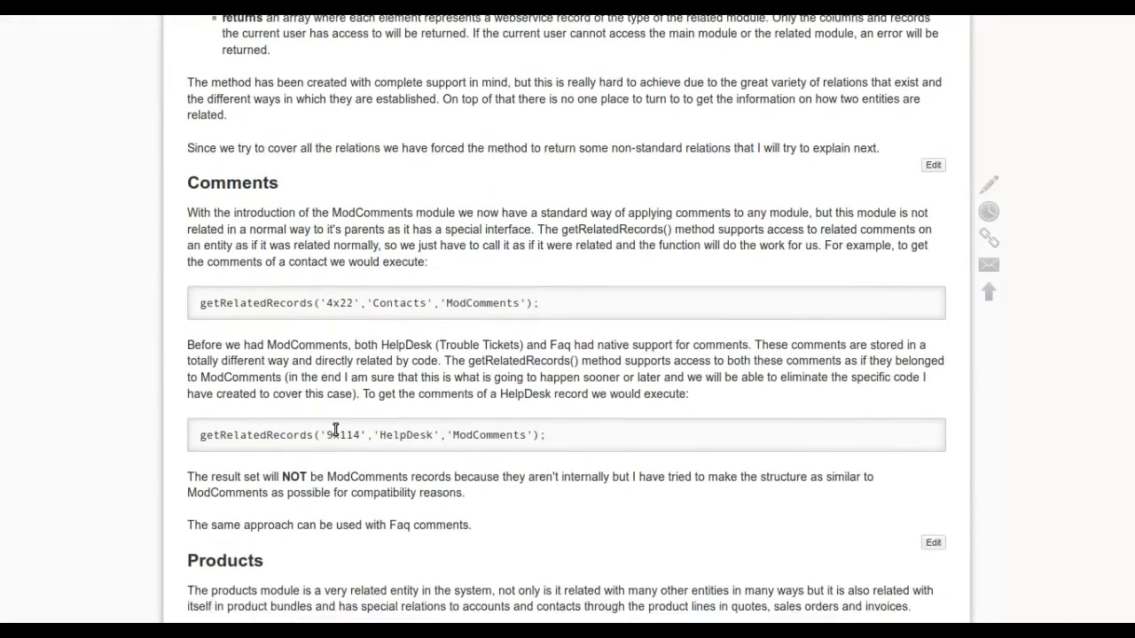
scroll("down", 3)
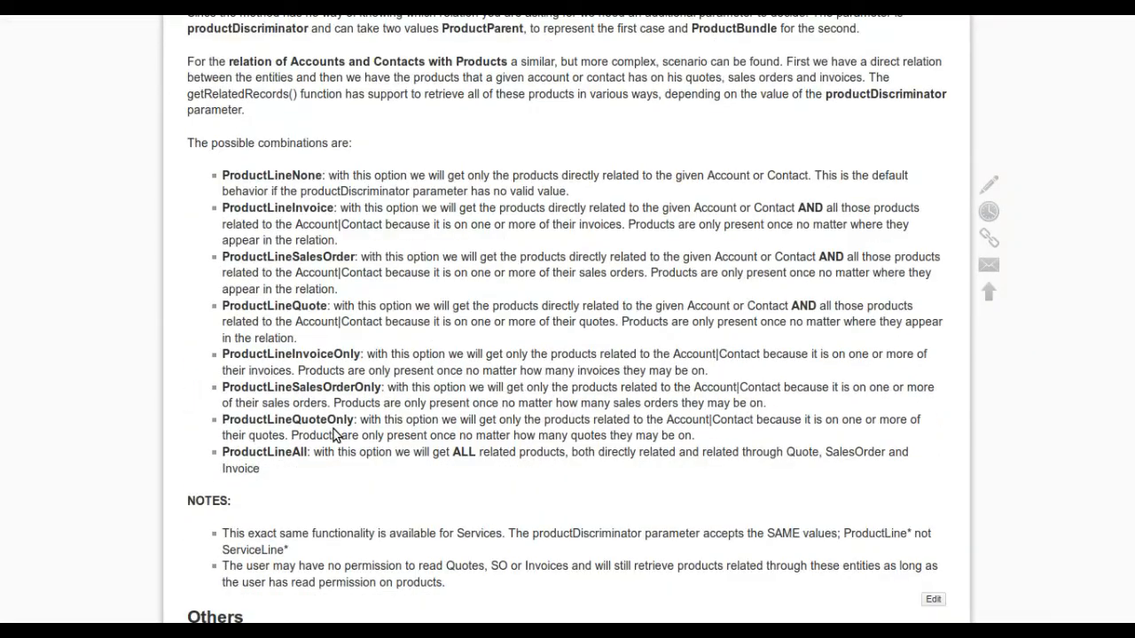
scroll("down", 3)
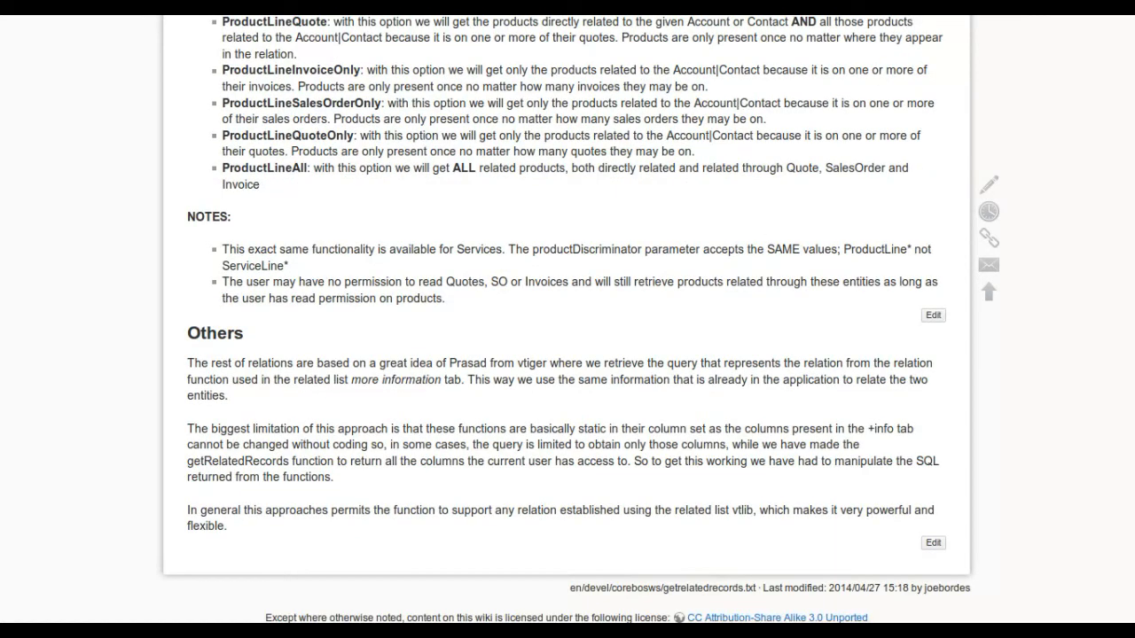
scroll("up", 3)
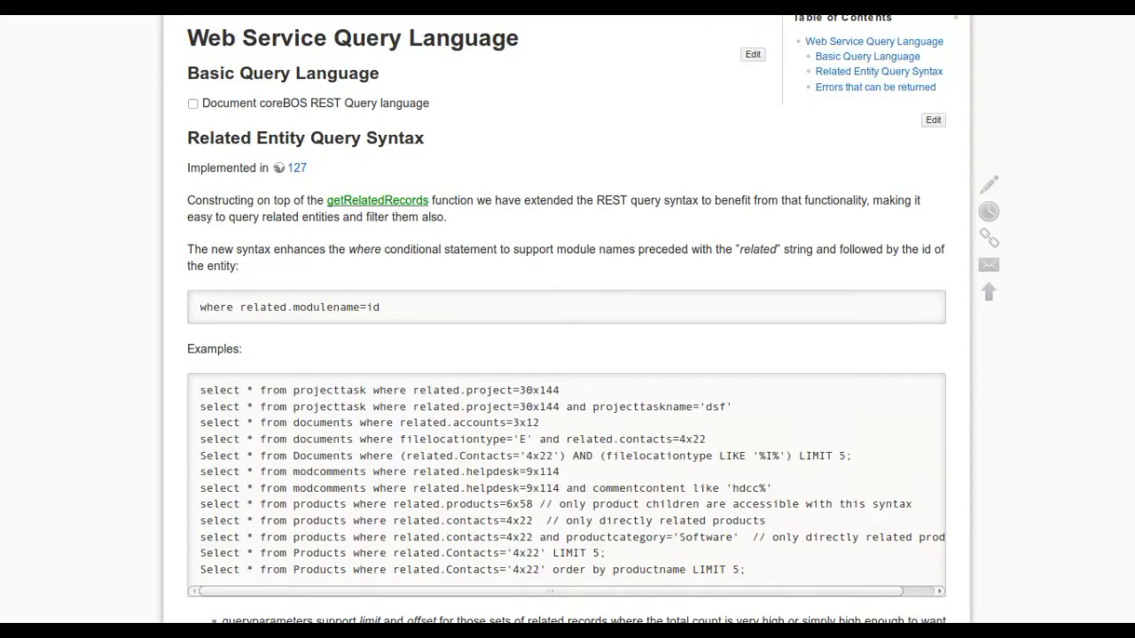
mouse_move(364, 421)
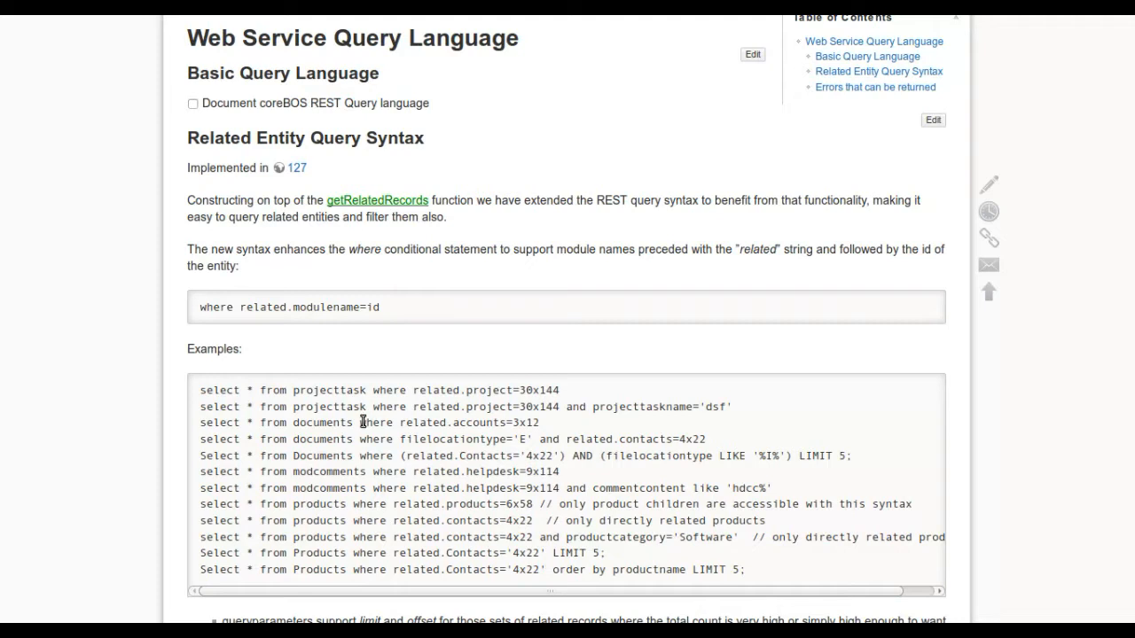
mouse_move(241, 307)
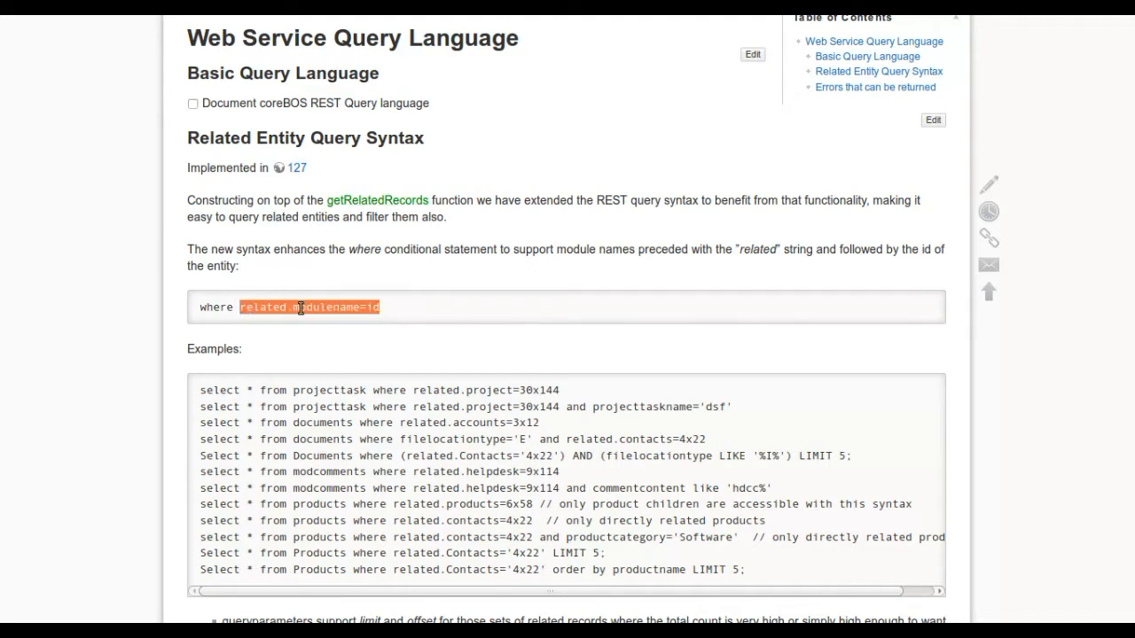
Clear the highlight from the where related.modulename=id syntax example
left_click(299, 307)
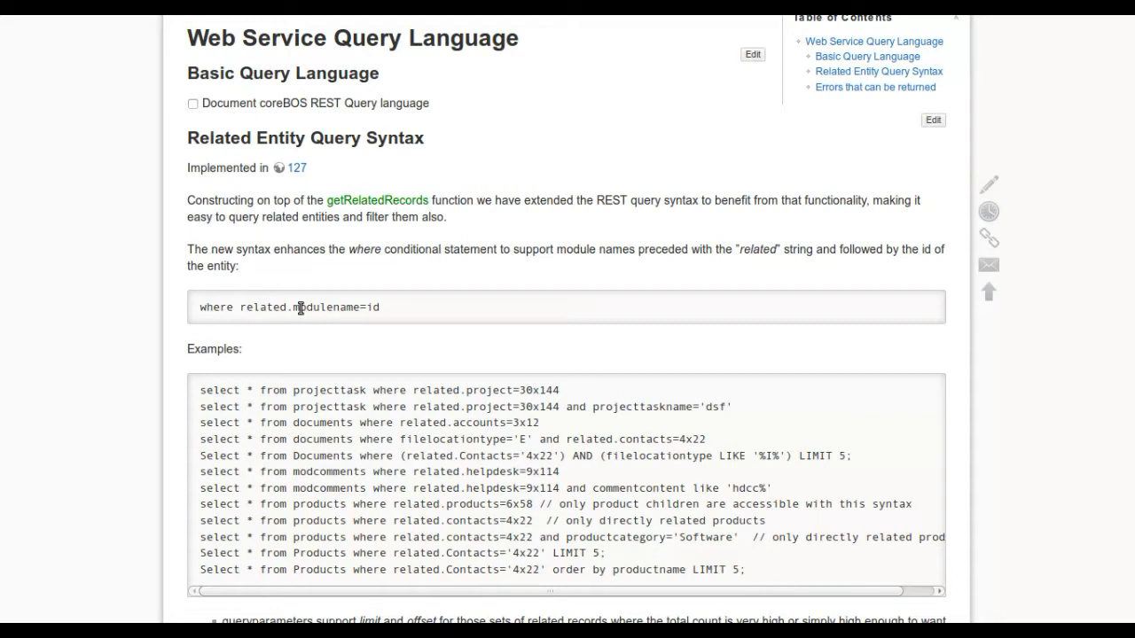
mouse_move(289, 328)
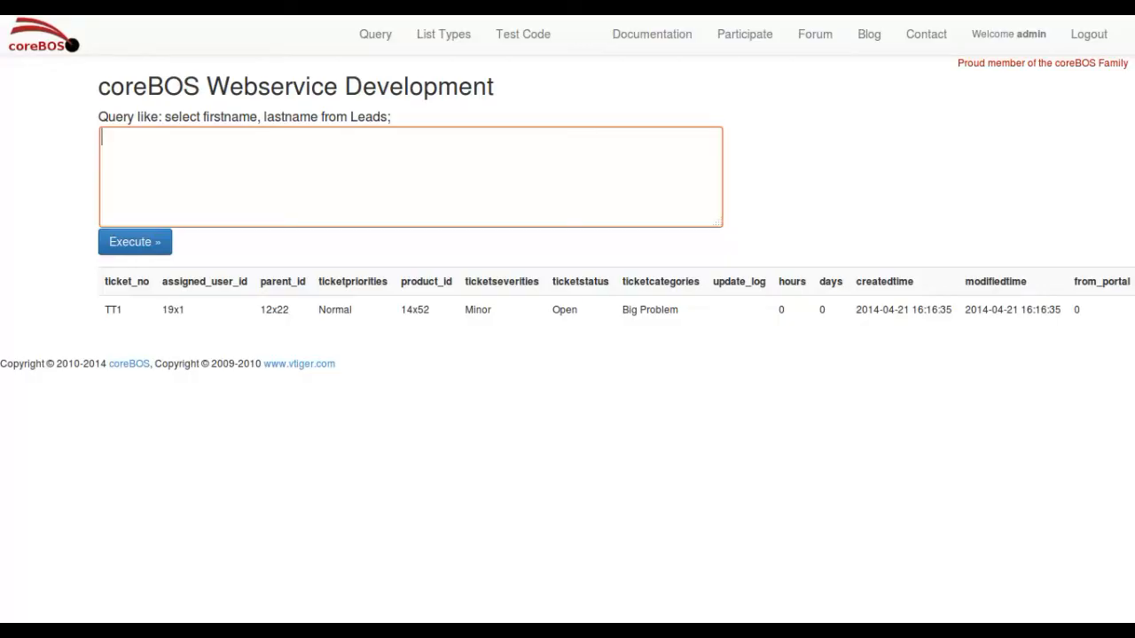
Bring up the Test Code page and scroll through the getRelatedRecords PHP script
left_click(523, 34)
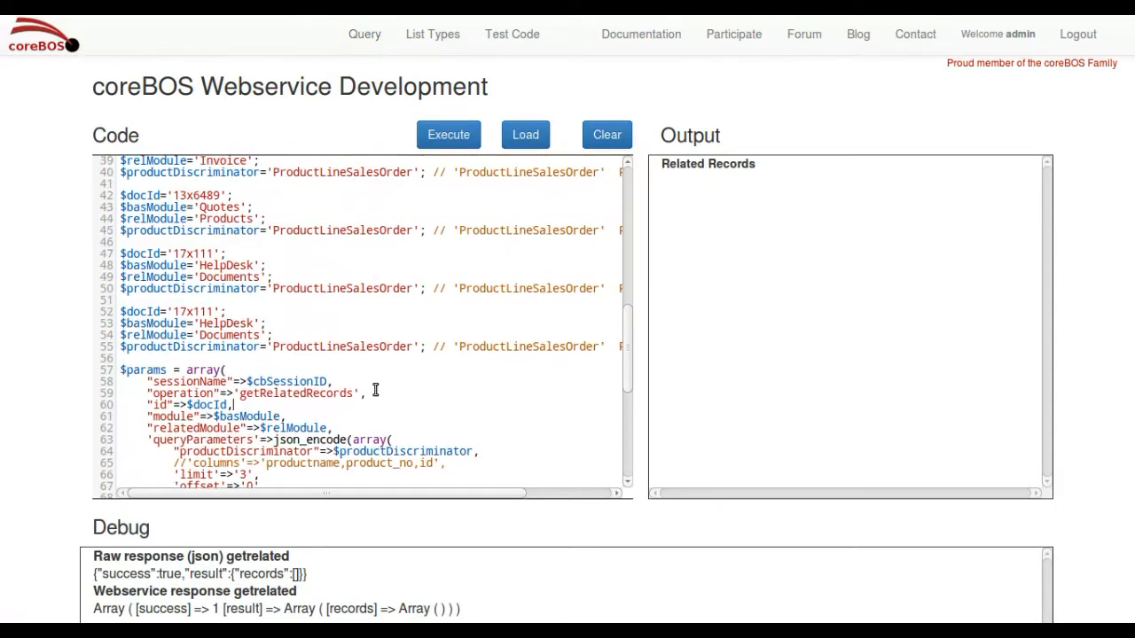
scroll("up", 3)
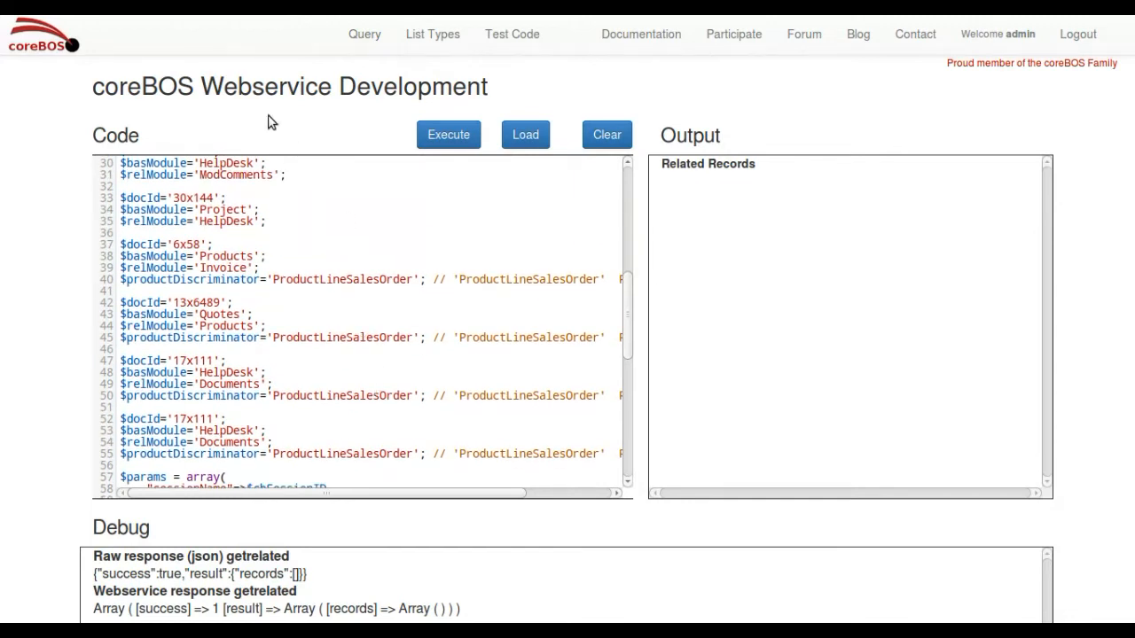
scroll("up", 3)
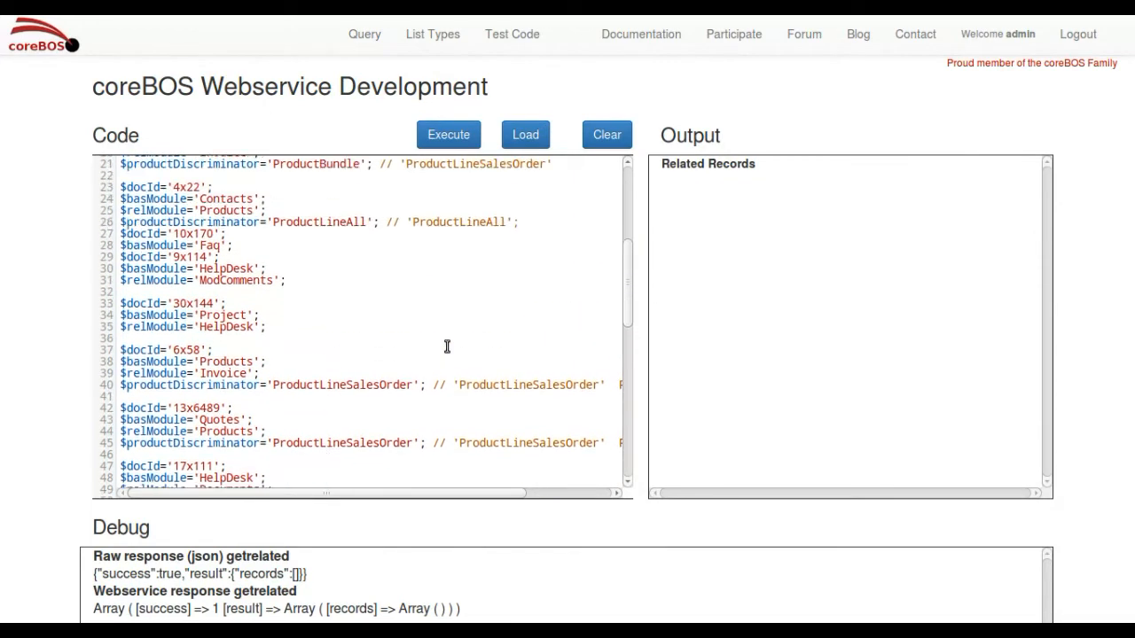
scroll("up", 3)
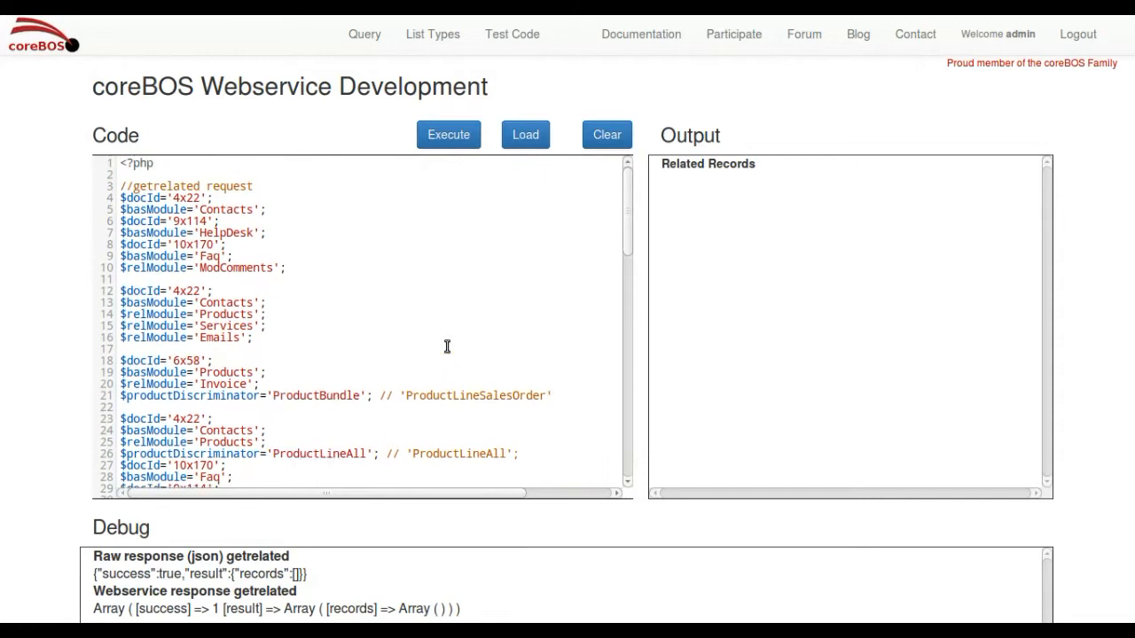
scroll("down", 3)
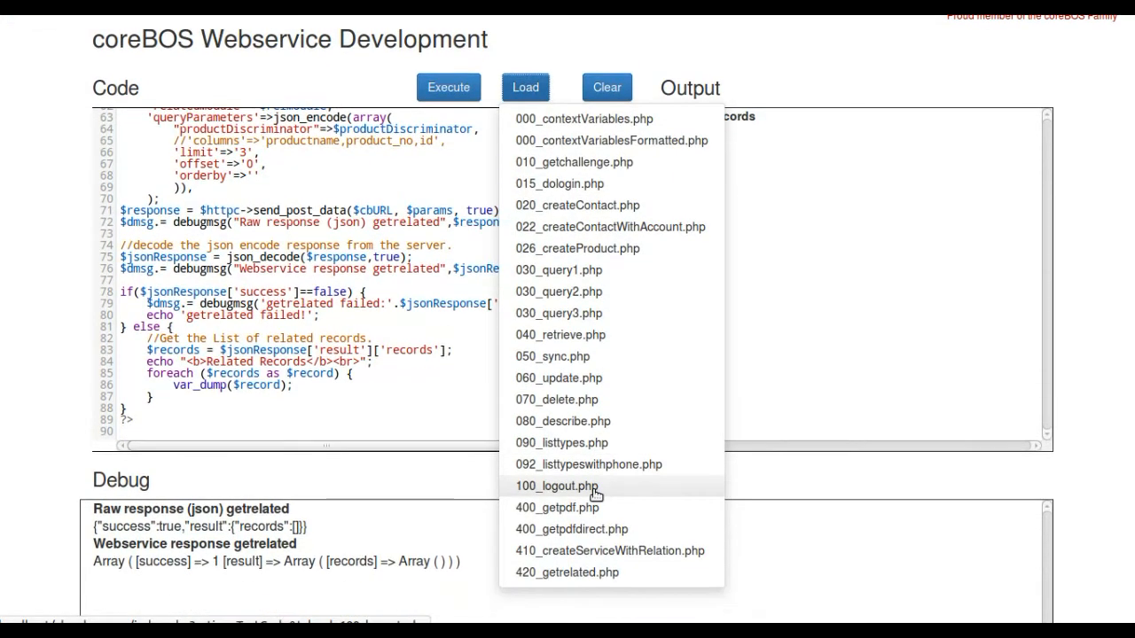
mouse_move(585, 572)
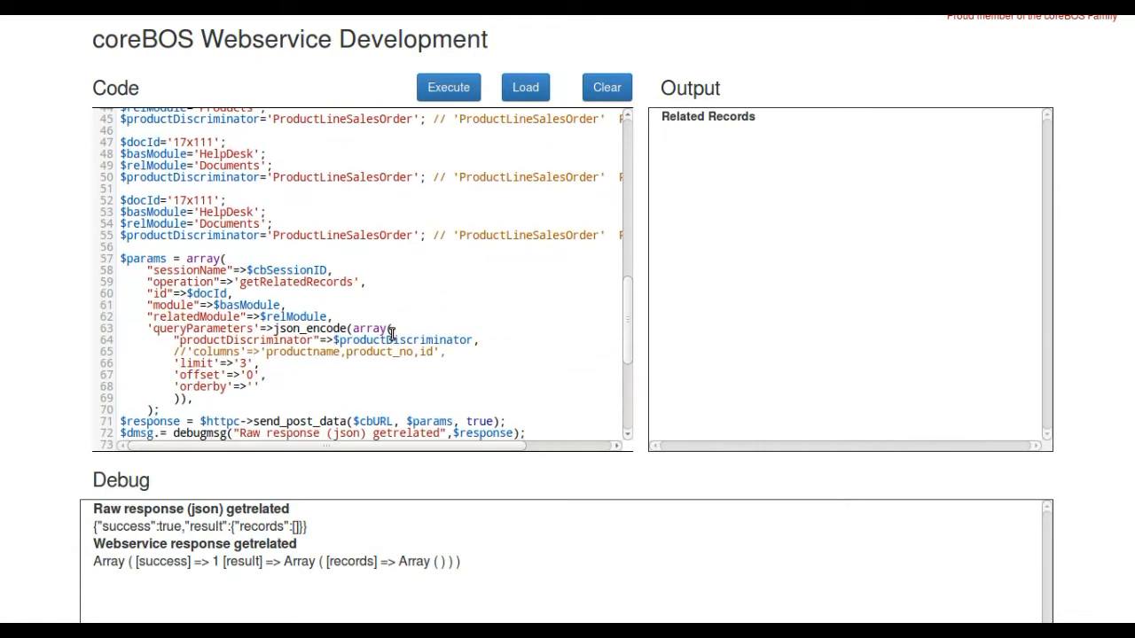
Run the HelpDesk-to-Documents script for ticket 17x111 and review its empty records result
scroll("down", 3)
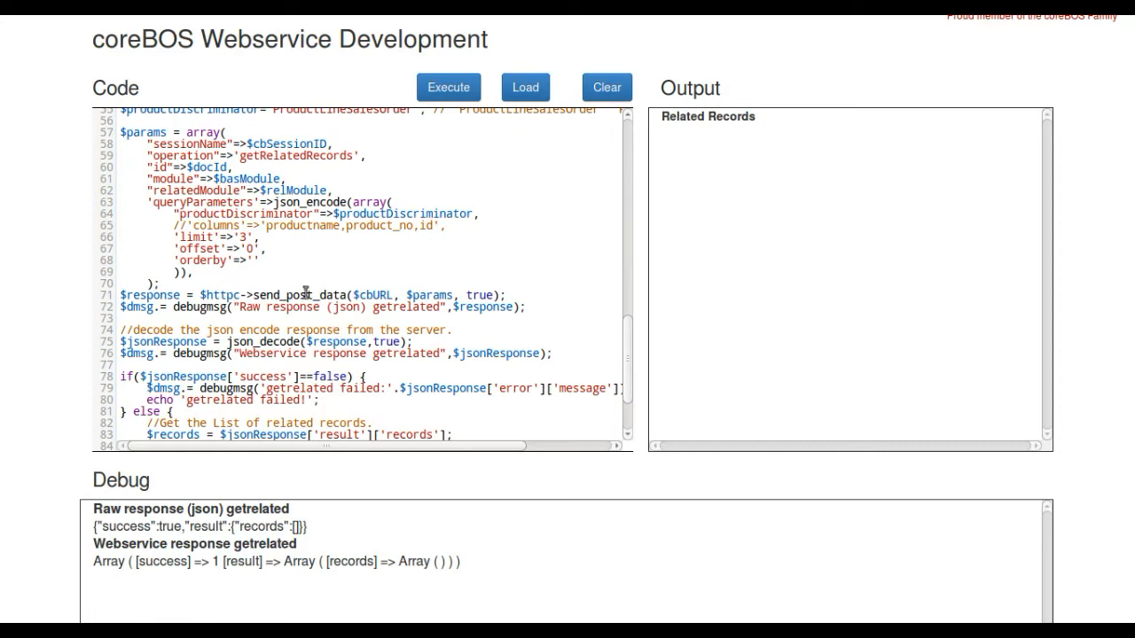
mouse_move(180, 132)
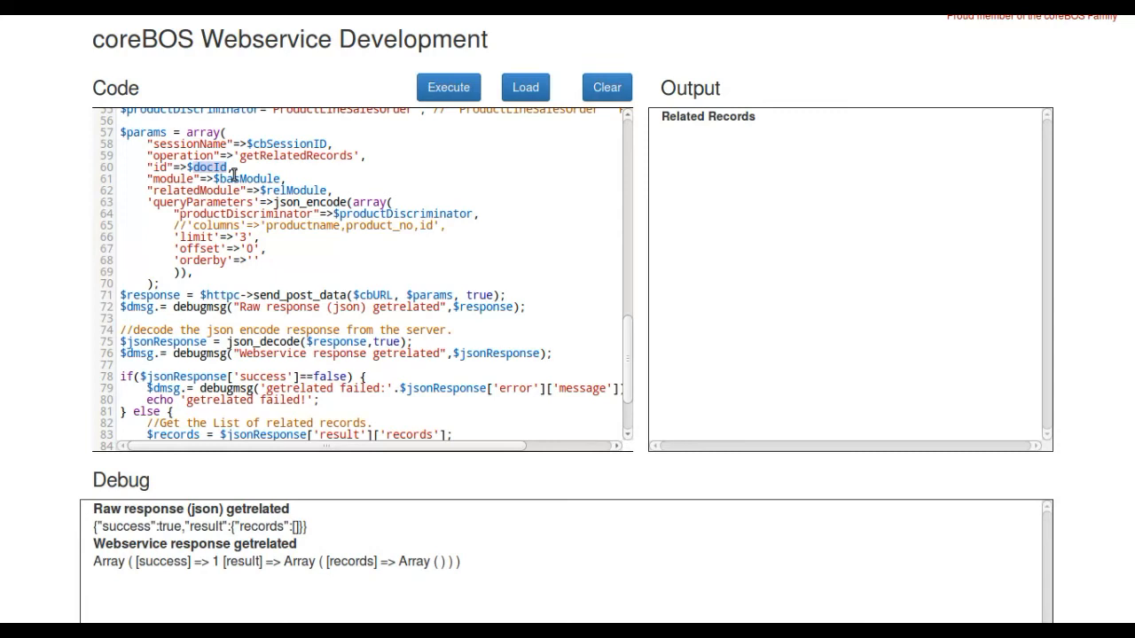
mouse_move(335, 190)
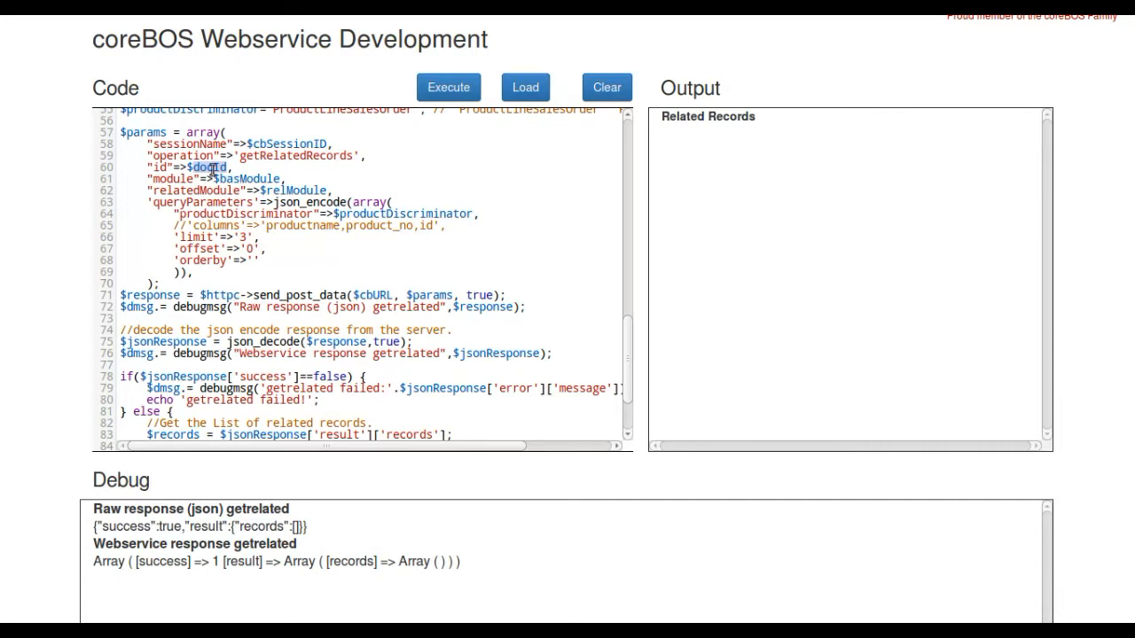
mouse_move(210, 168)
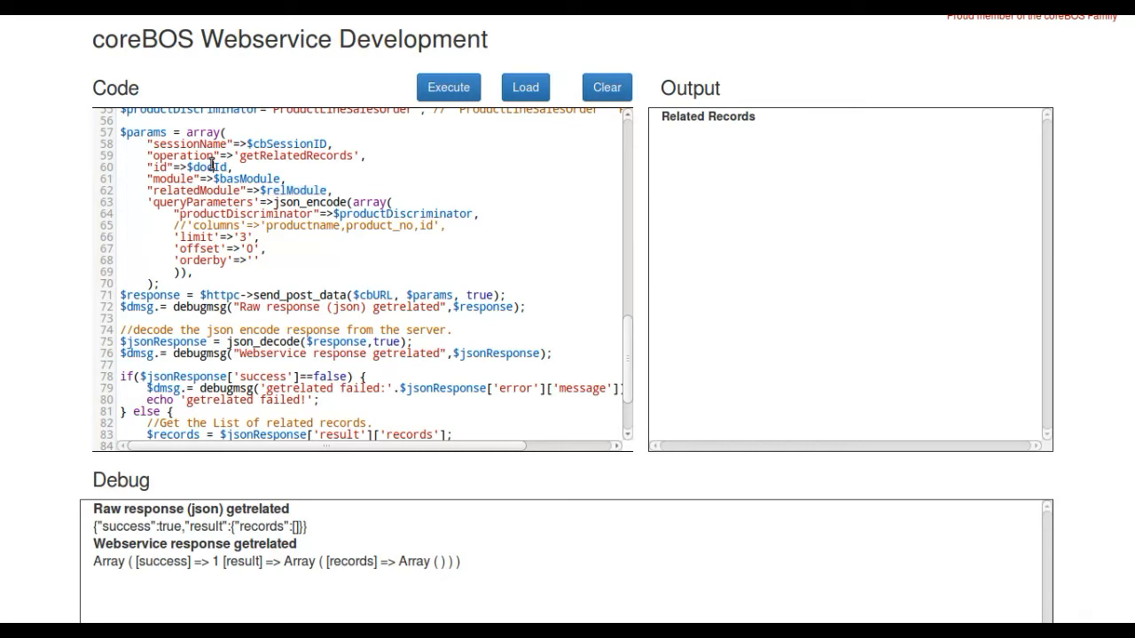
mouse_move(329, 355)
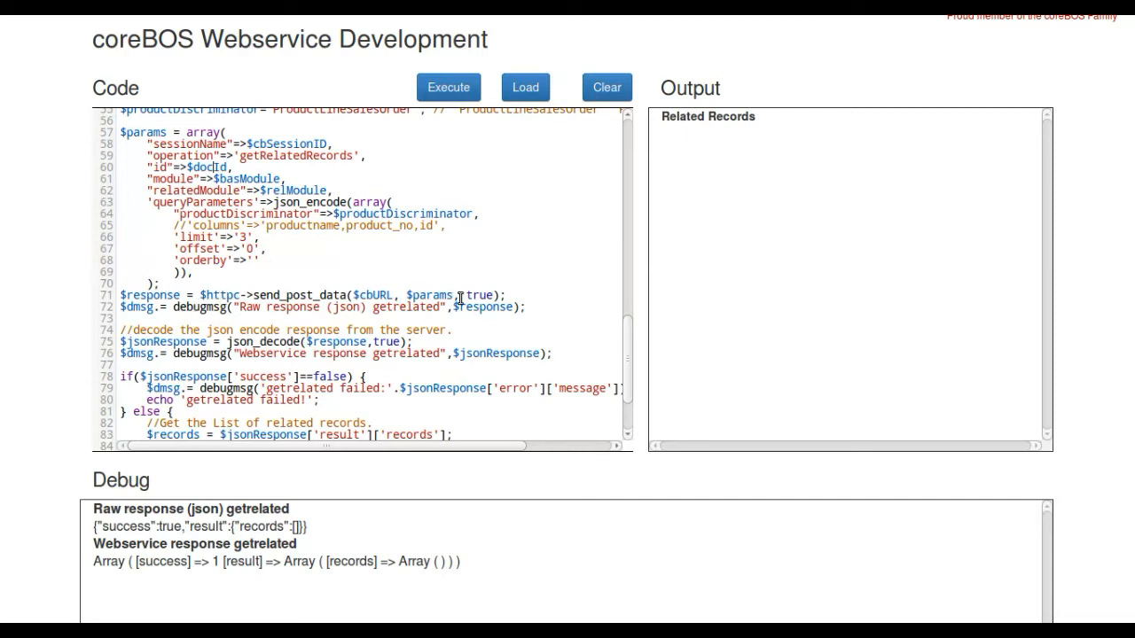
scroll("down", 3)
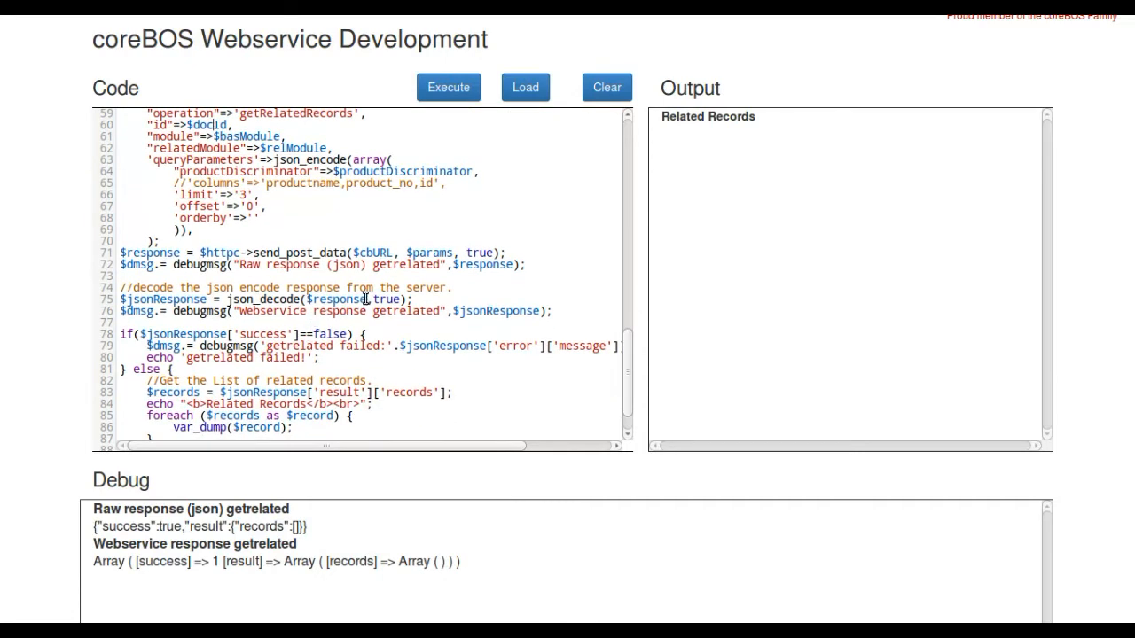
scroll("down", 3)
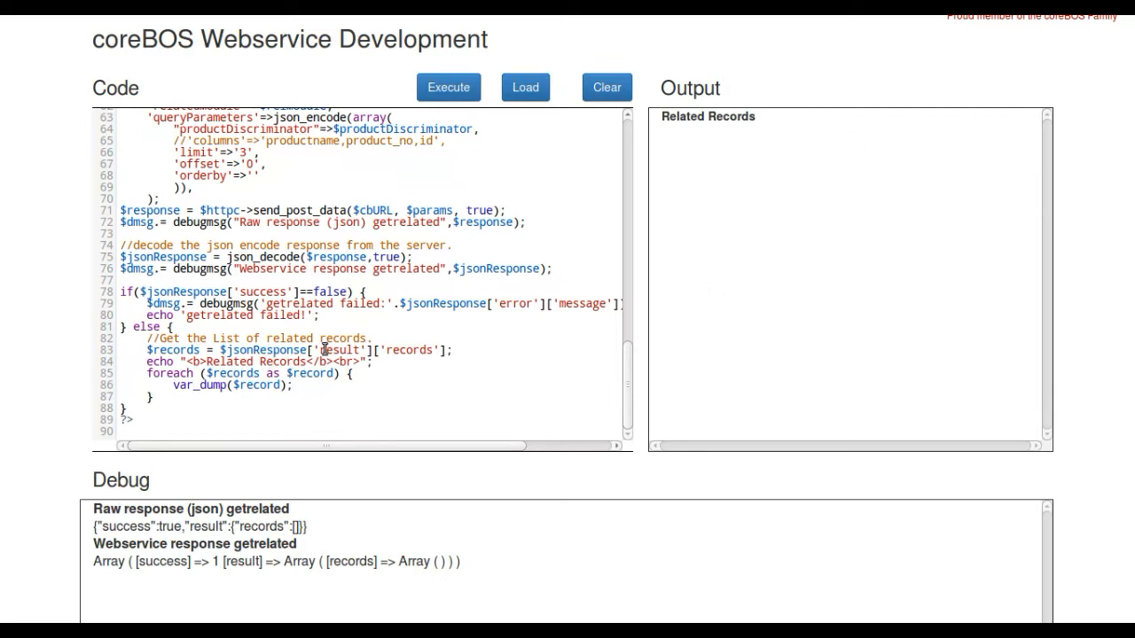
scroll("up", 3)
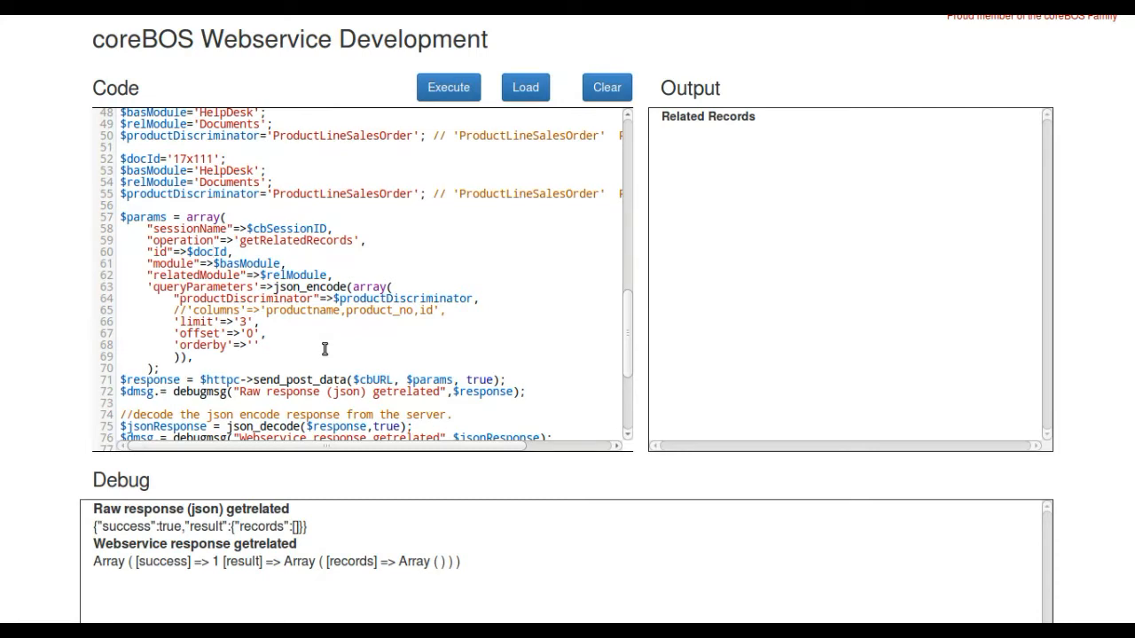
scroll("up", 3)
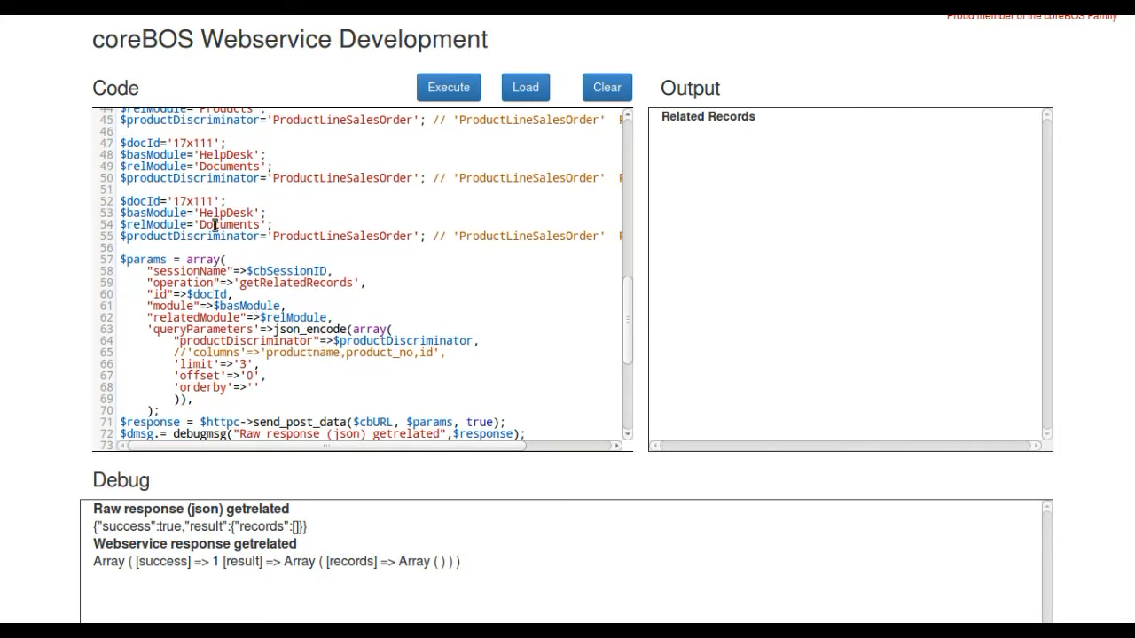
scroll("down", 3)
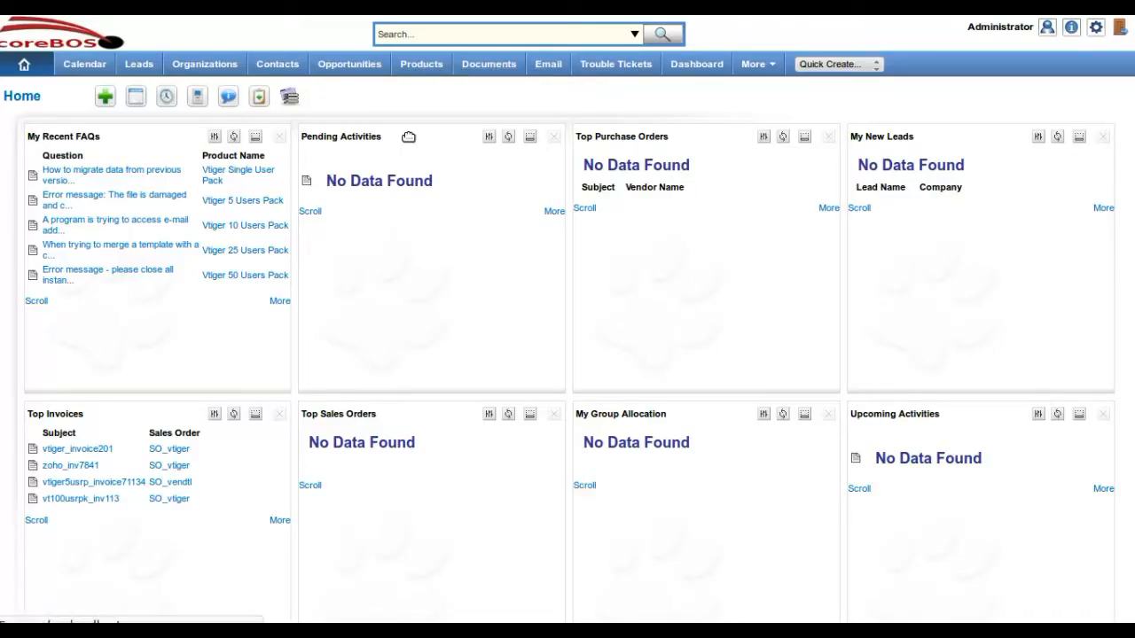
Open ticket TT1 Upload Attachment problem and show its related Documents
left_click(615, 64)
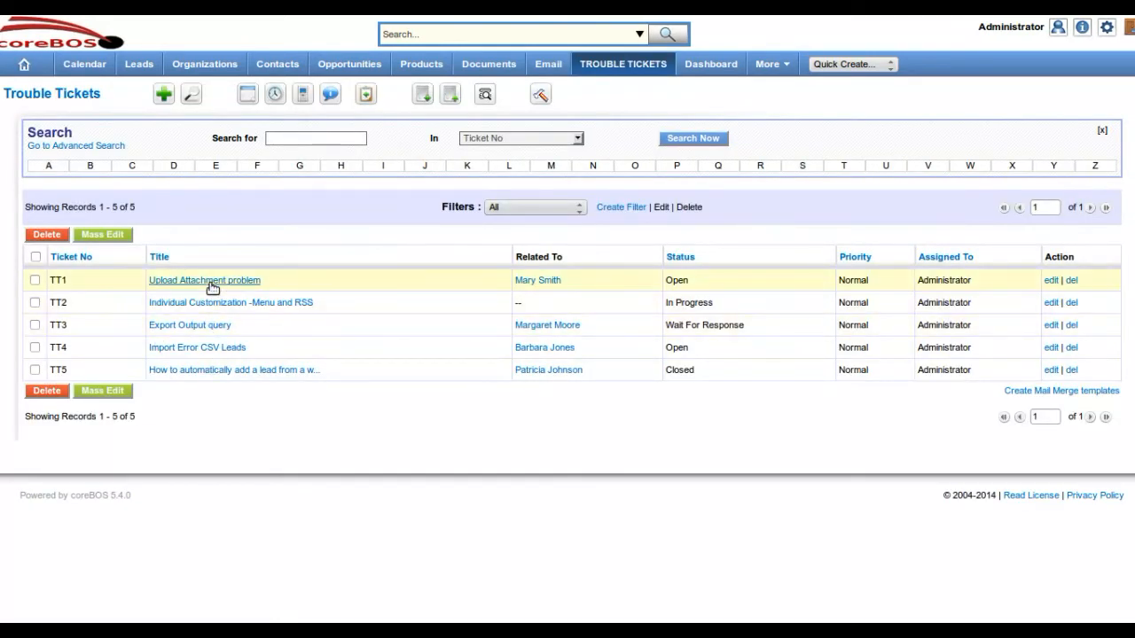
mouse_move(147, 287)
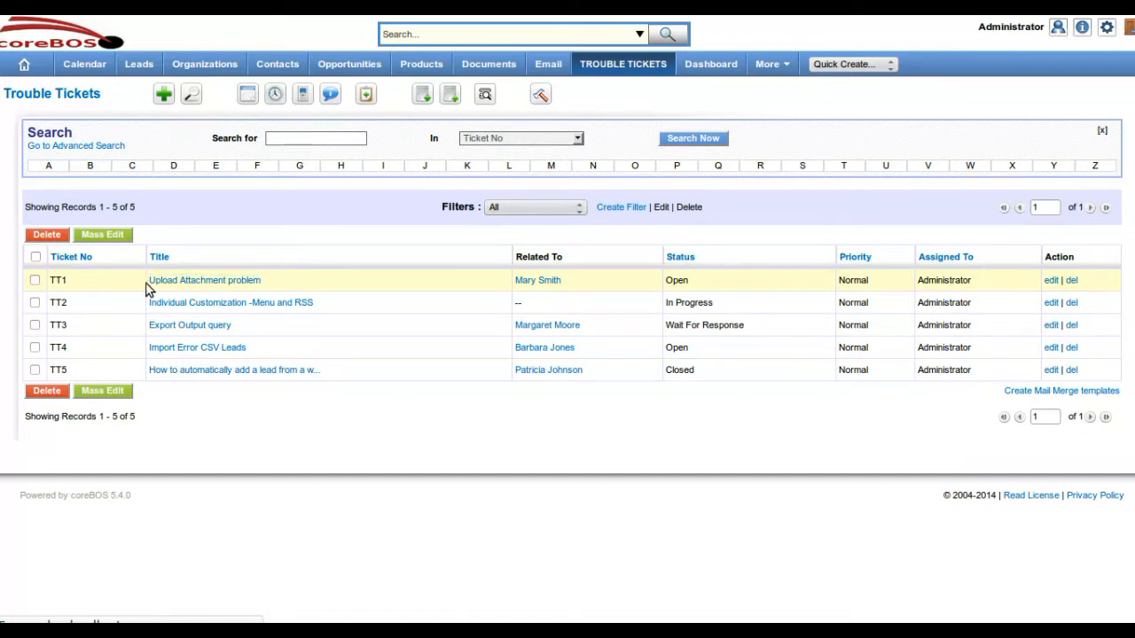
mouse_move(223, 289)
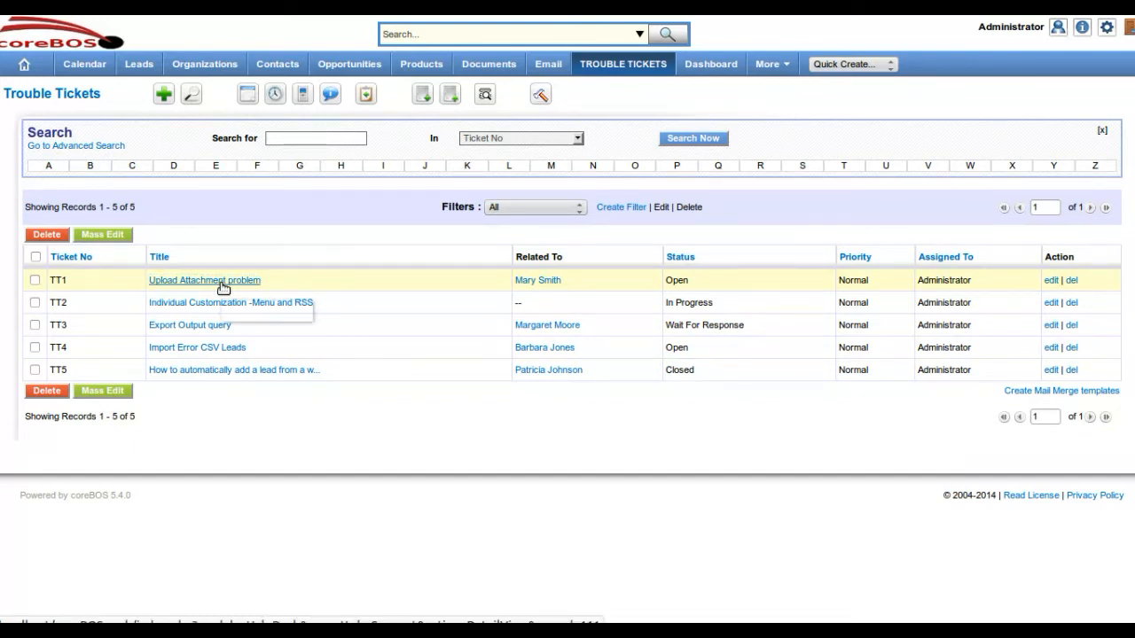
left_click(204, 280)
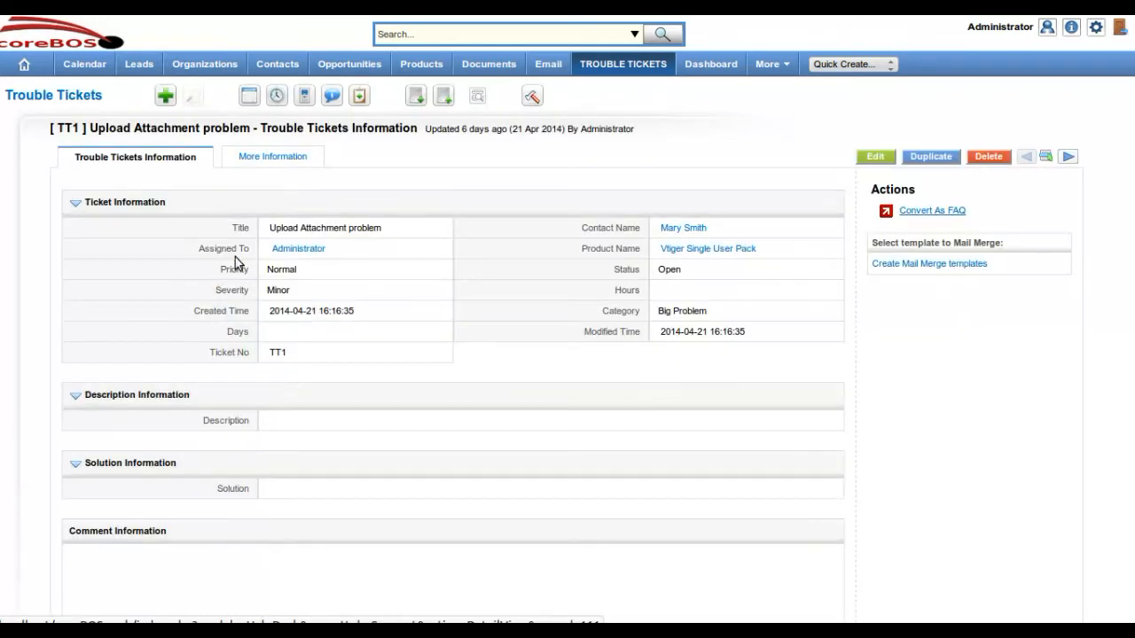
left_click(273, 156)
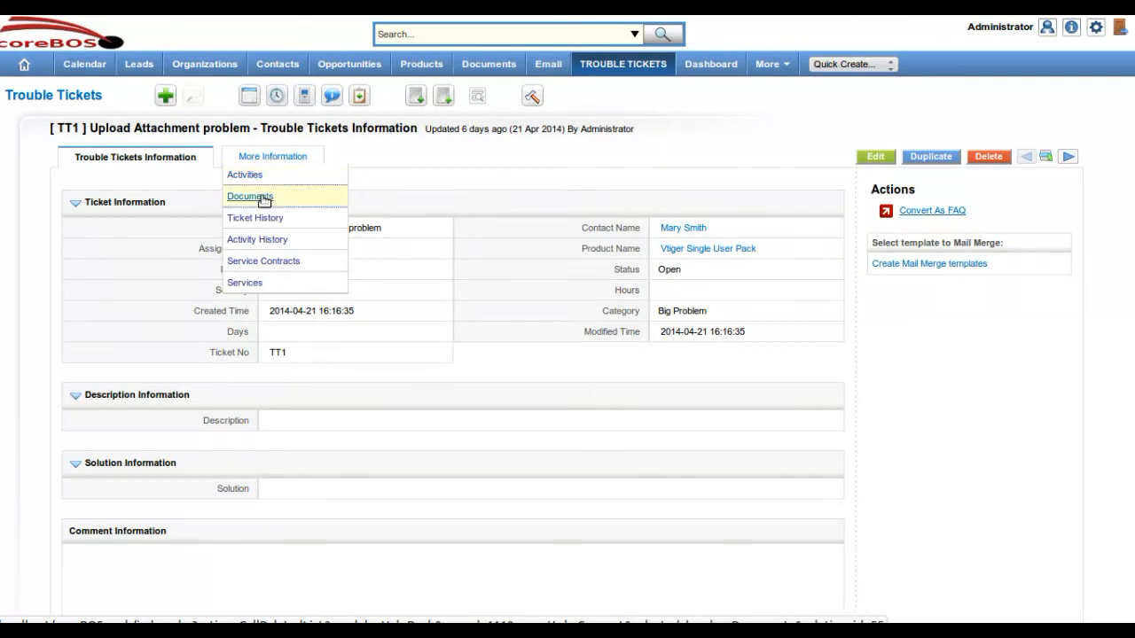
mouse_move(261, 219)
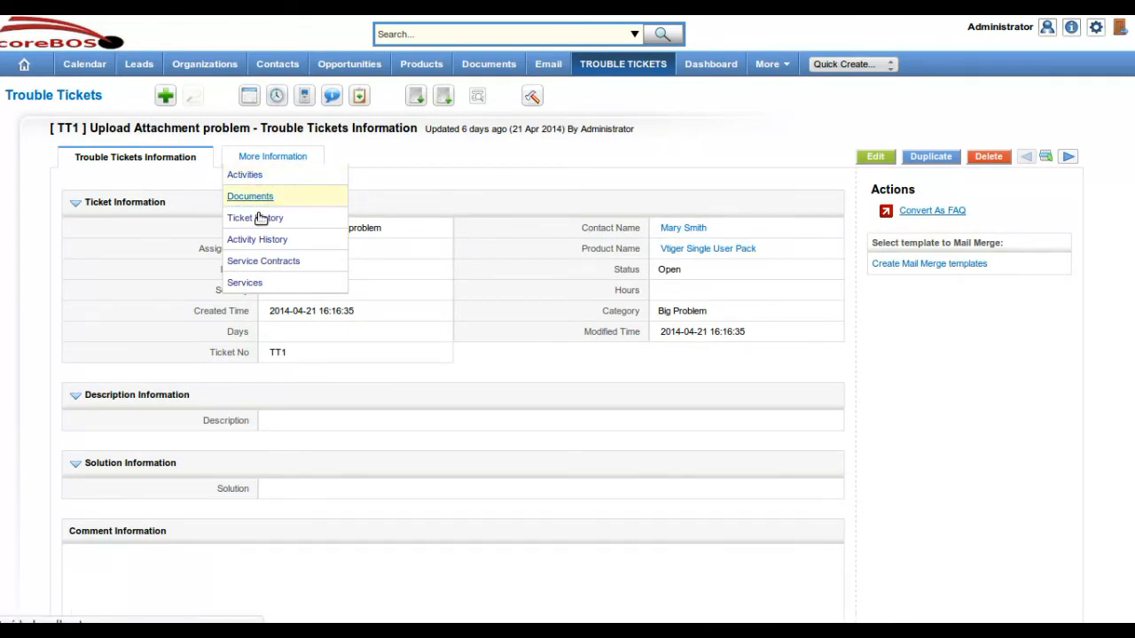
left_click(250, 196)
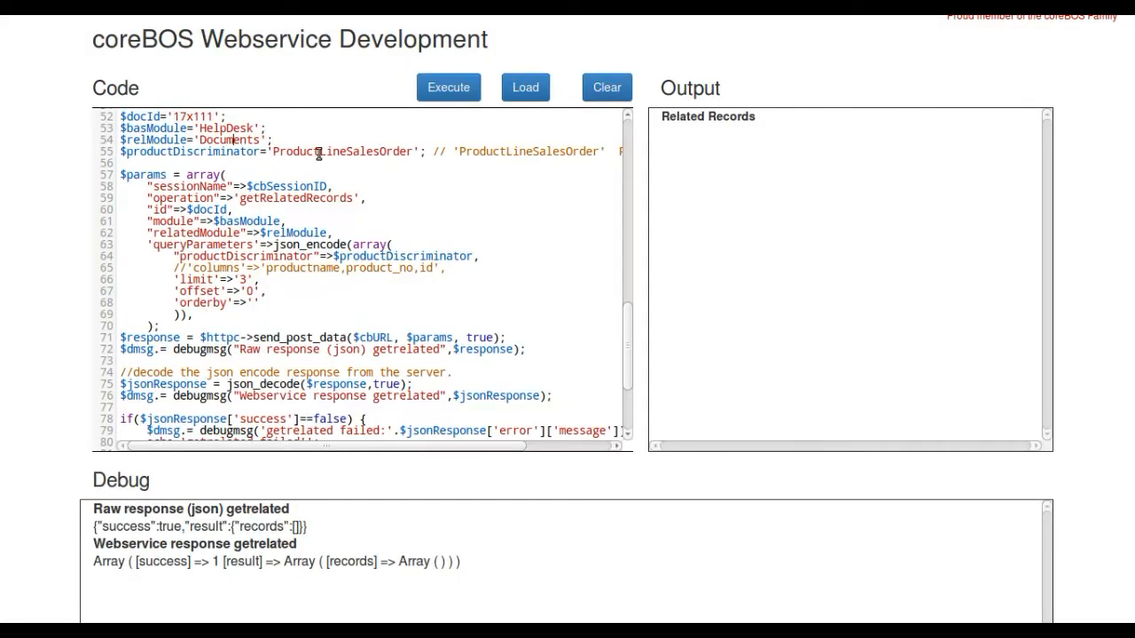
Load the saved test script and double-click in the Output panel
left_click(525, 87)
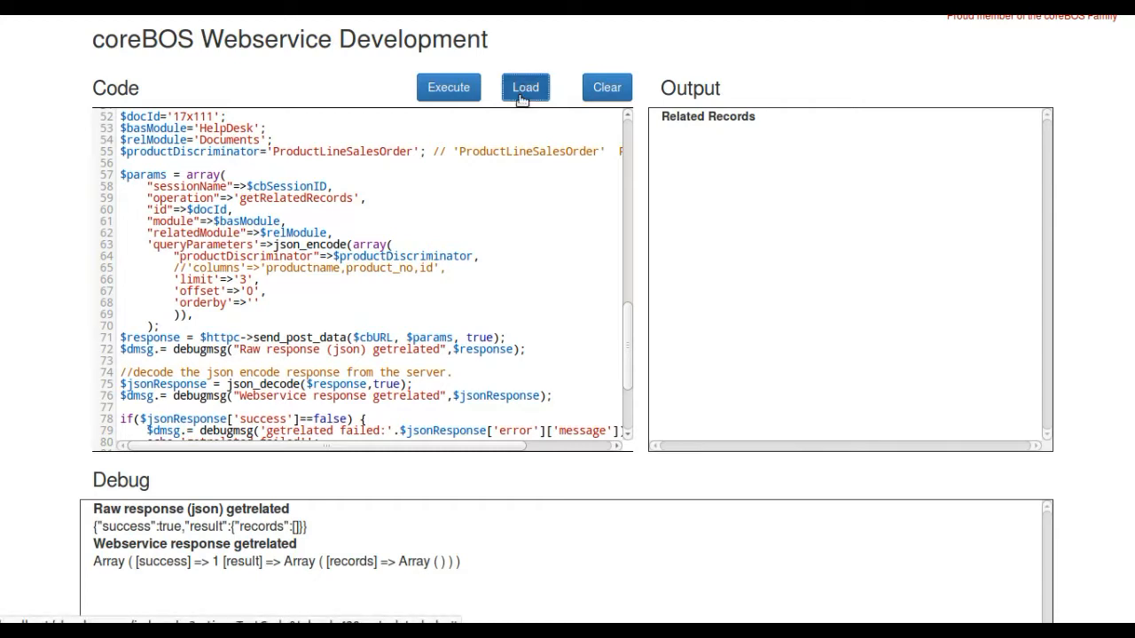
left_click(524, 87)
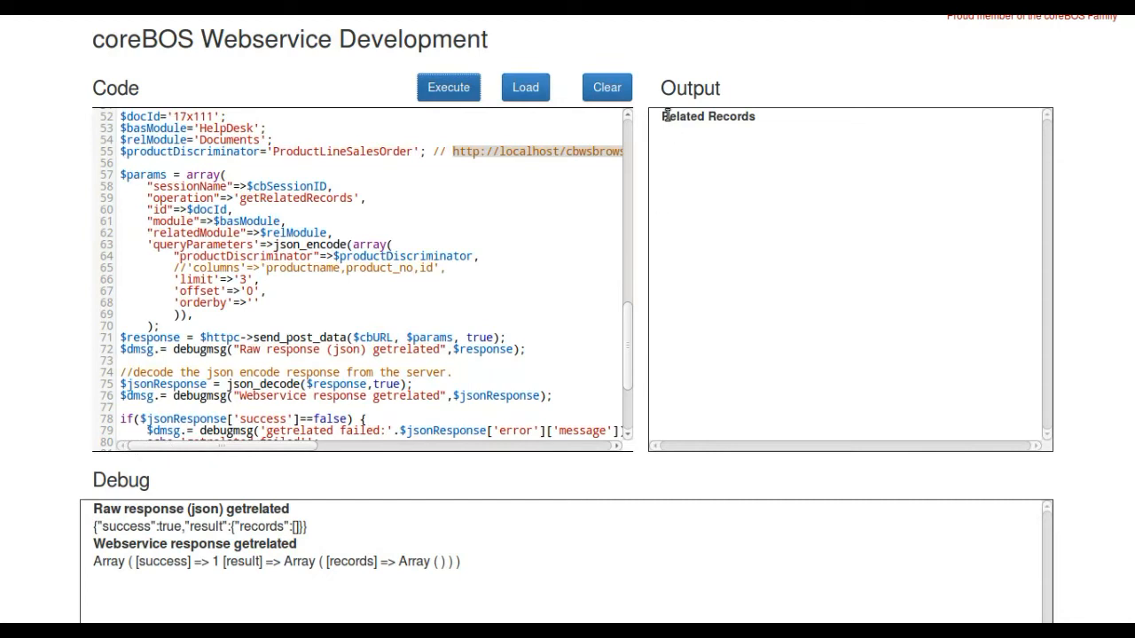
double_click(707, 116)
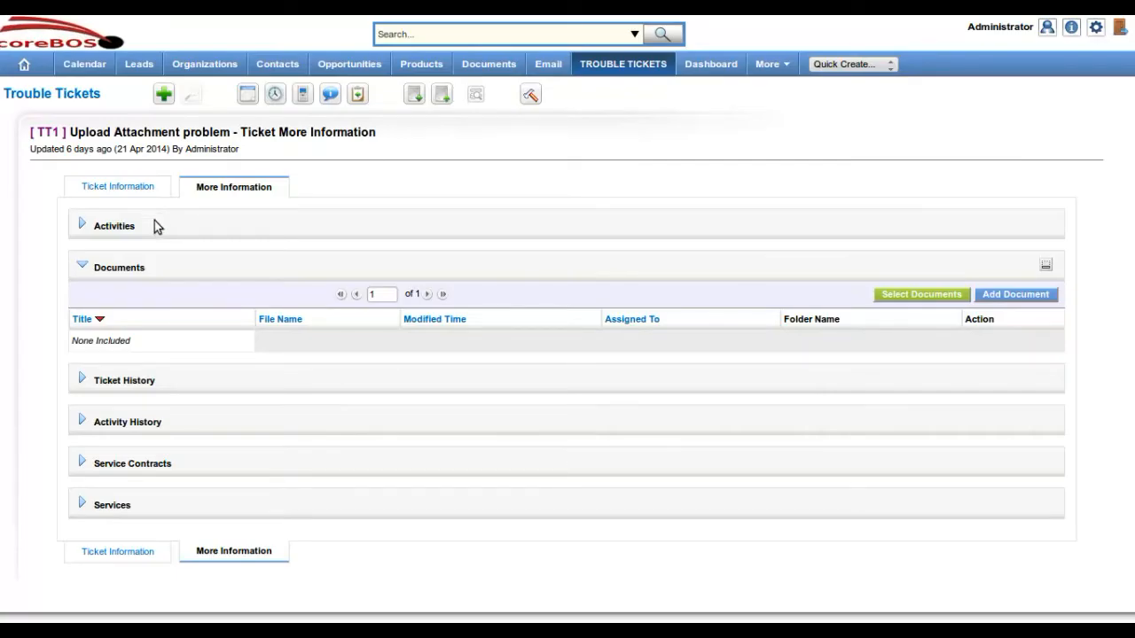
mouse_move(122, 228)
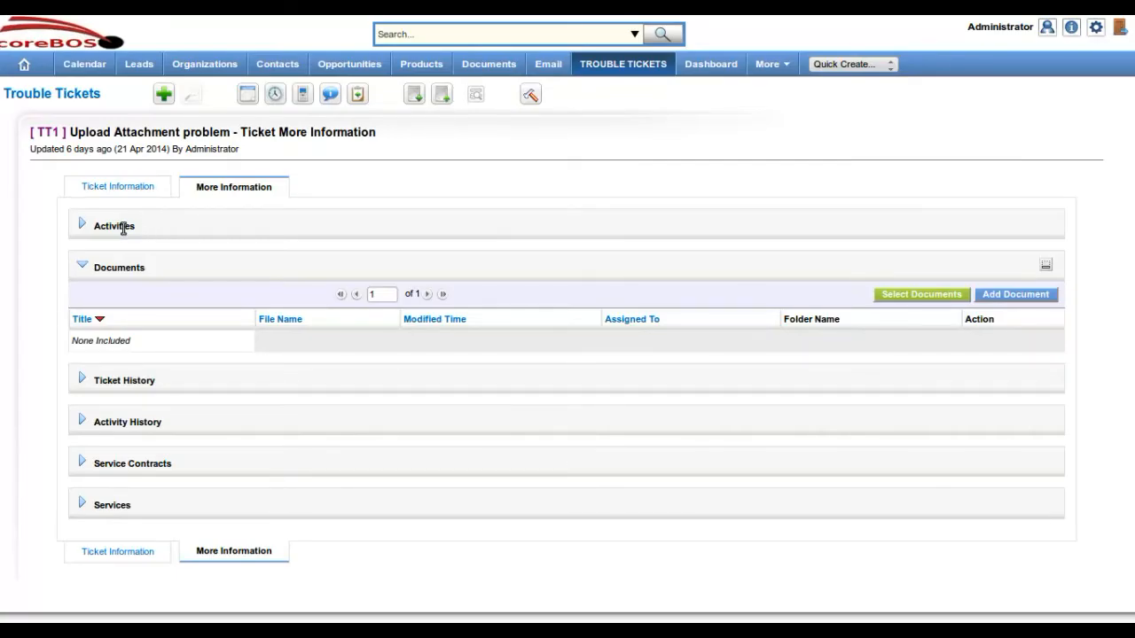
Expand TT1's Services related list to reveal SER2 Valiant
left_click(112, 504)
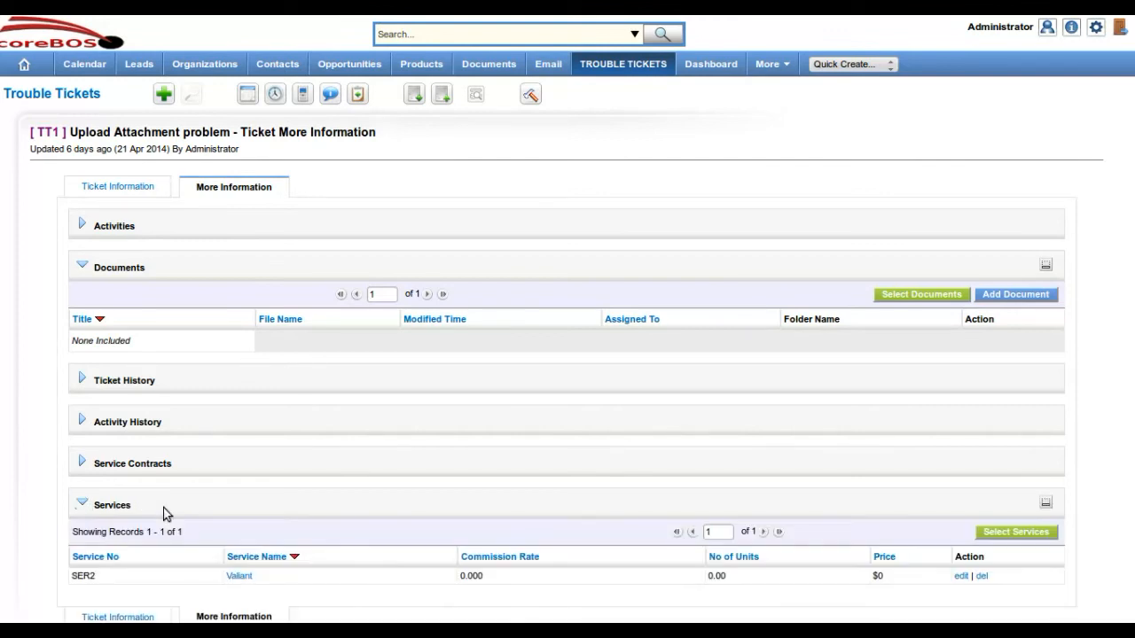
mouse_move(361, 585)
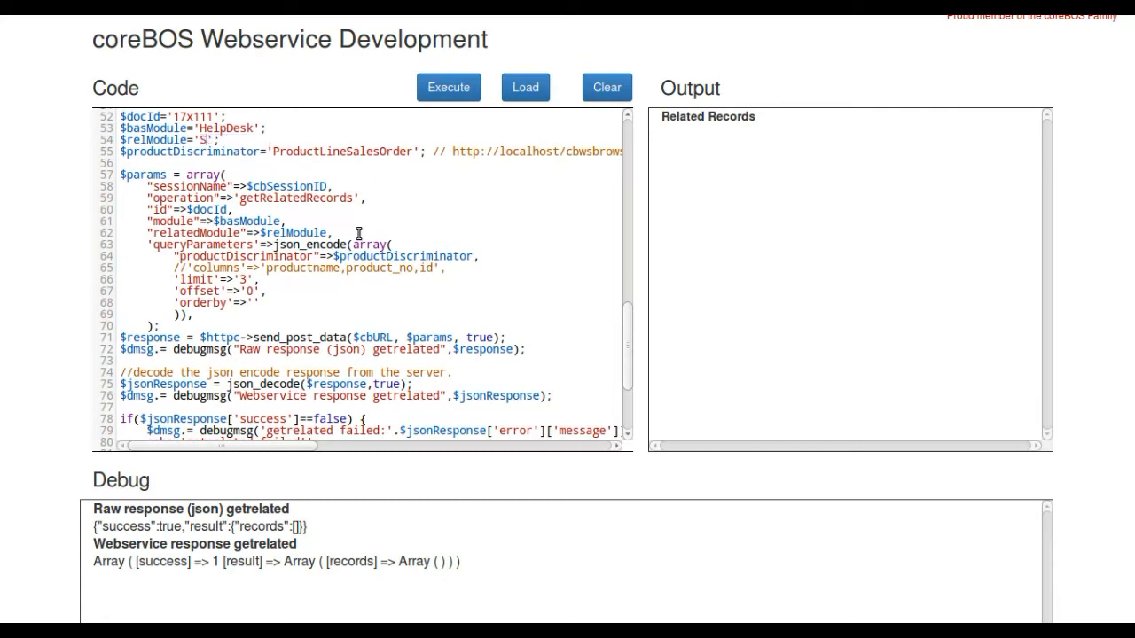
Set $relModule to 'Services', execute, and review the returned SER2 Valiant record
type("ervices")
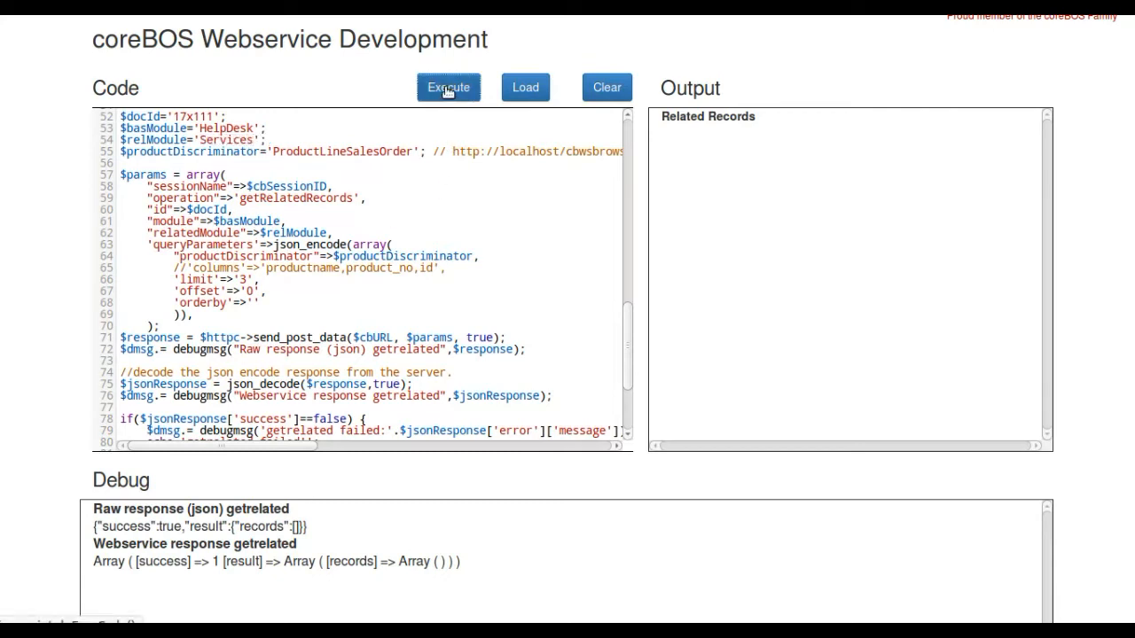
left_click(448, 87)
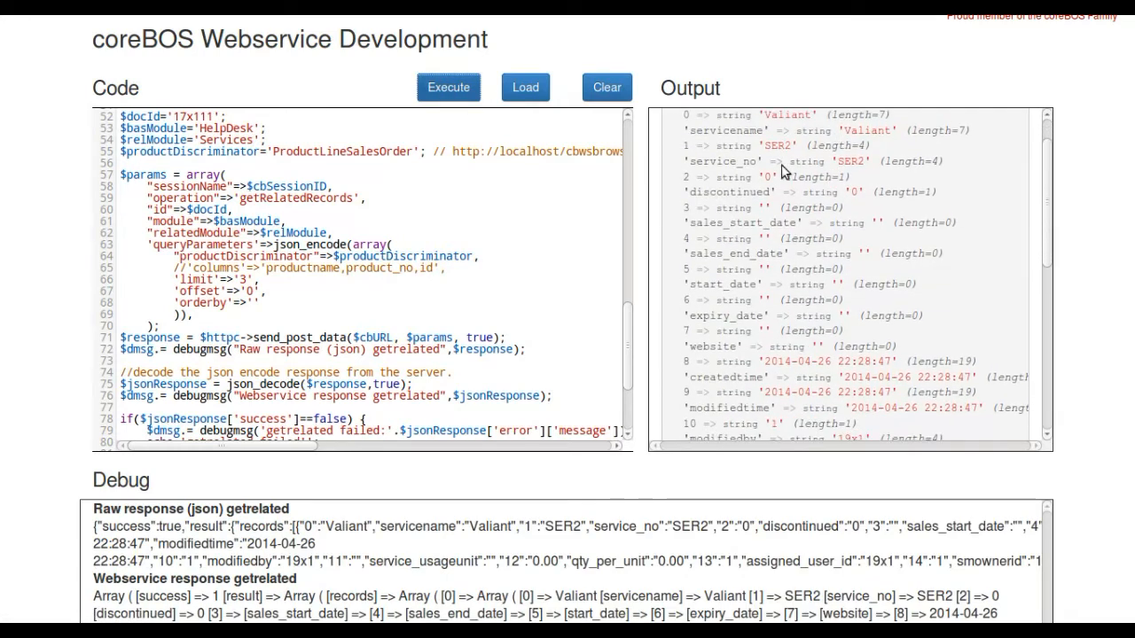
scroll("down", 3)
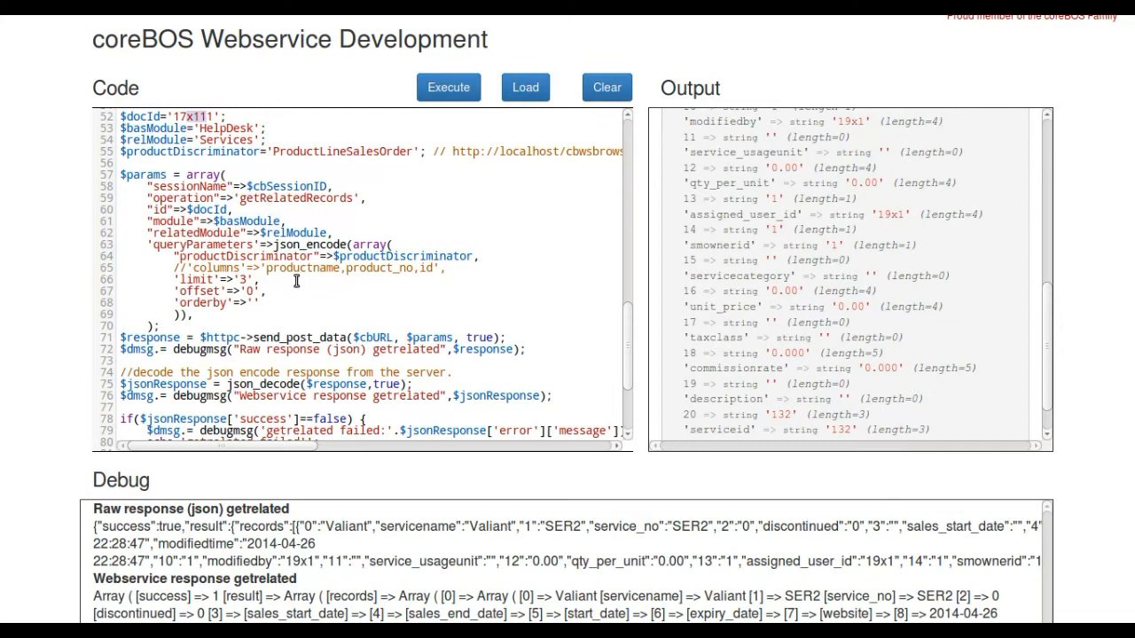
scroll("up", 3)
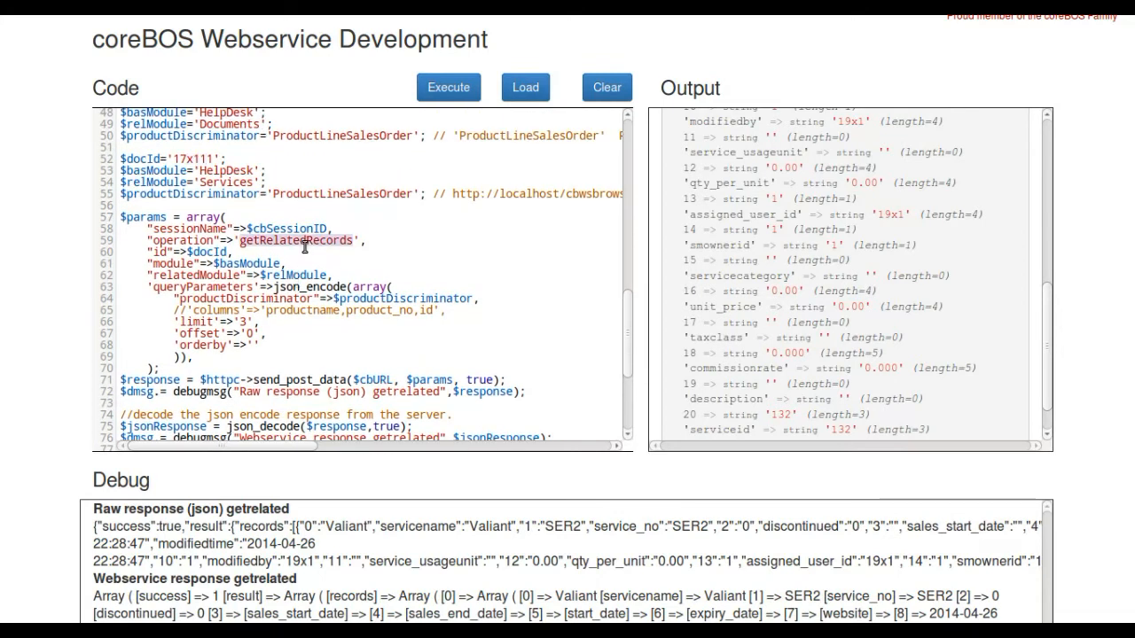
scroll("down", 3)
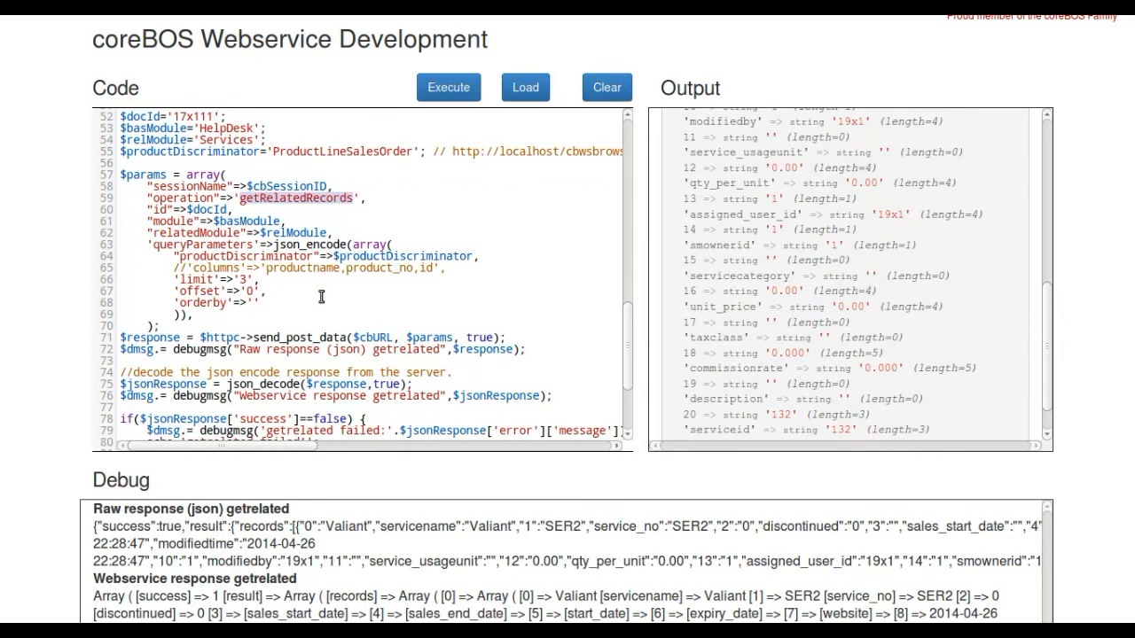
mouse_move(284, 225)
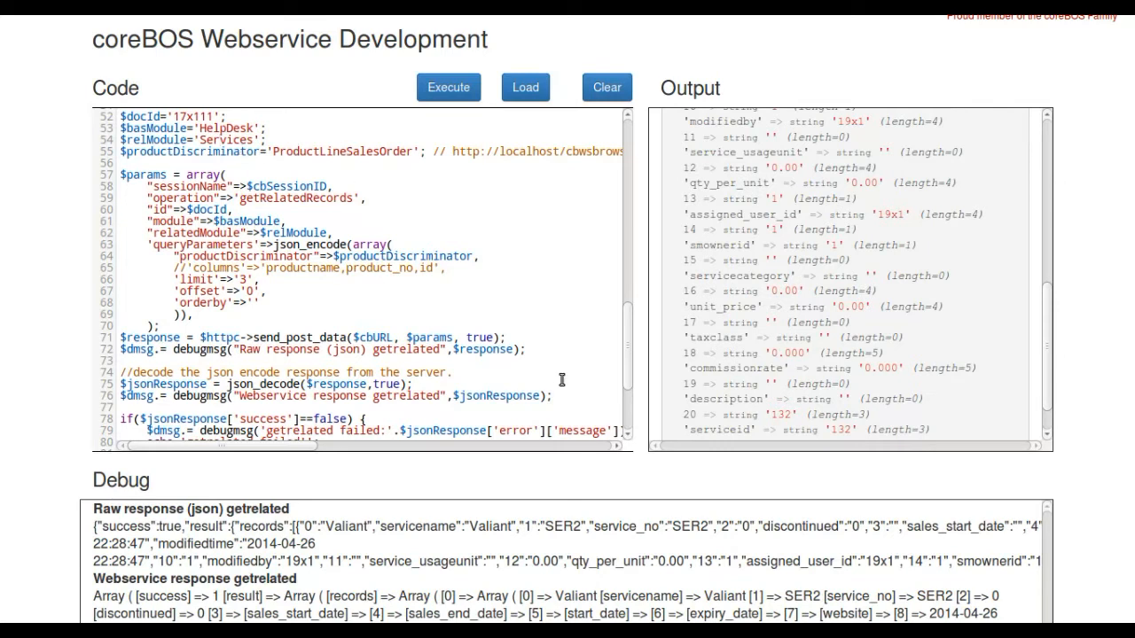
mouse_move(78, 292)
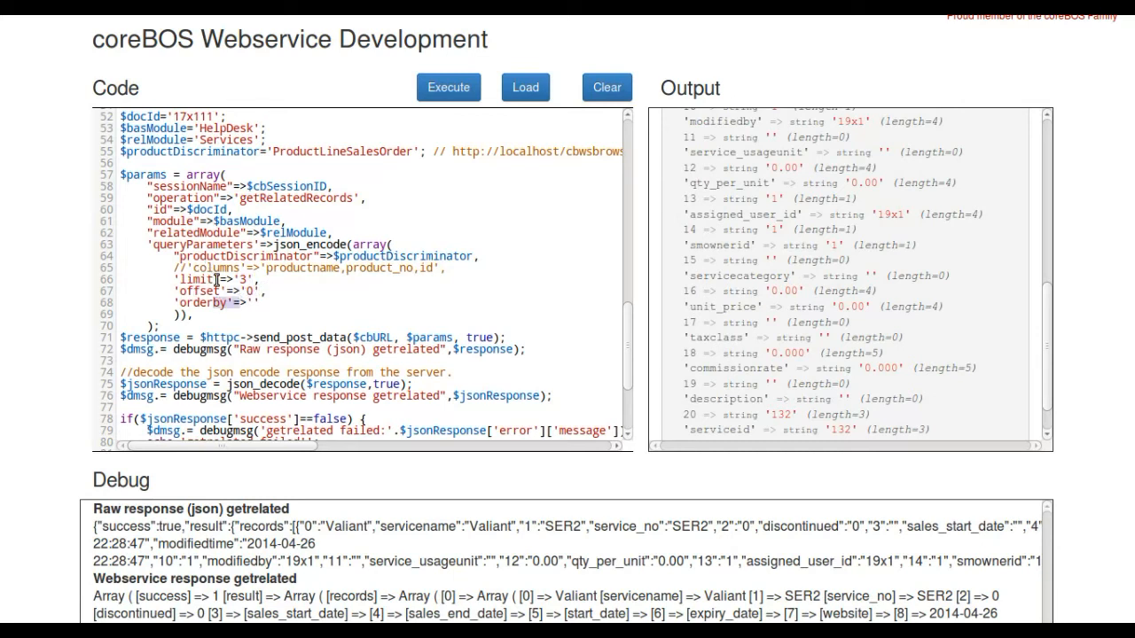
scroll("up", 3)
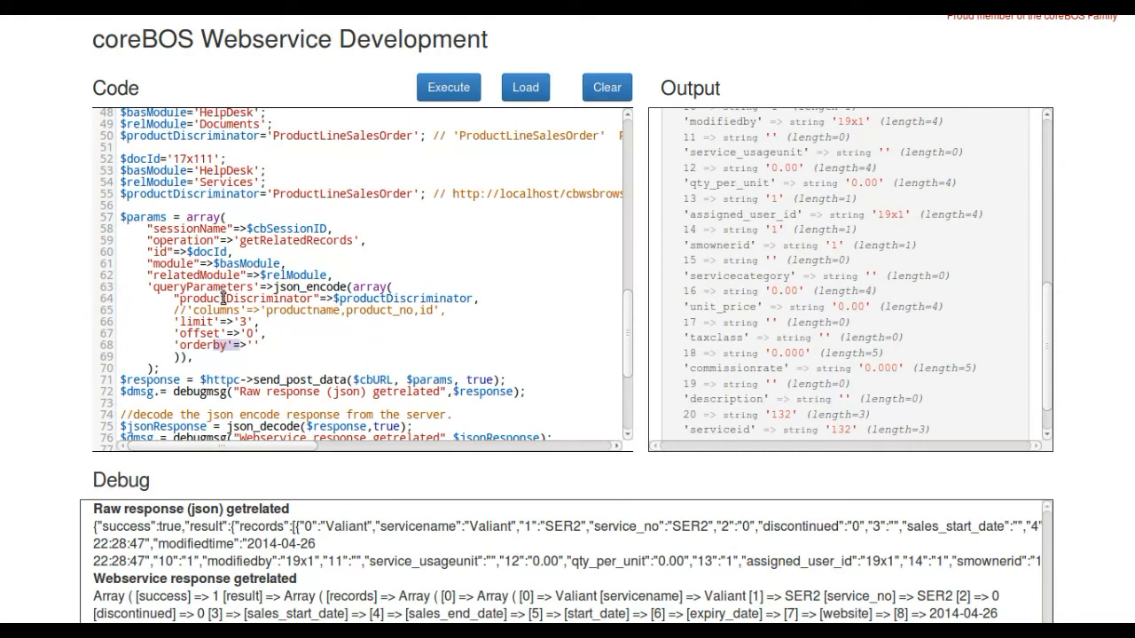
mouse_move(255, 308)
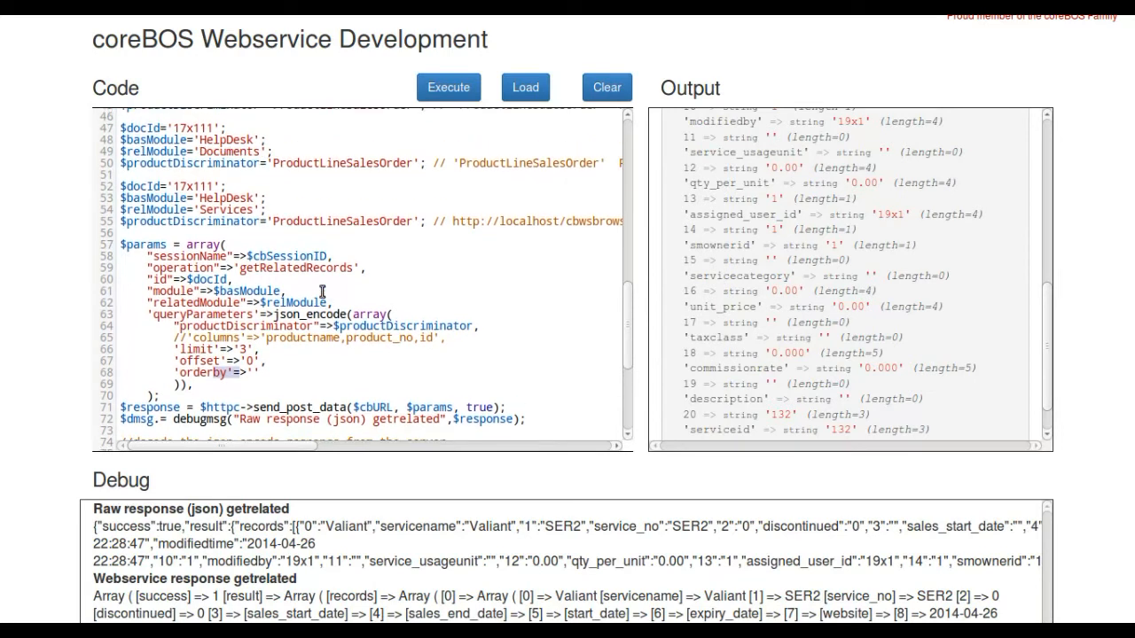
scroll("up", 3)
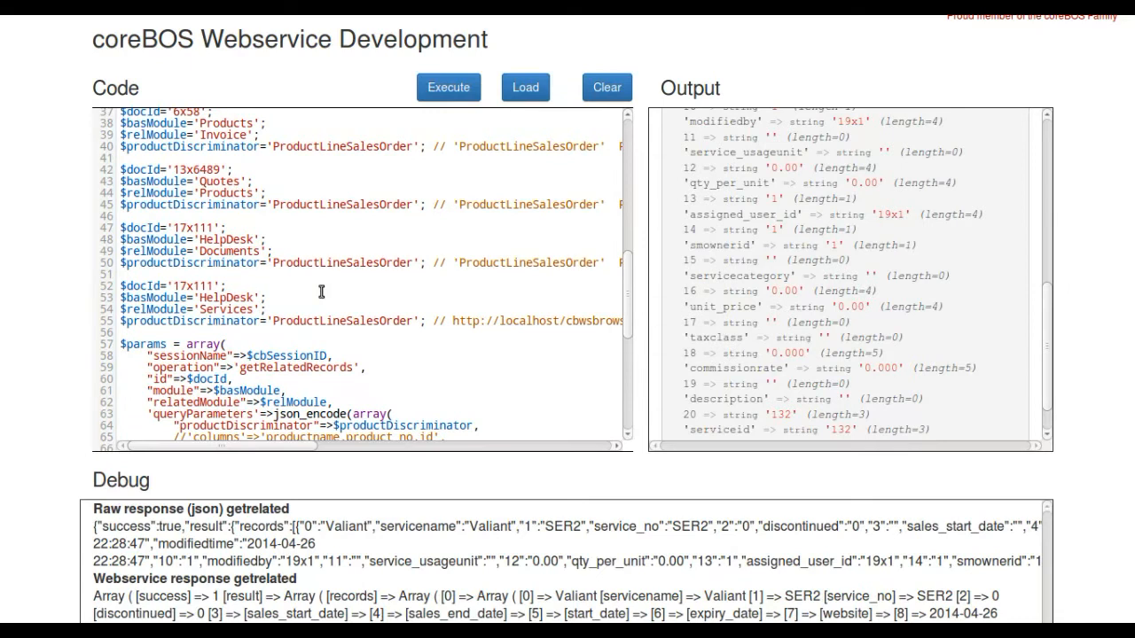
scroll("up", 3)
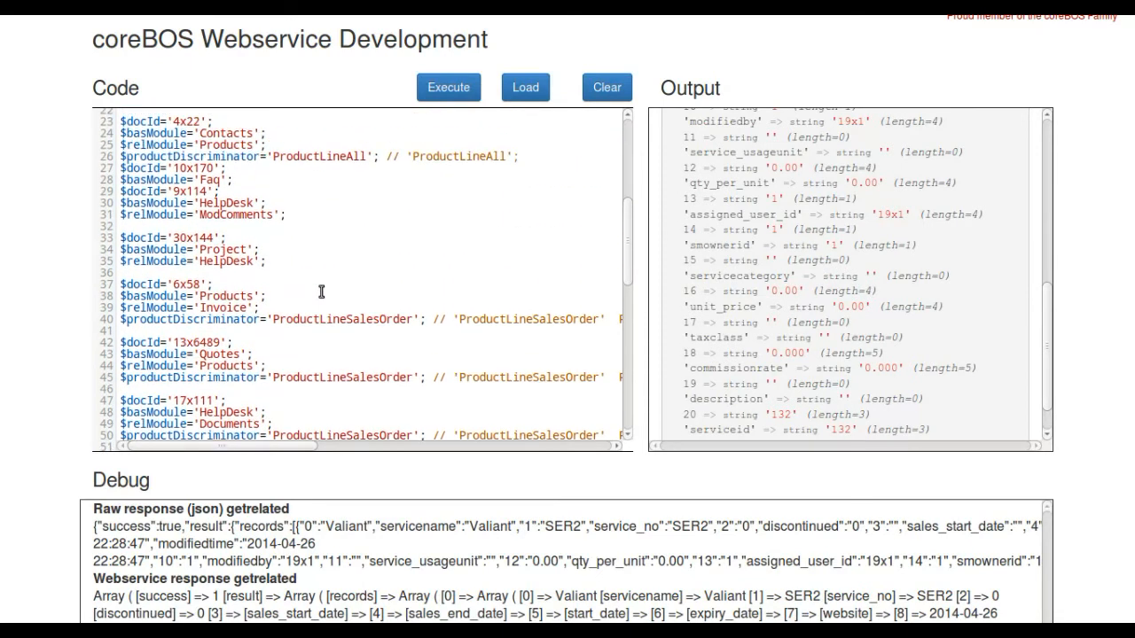
scroll("up", 3)
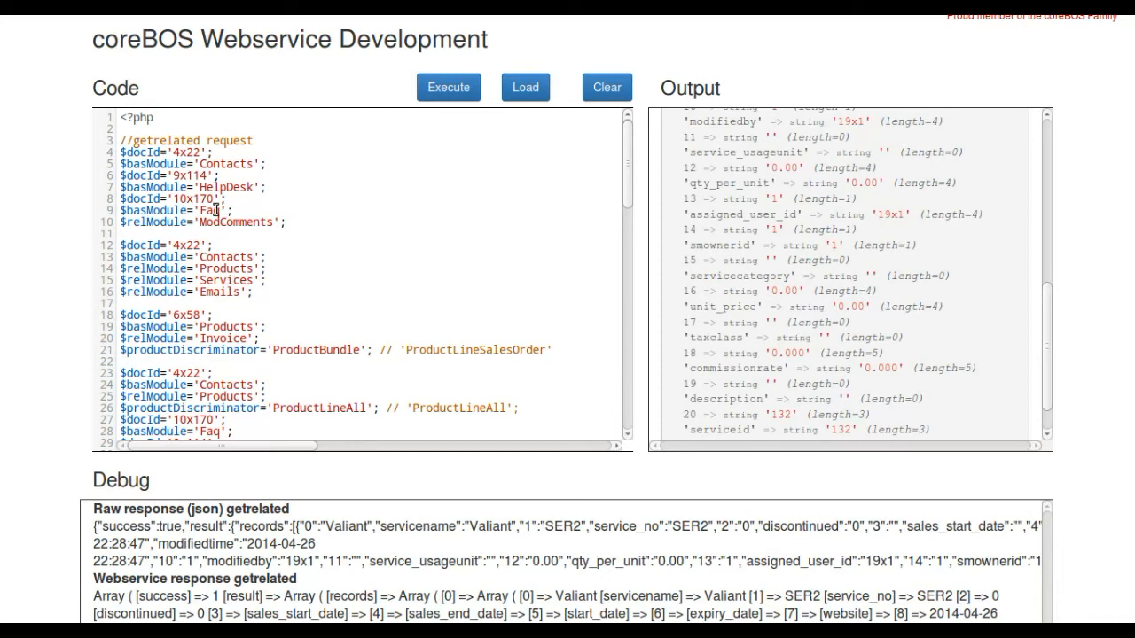
scroll("down", 3)
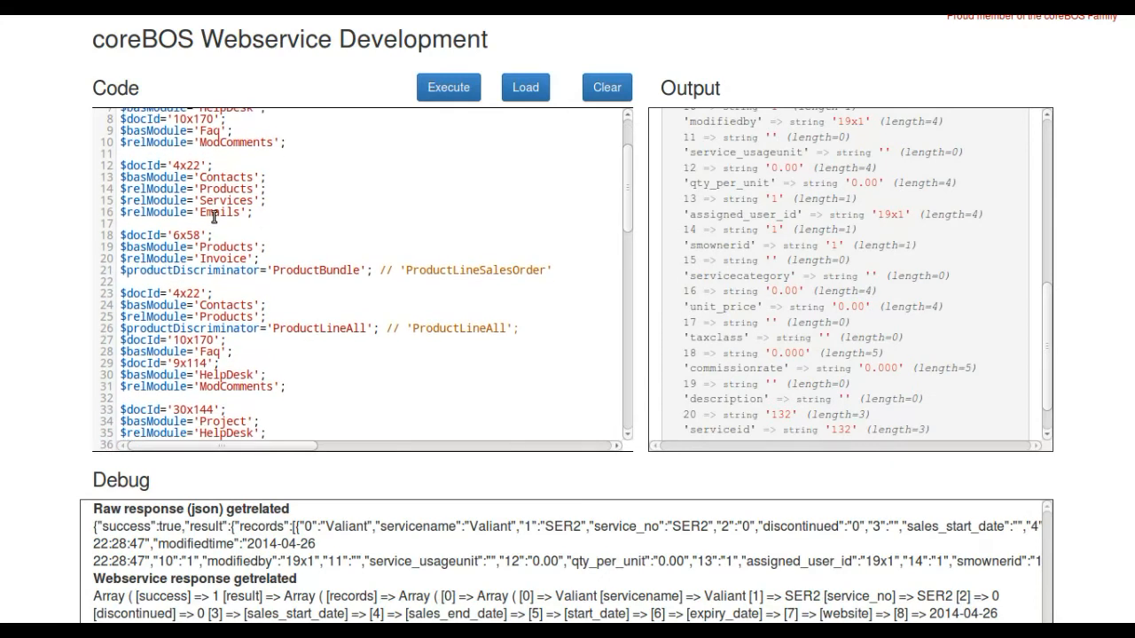
scroll("down", 3)
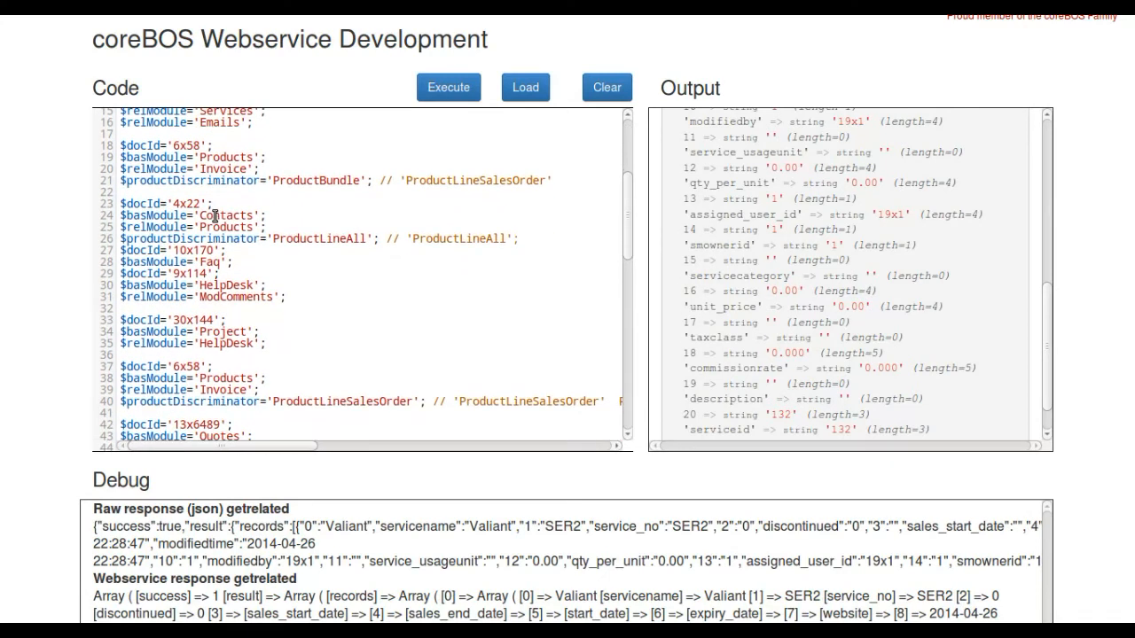
scroll("down", 3)
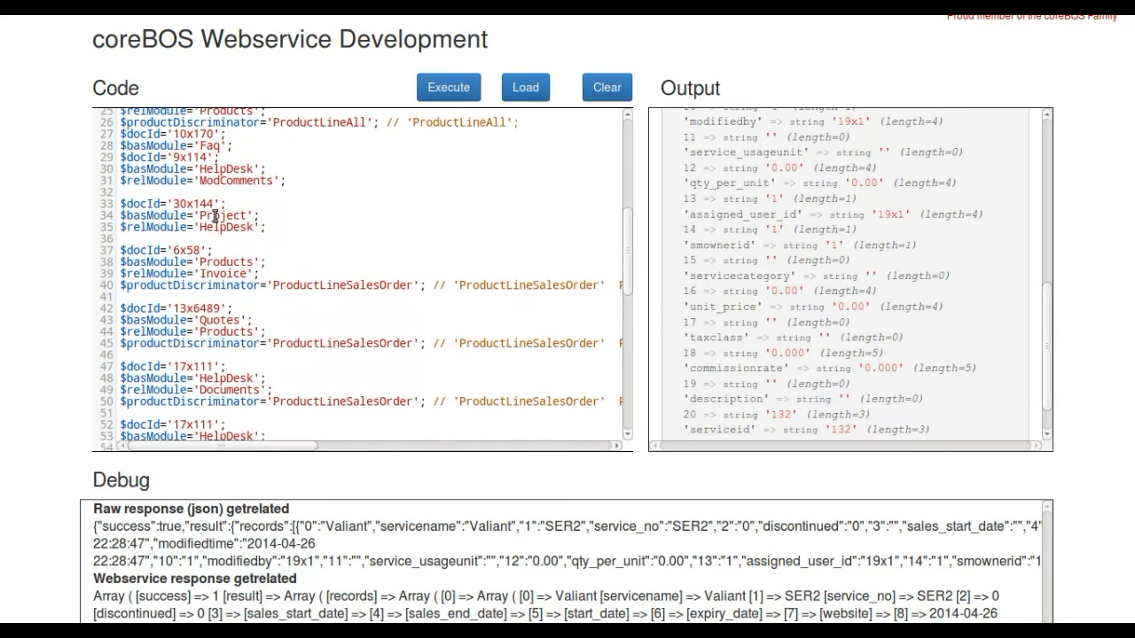
scroll("down", 3)
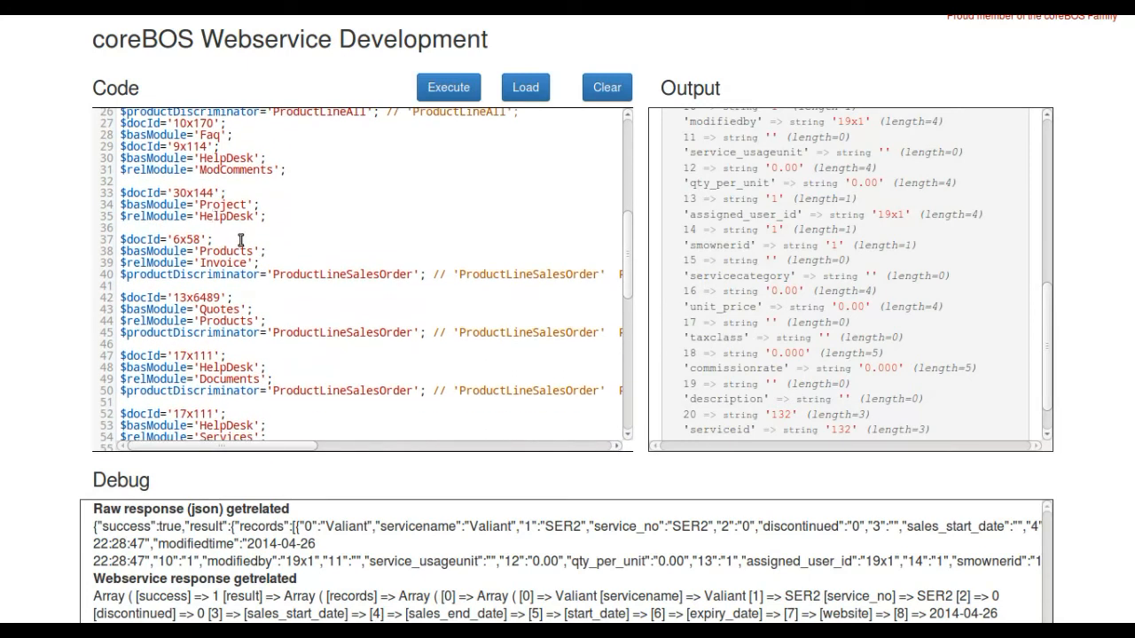
scroll("down", 3)
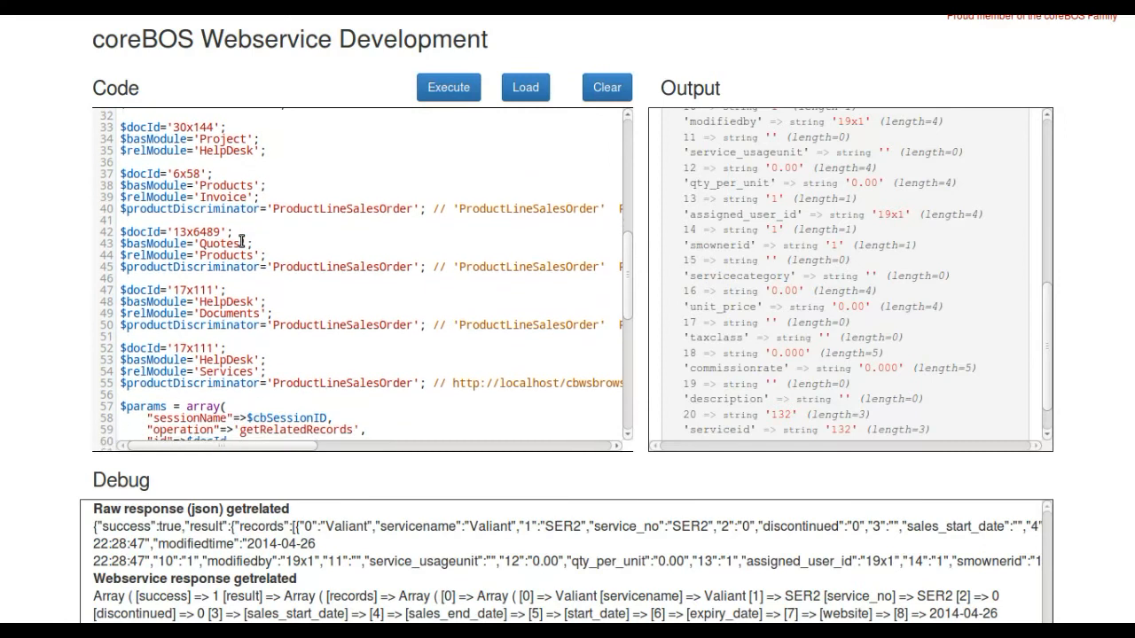
scroll("down", 3)
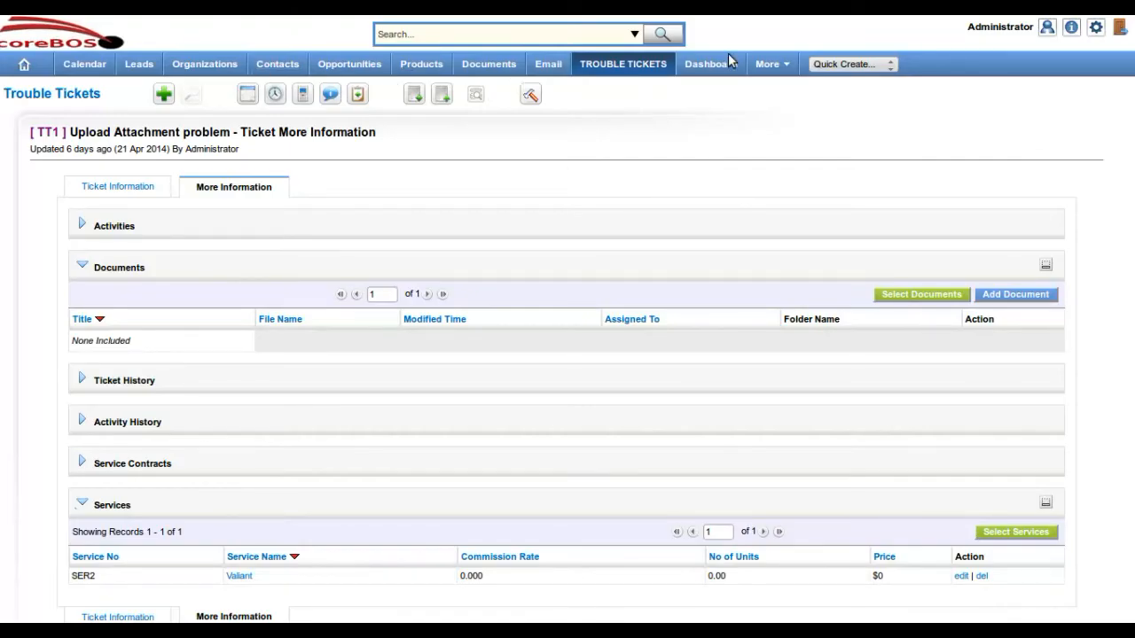
Open quote QUO1 Prod_Quote from the Quotes list
left_click(767, 63)
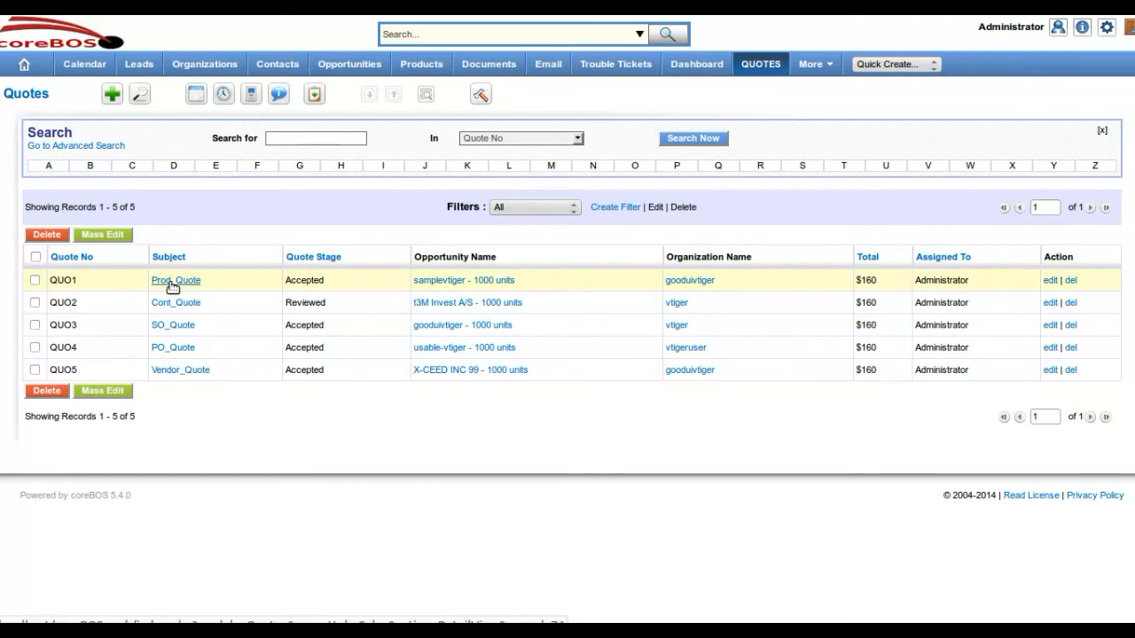
mouse_move(176, 303)
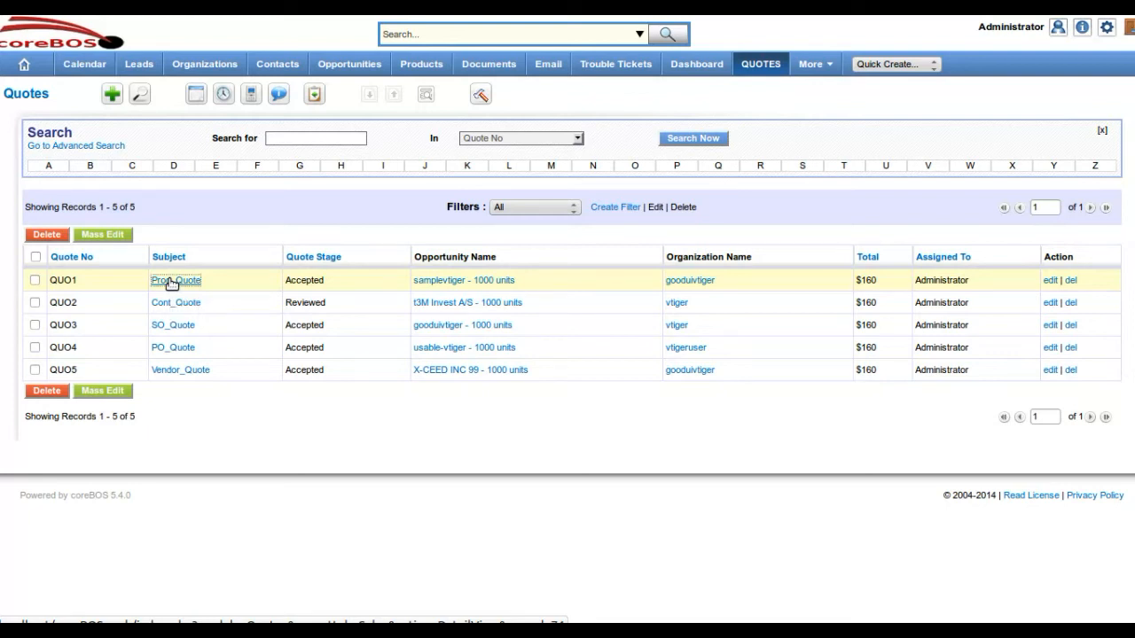
mouse_move(574, 225)
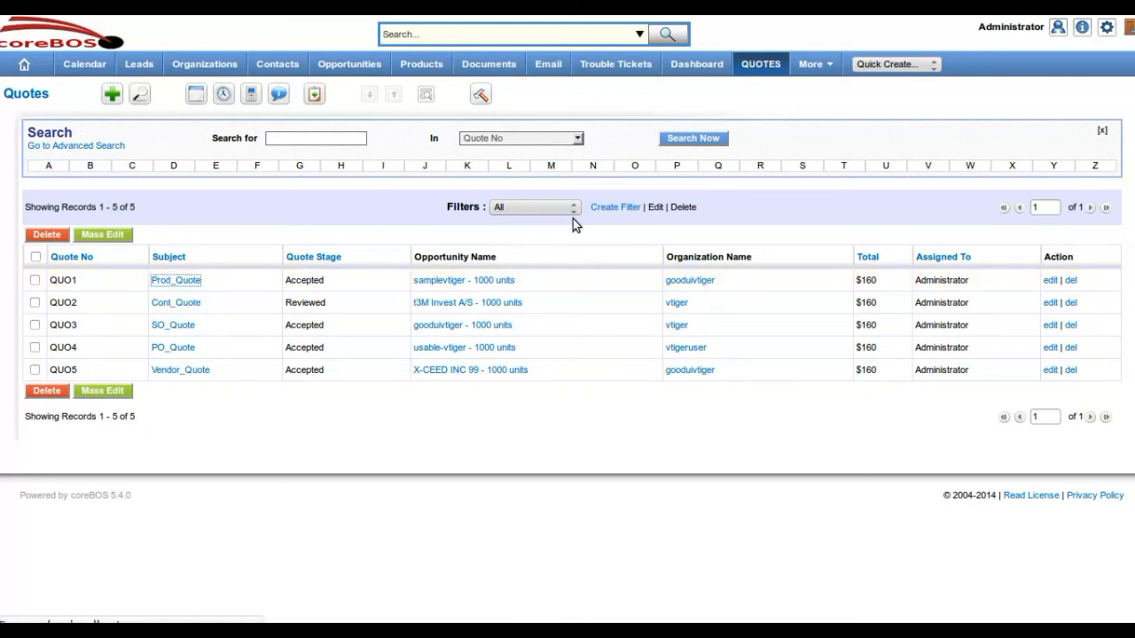
mouse_move(575, 224)
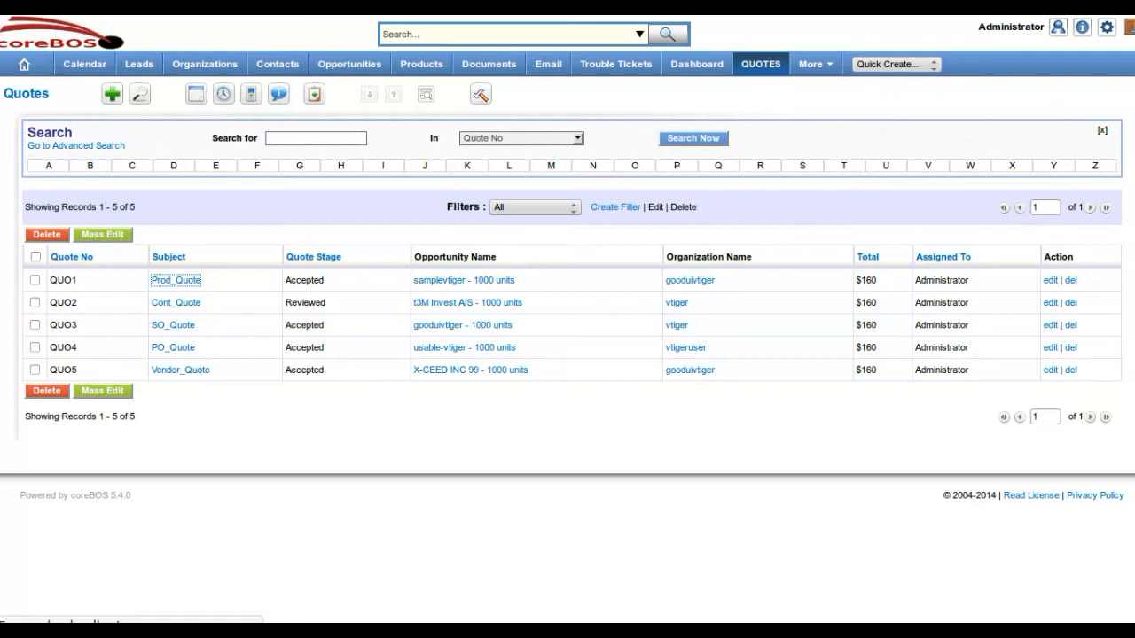
mouse_move(535, 425)
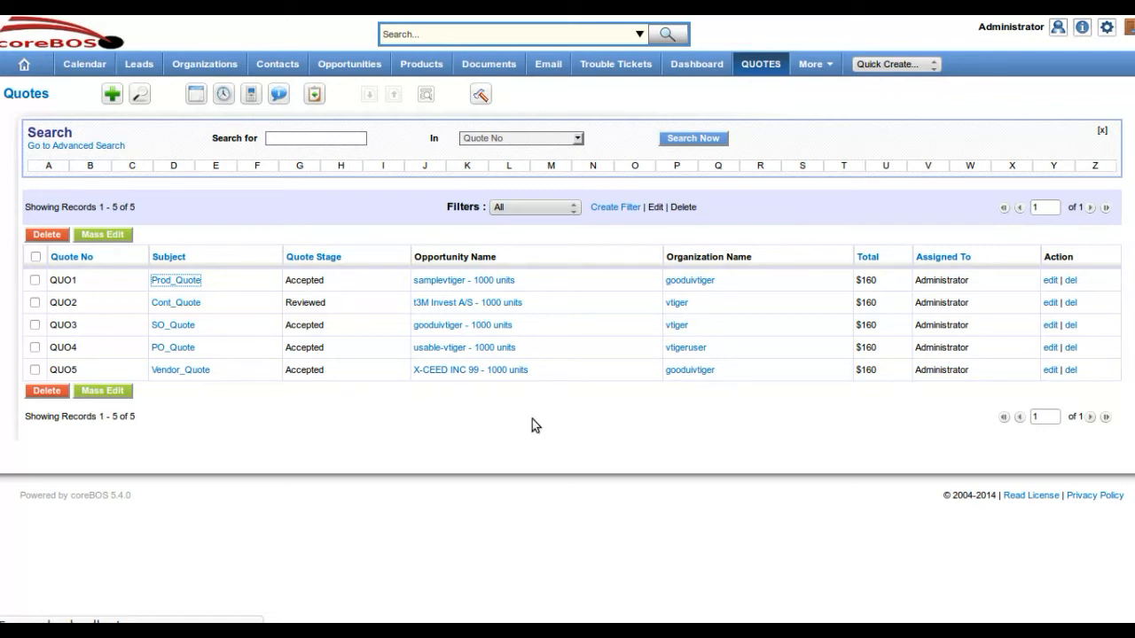
mouse_move(526, 432)
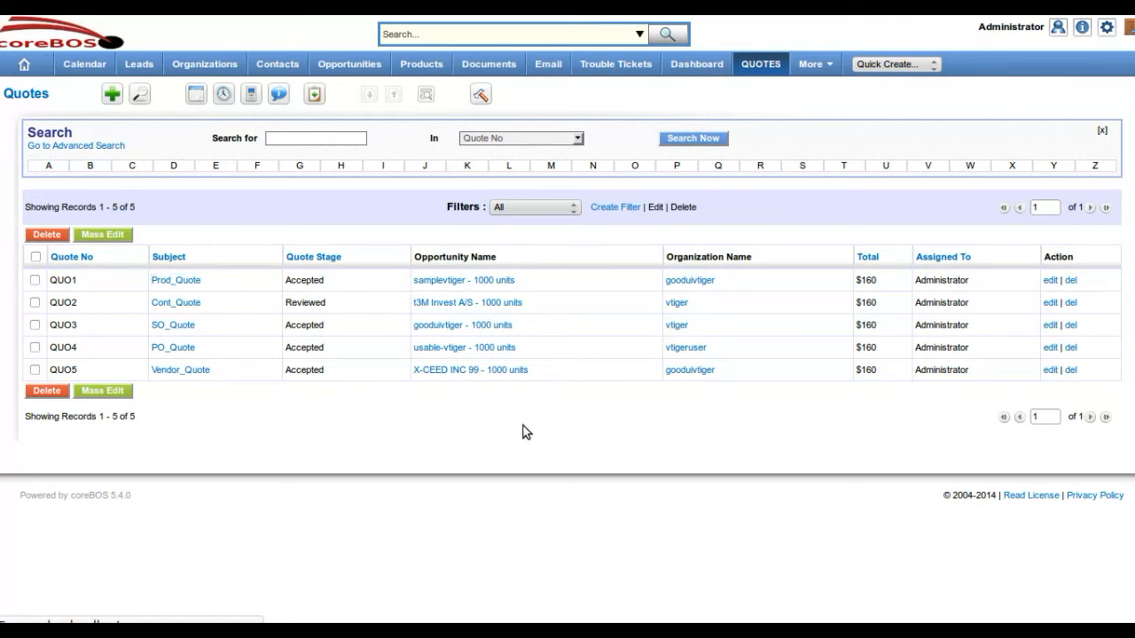
left_click(176, 280)
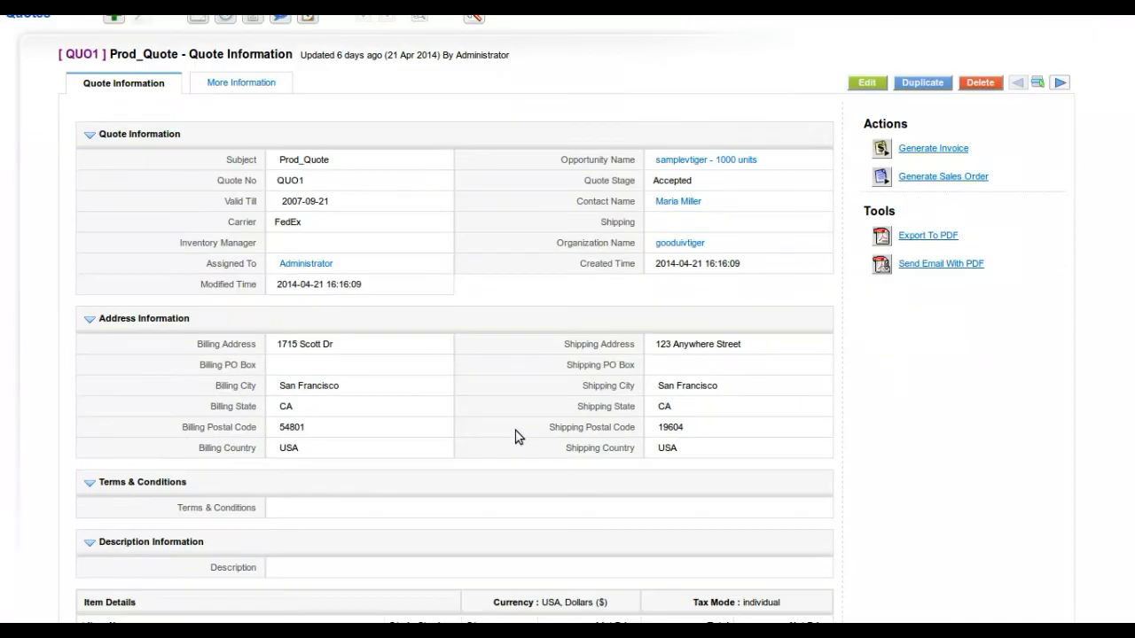
scroll("down", 3)
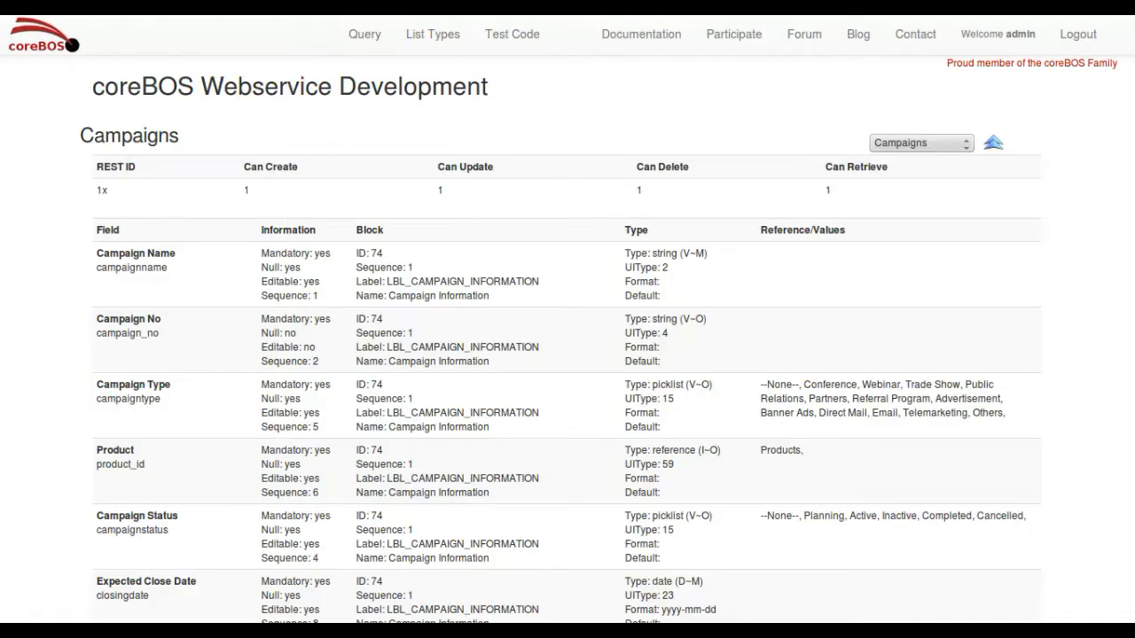
Choose a different module from the List Types module dropdown
left_click(918, 143)
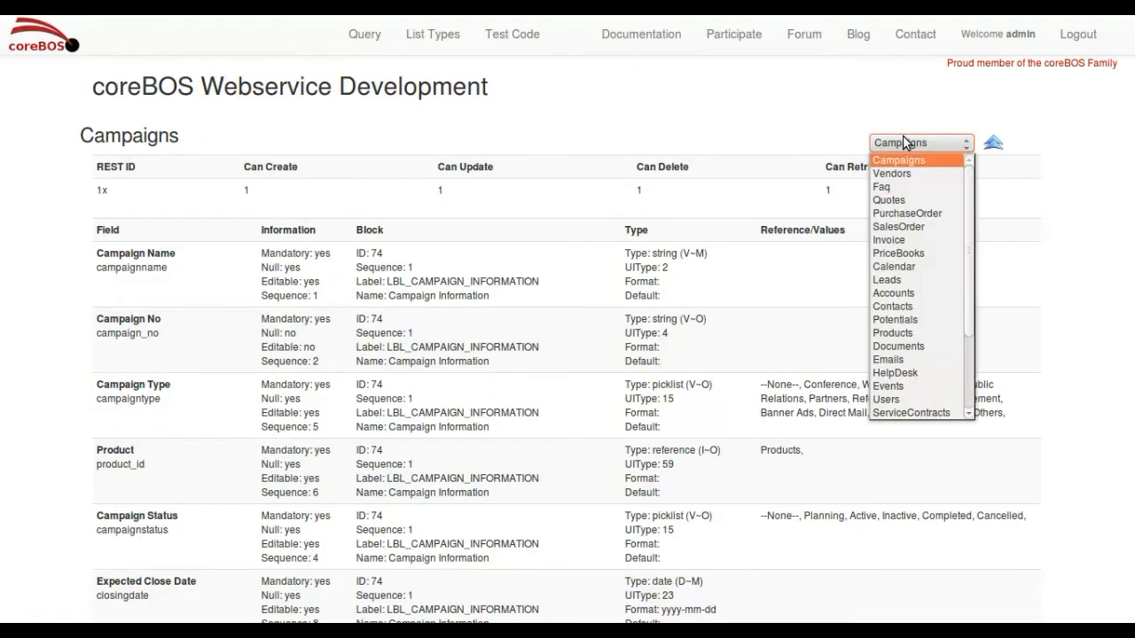
left_click(888, 200)
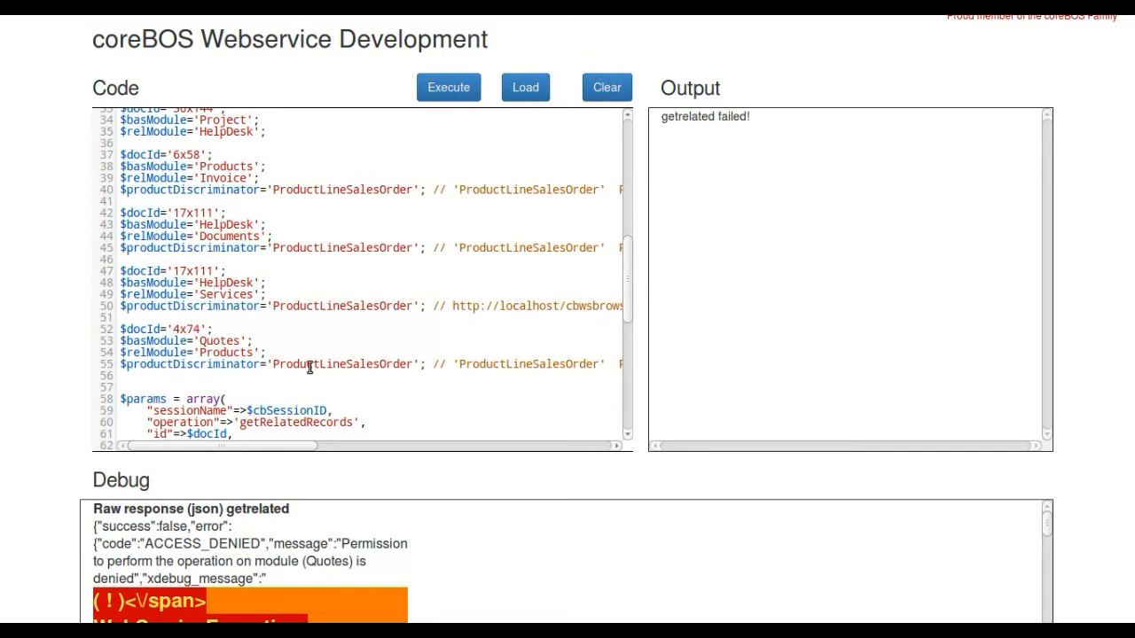
Rerun the quote 4x74 Quotes-to-Products script and review returned product line 14x57 in the output
left_click(448, 87)
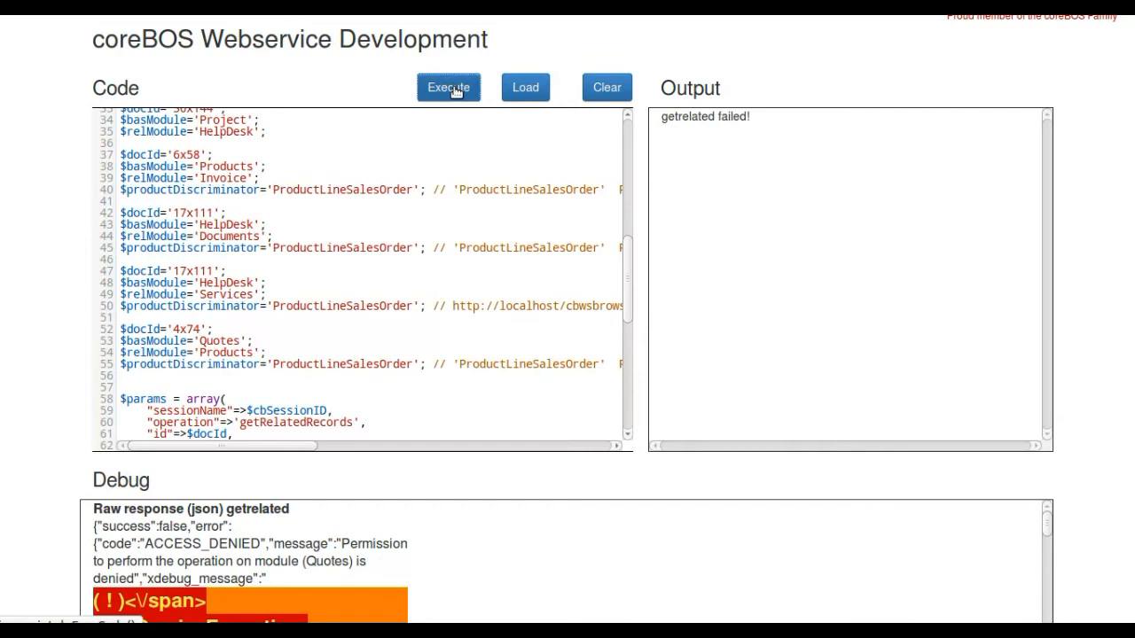
left_click(448, 86)
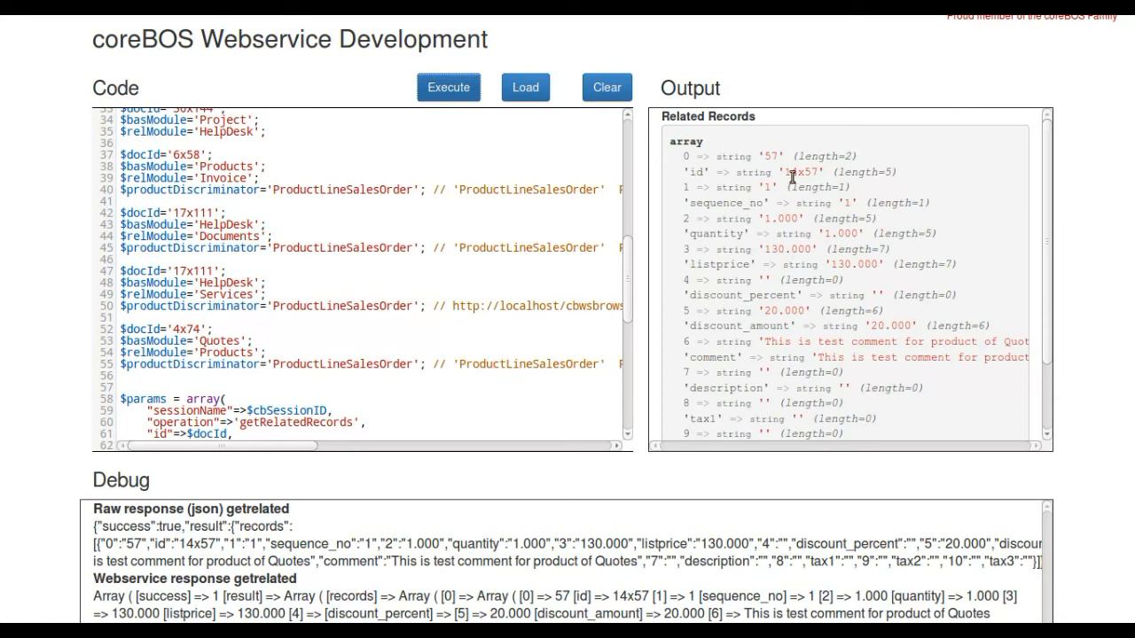
double_click(789, 172)
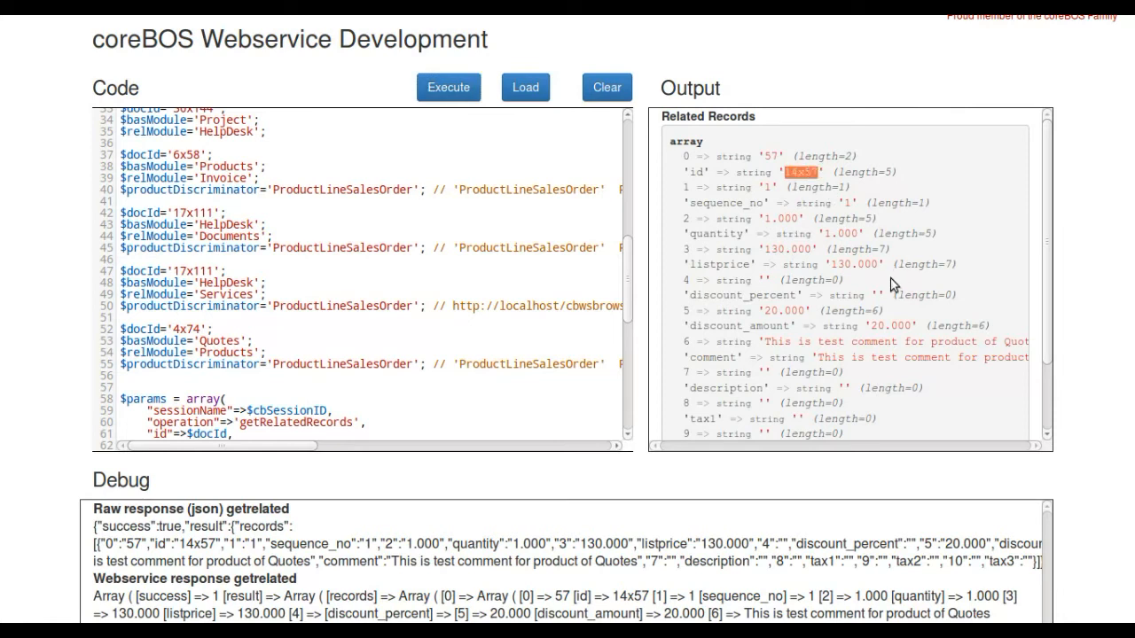
scroll("down", 3)
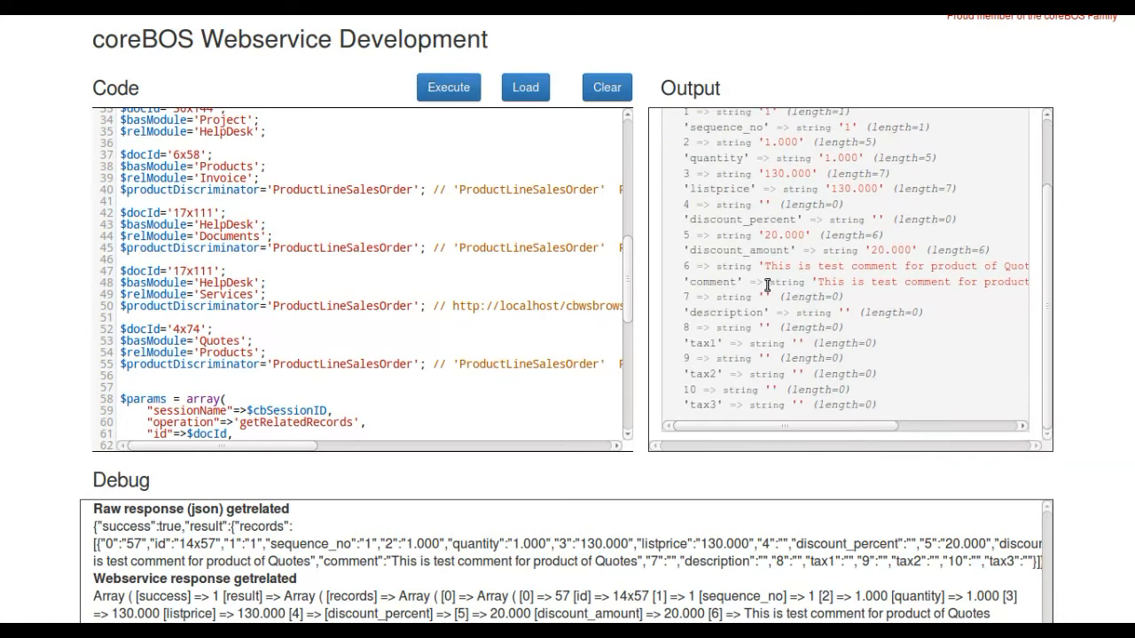
scroll("up", 3)
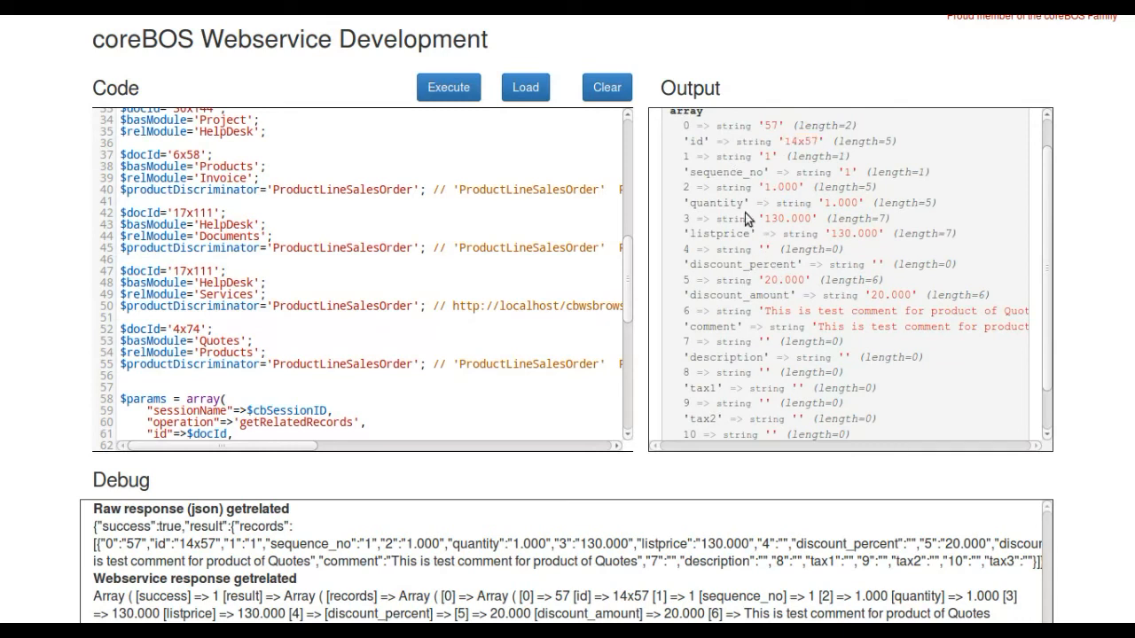
mouse_move(838, 201)
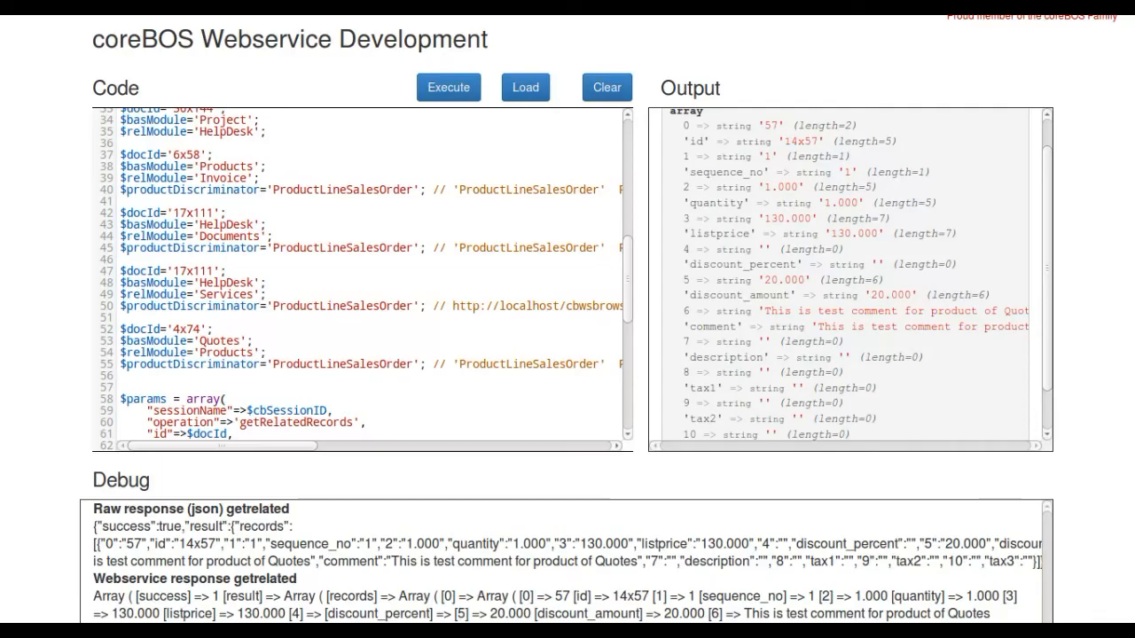
scroll("down", 3)
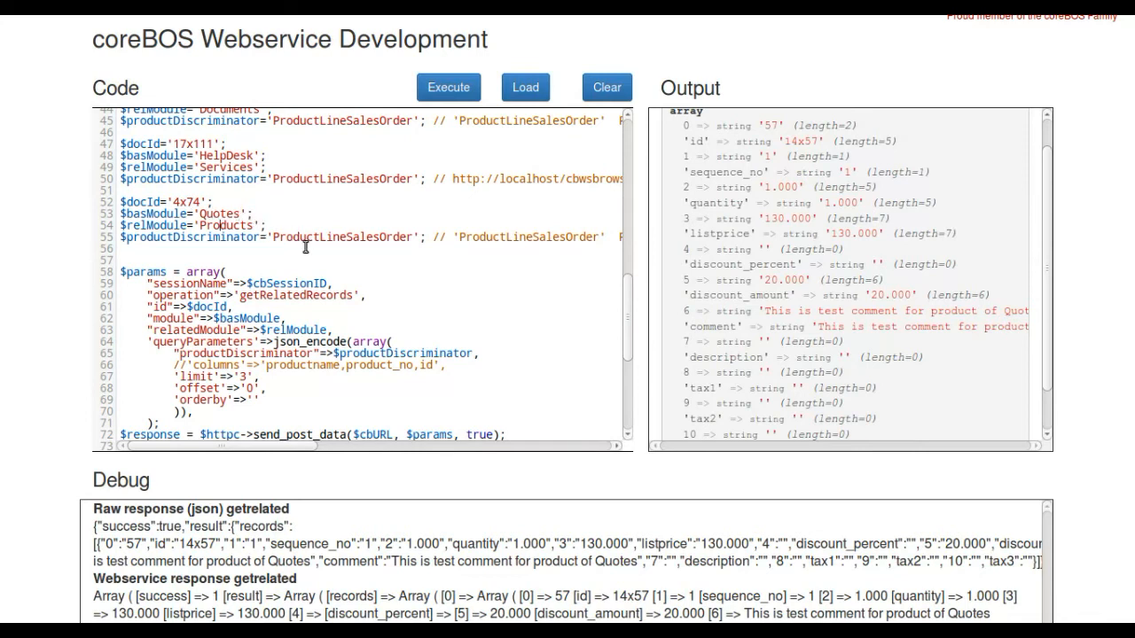
mouse_move(341, 314)
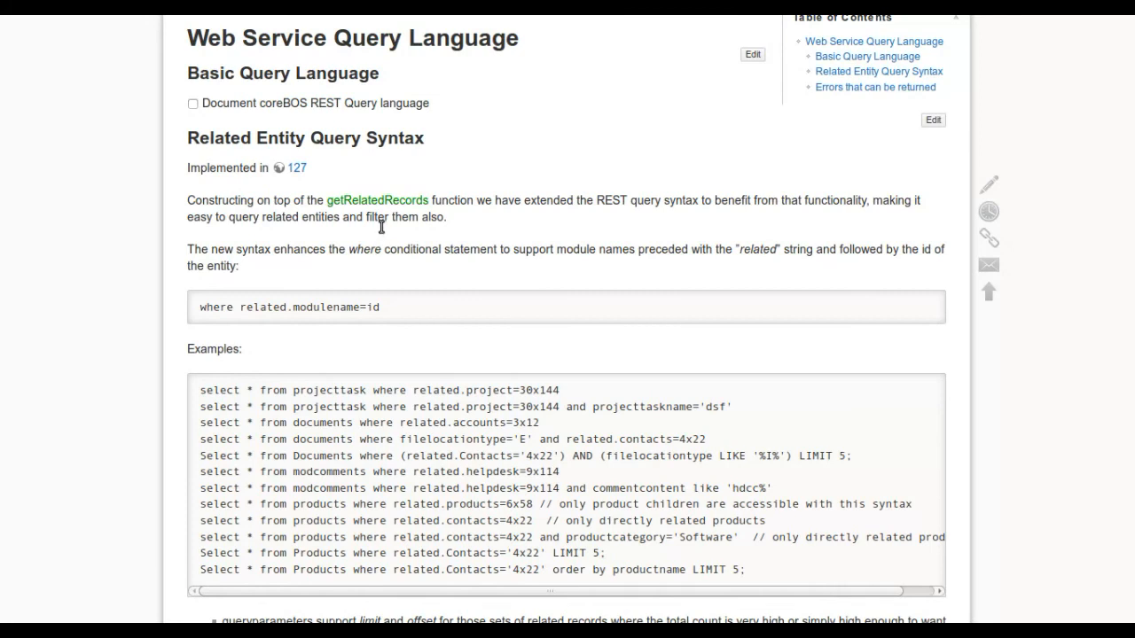
Scroll the wiki's Related Entity Query Syntax examples, then go to the webservice Query page
scroll("down", 3)
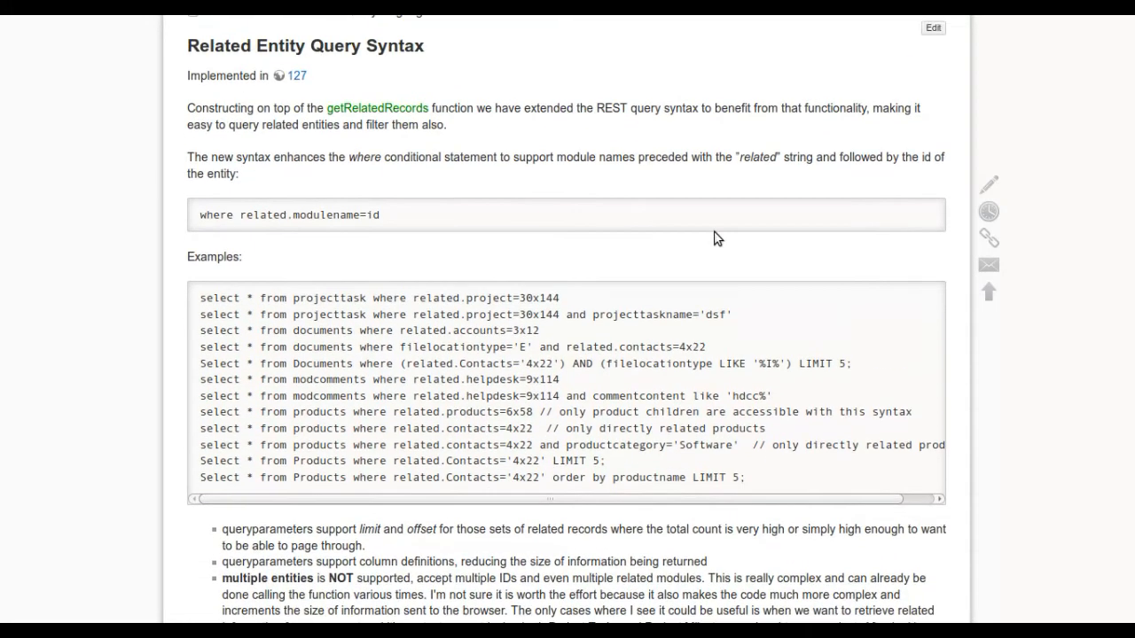
scroll("up", 3)
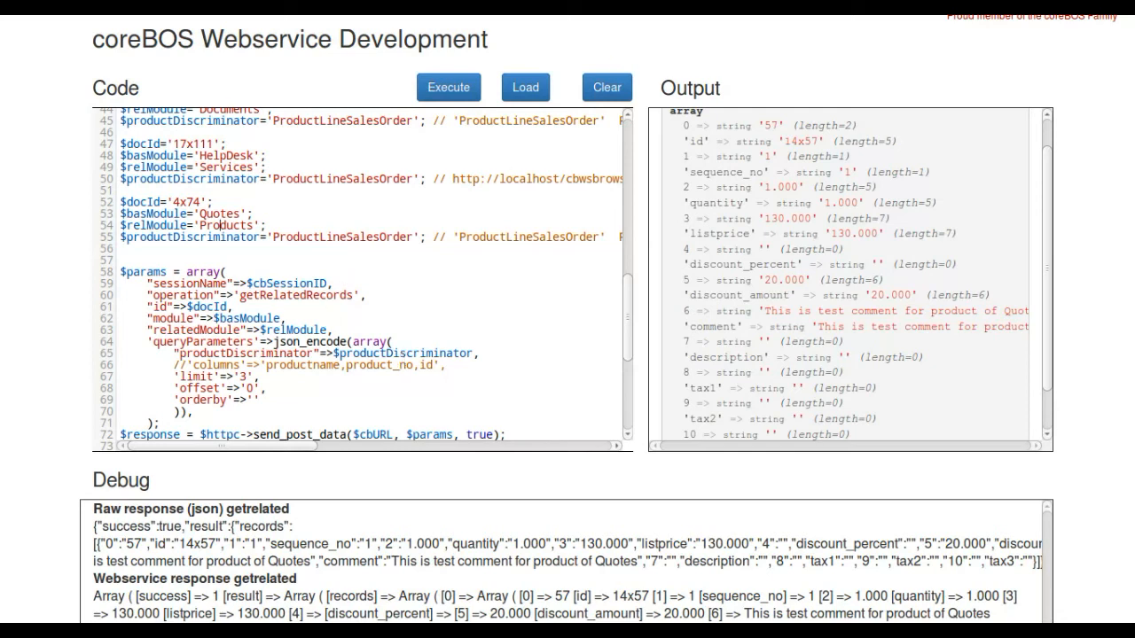
left_click(374, 34)
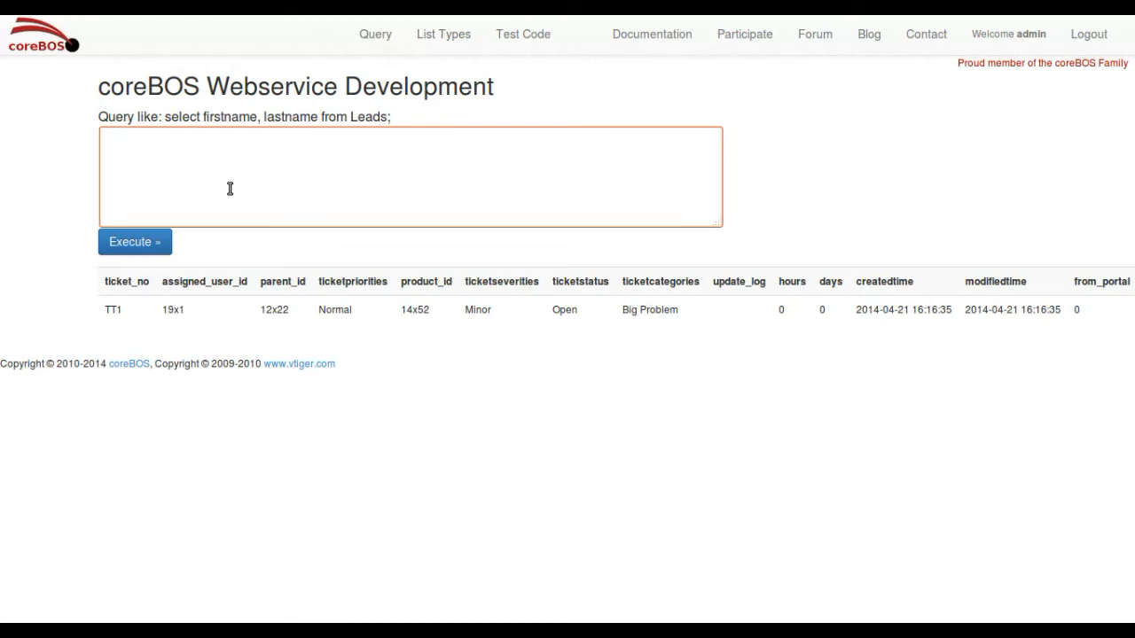
Run 'select * from helpdesk' to list the help desk tickets TT1–TT5
type("select")
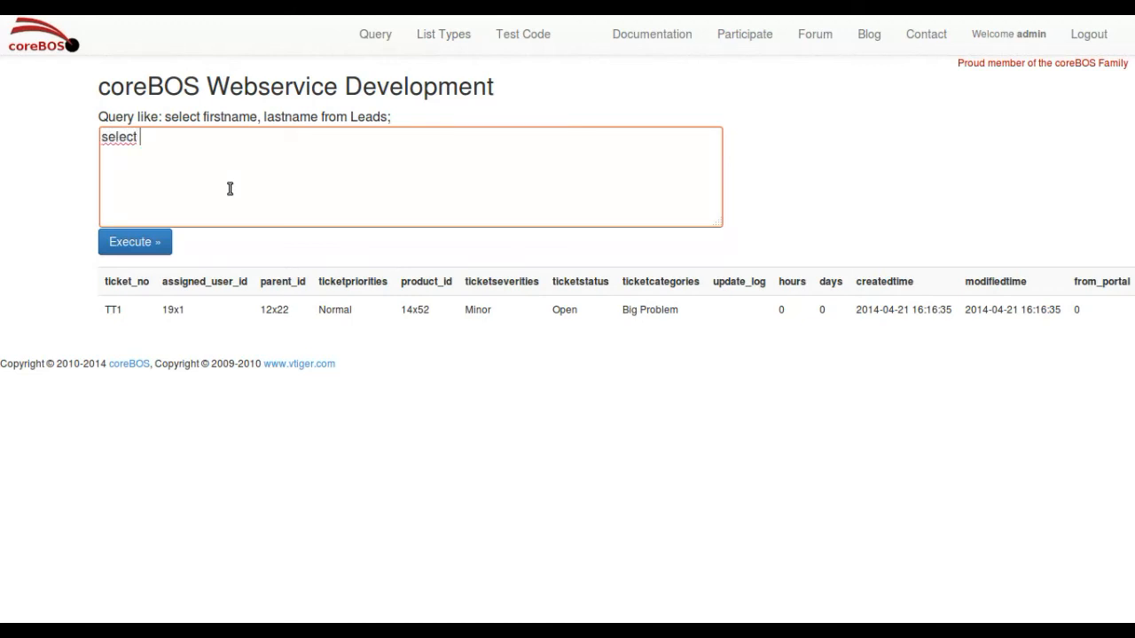
type("* from help")
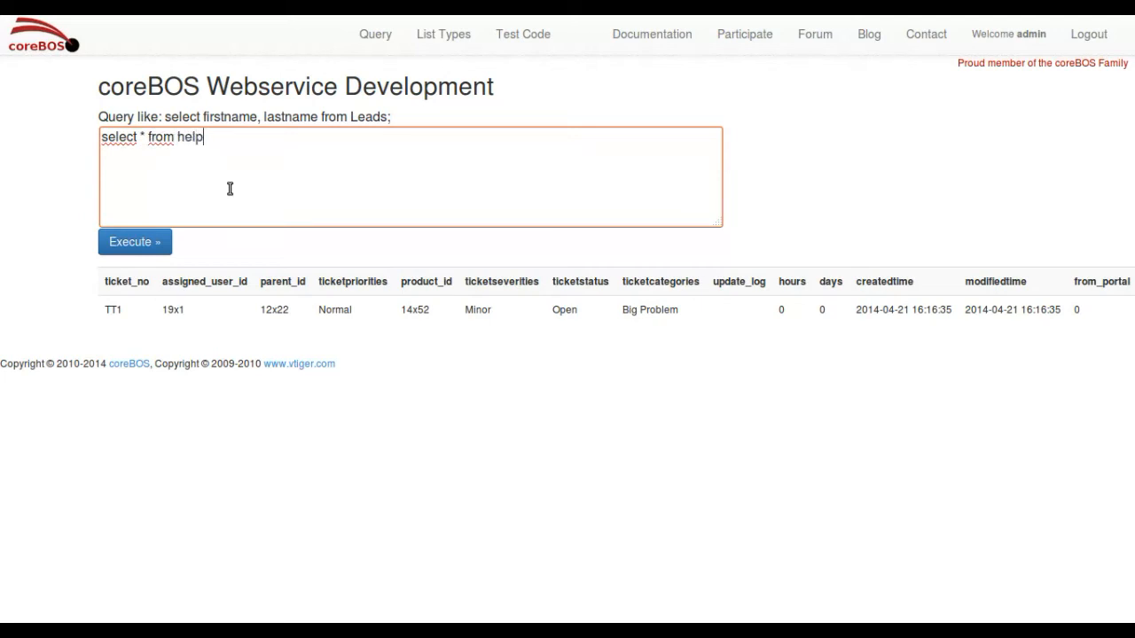
type("desk")
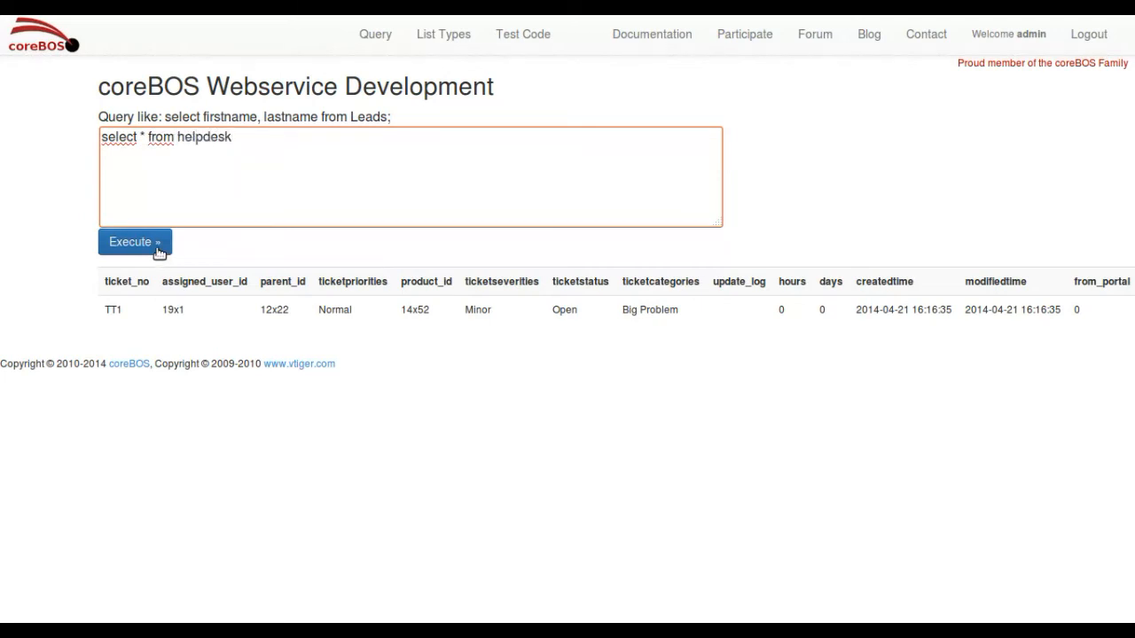
left_click(134, 242)
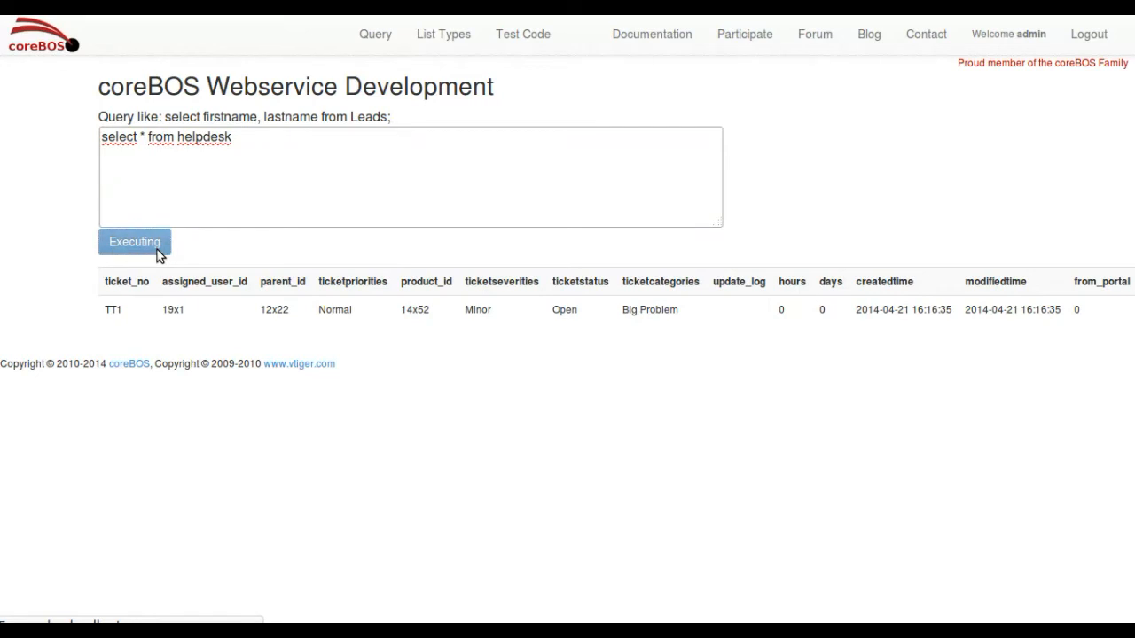
mouse_move(197, 451)
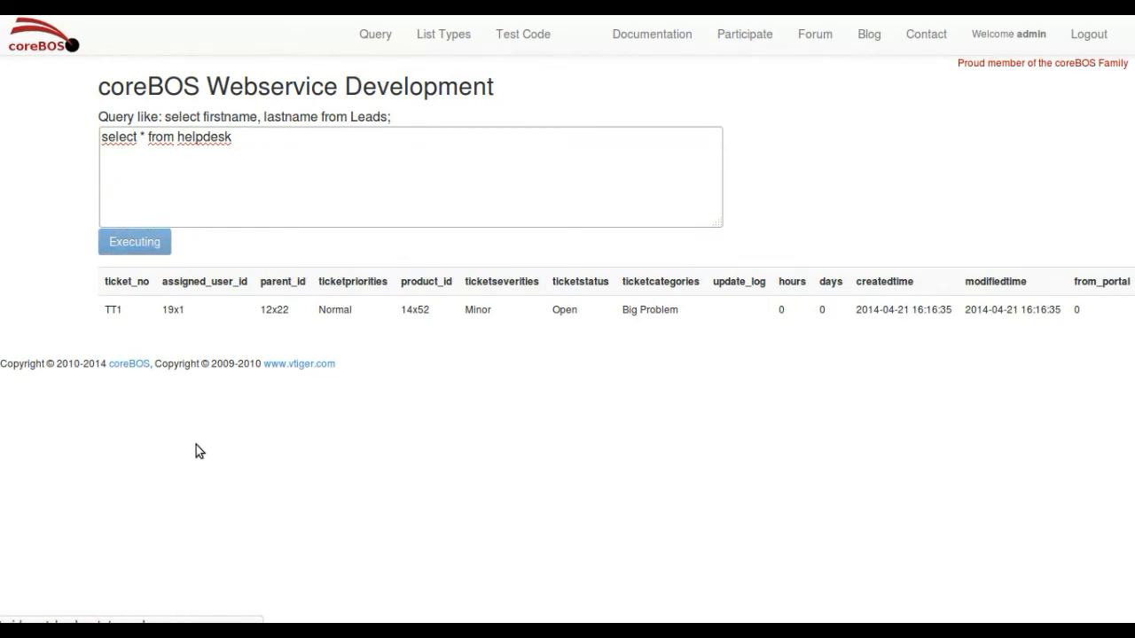
left_click(134, 241)
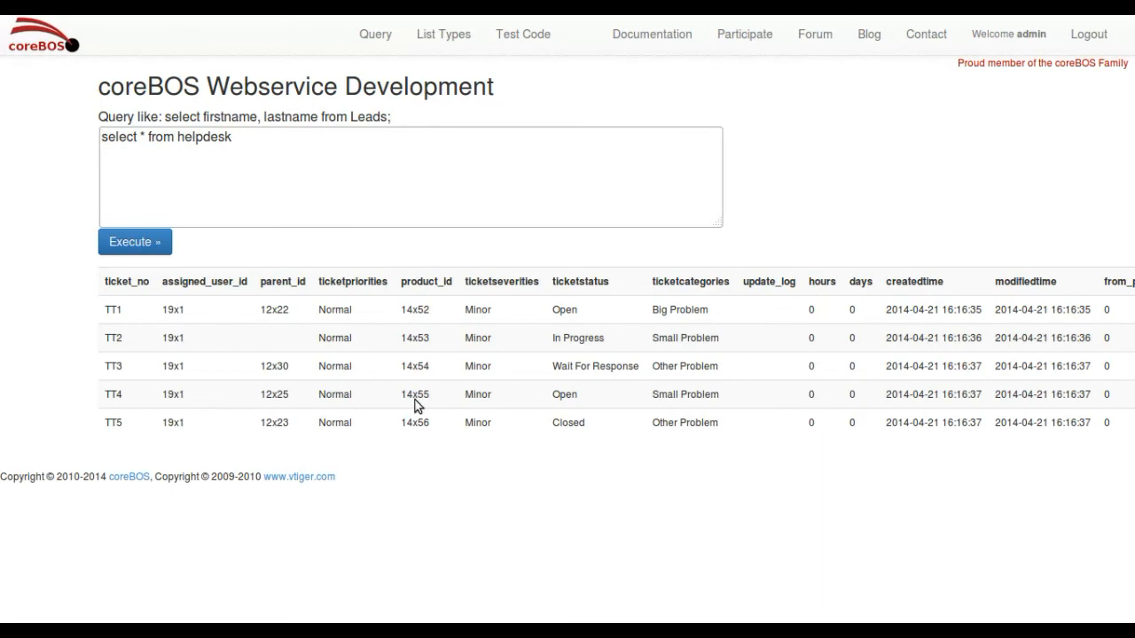
Extend the query with where related.services=''; leaving the service id blank
scroll("right", 3)
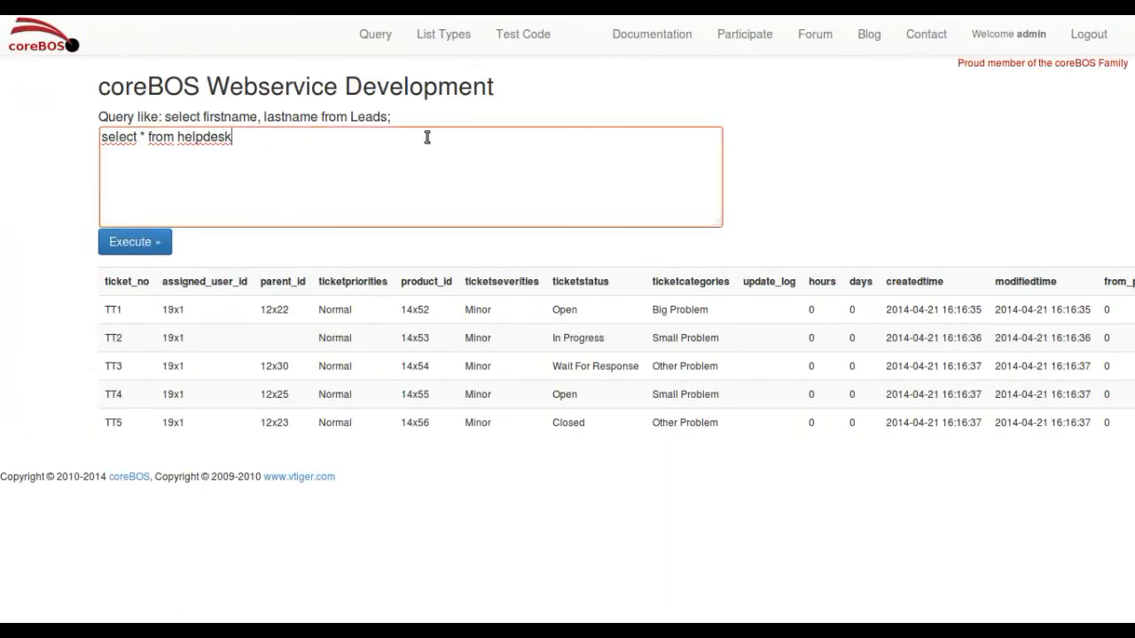
type("where")
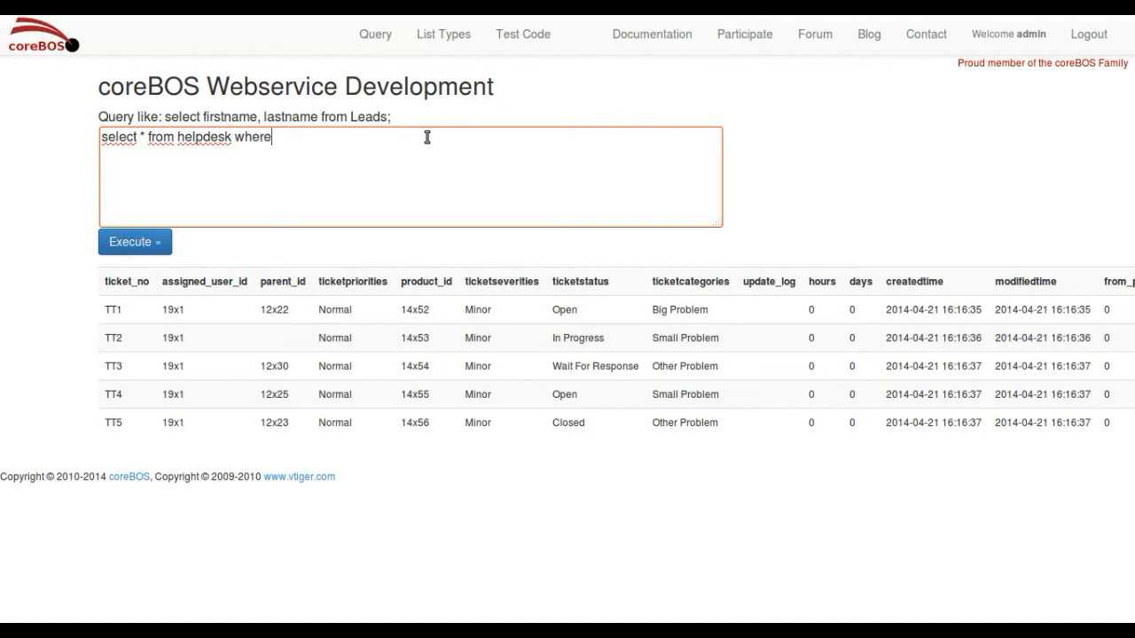
type("related")
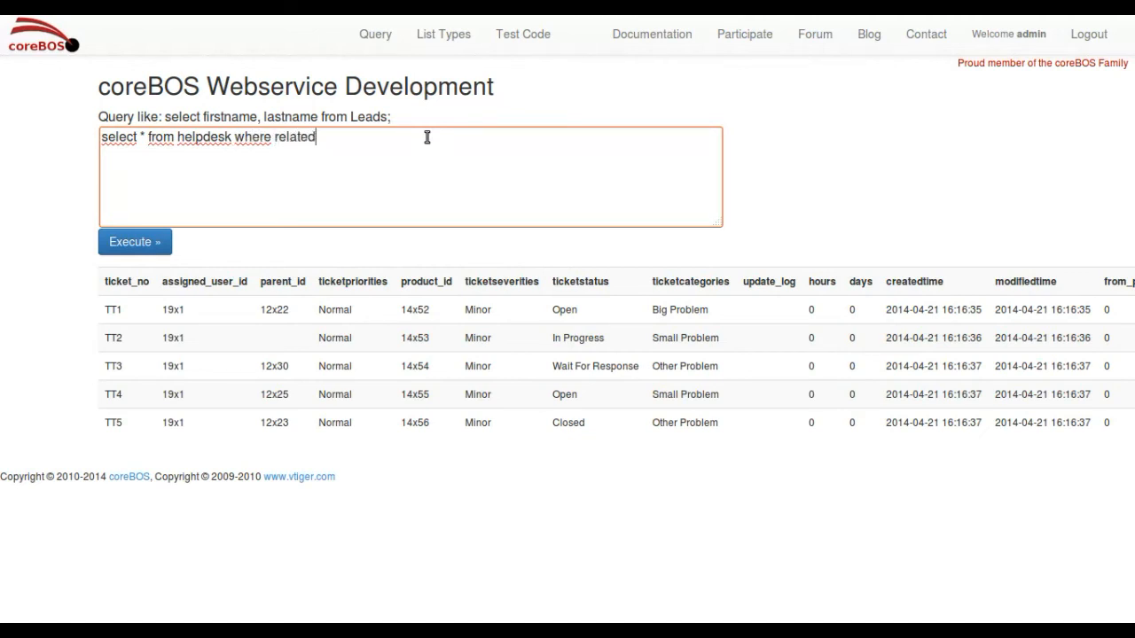
type(".service")
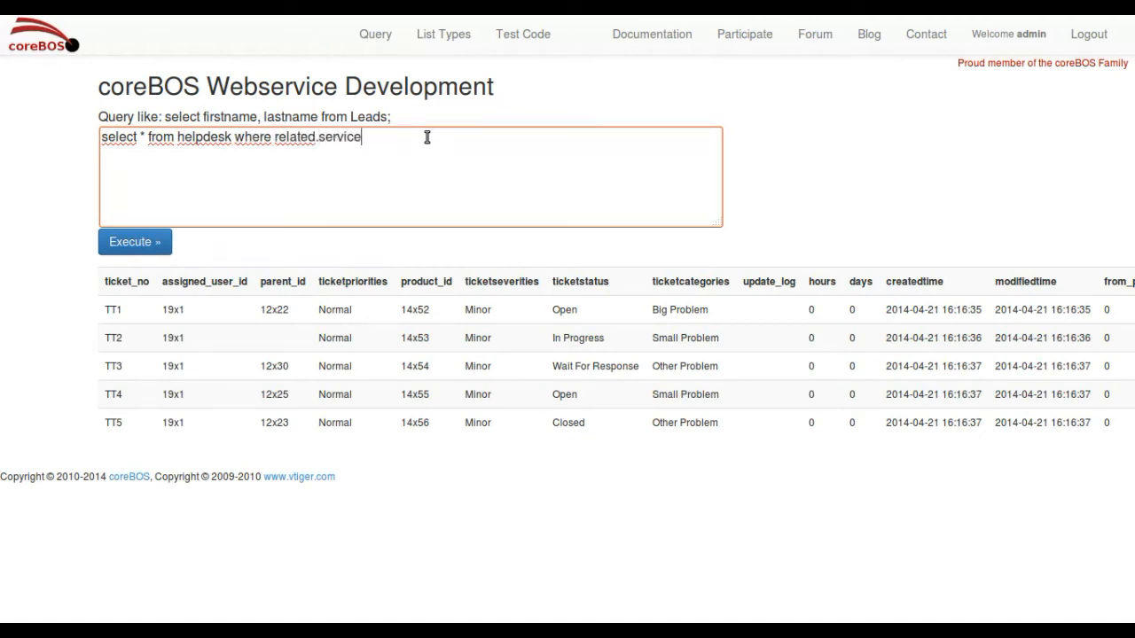
type("s='")
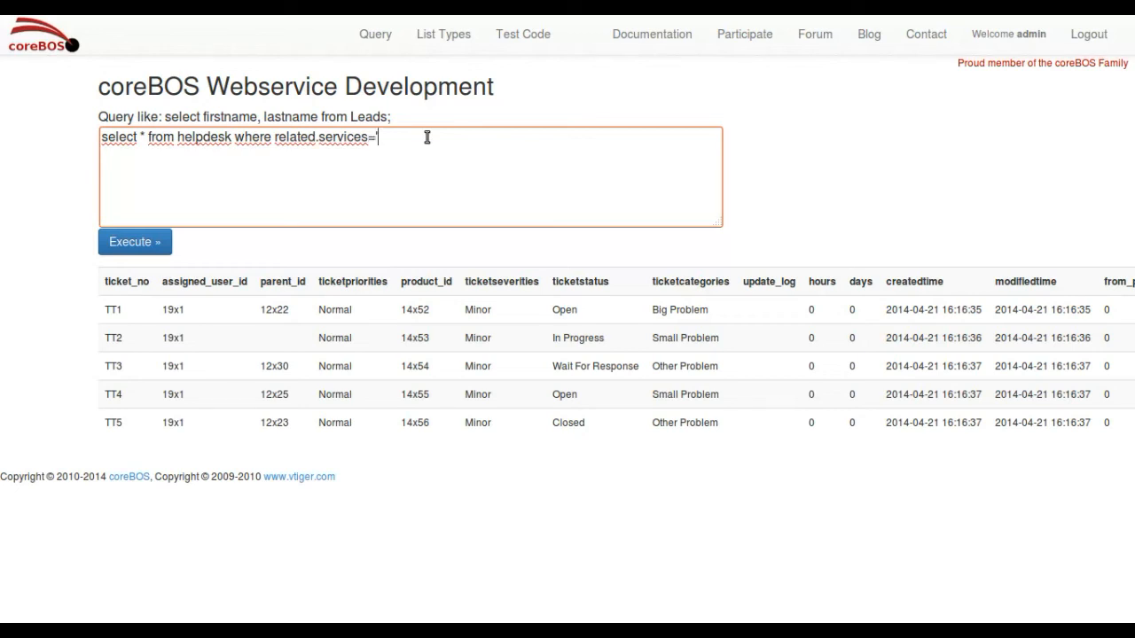
type("\"")
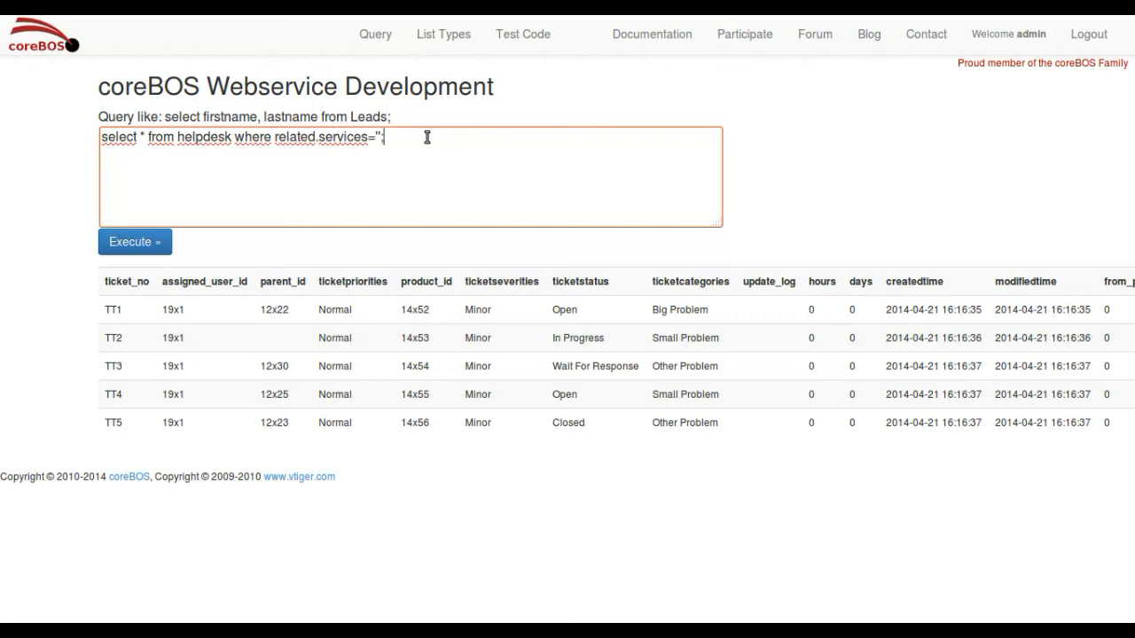
type(";")
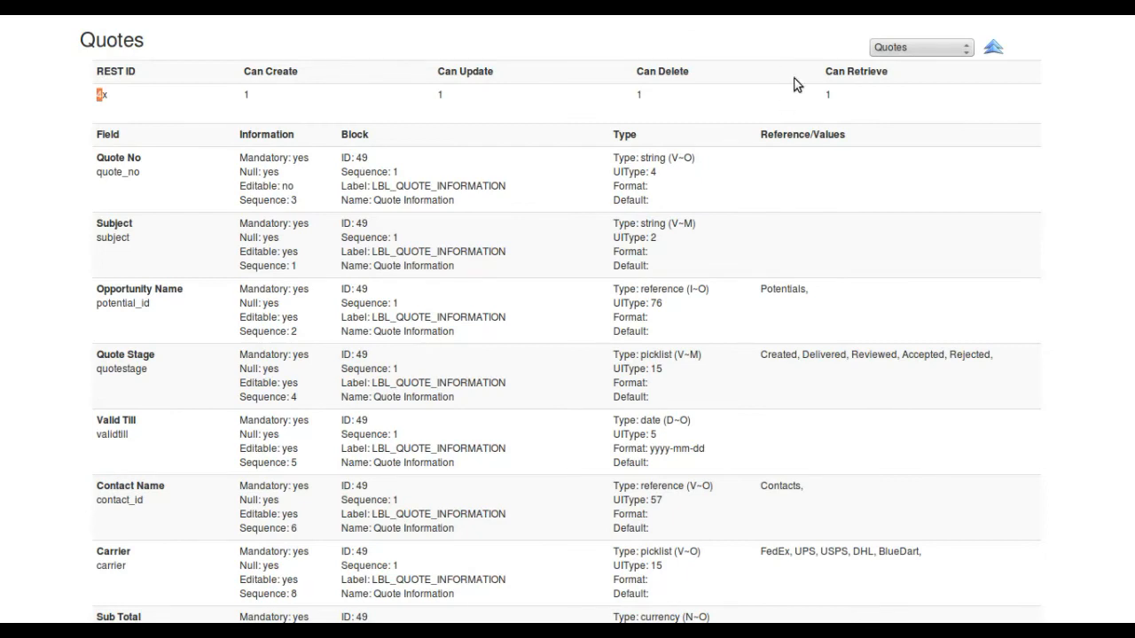
Choose a module from the List Types module dropdown
left_click(920, 47)
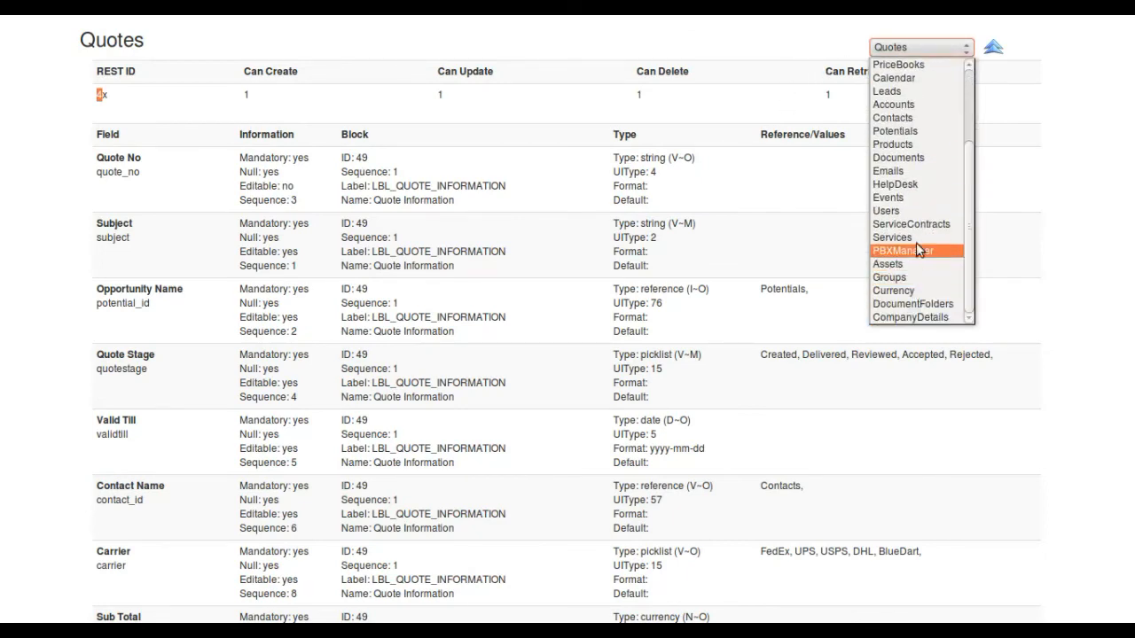
left_click(892, 236)
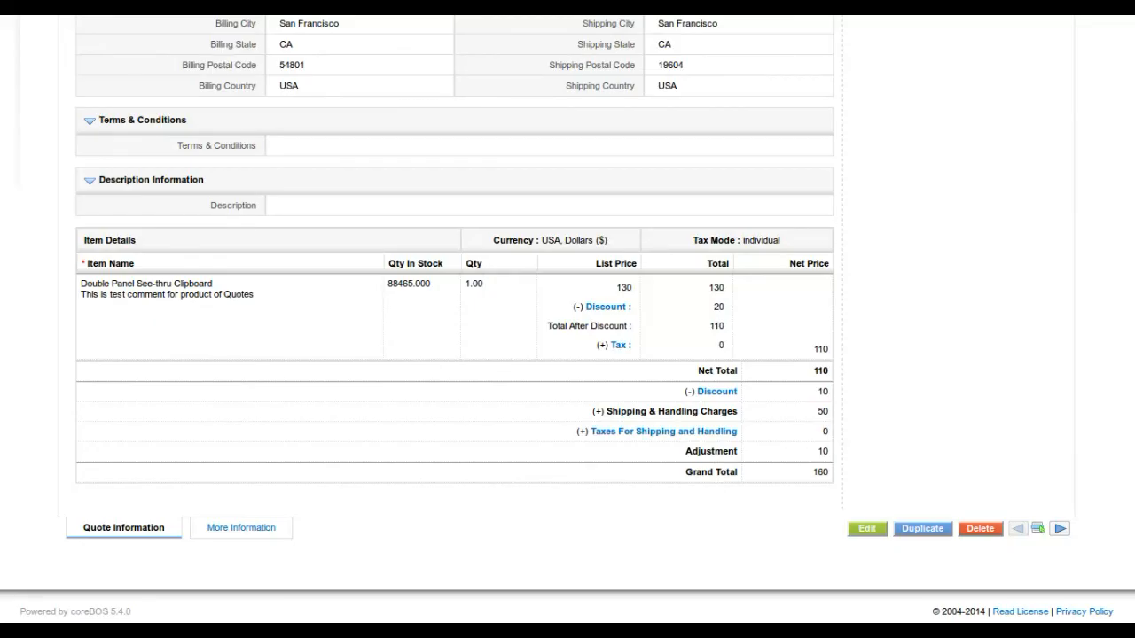
Open the Services list from coreBOS's complete module menu
left_click(809, 64)
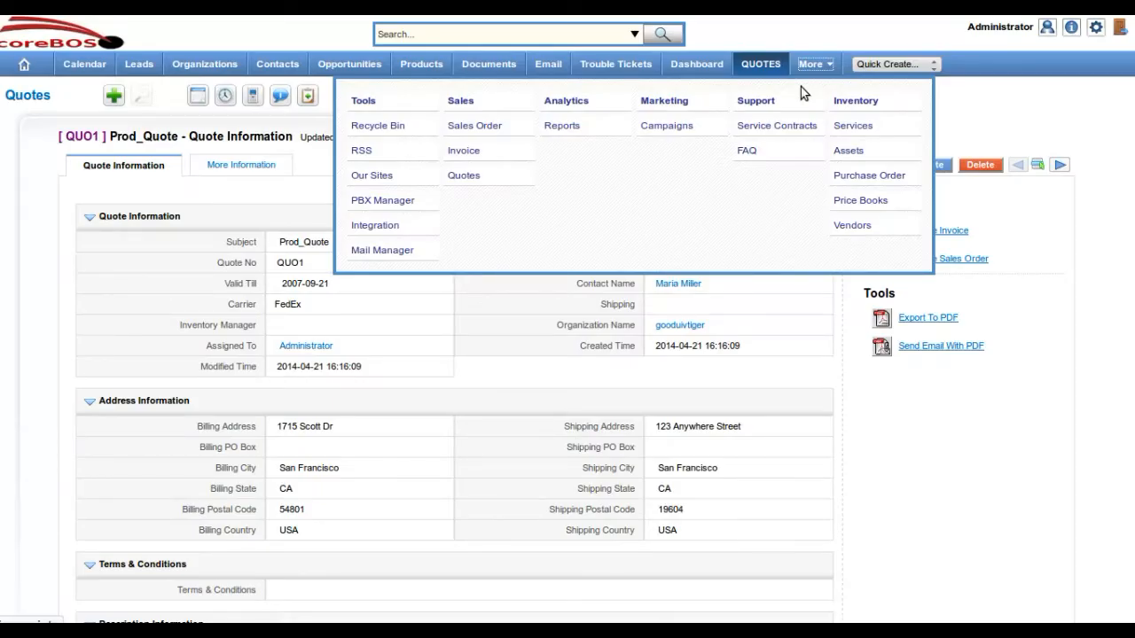
mouse_move(853, 125)
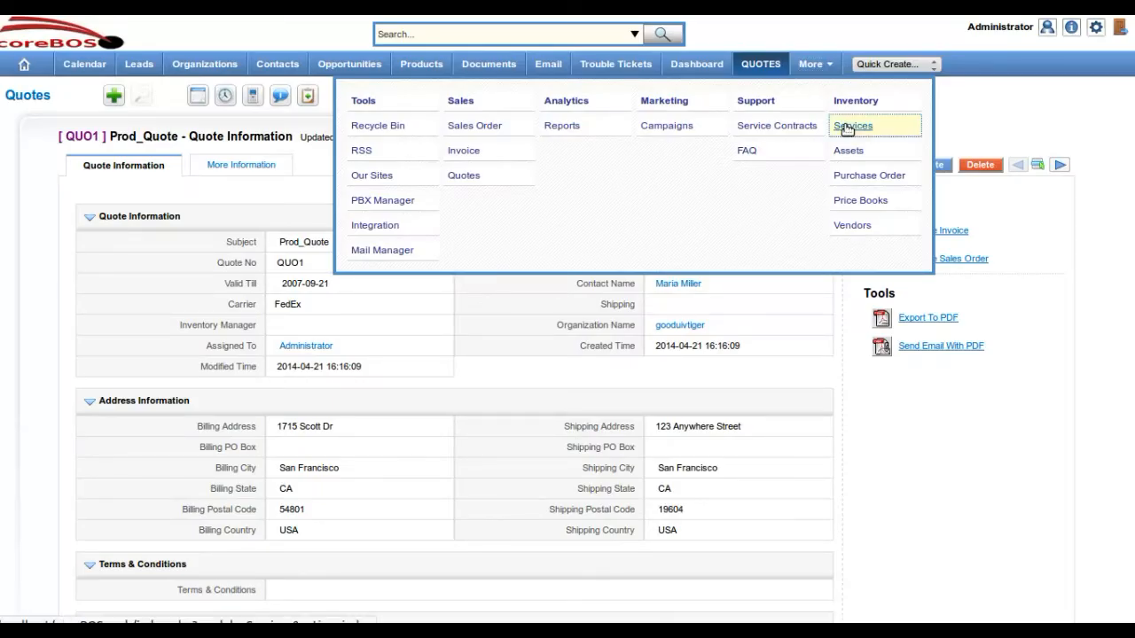
left_click(852, 125)
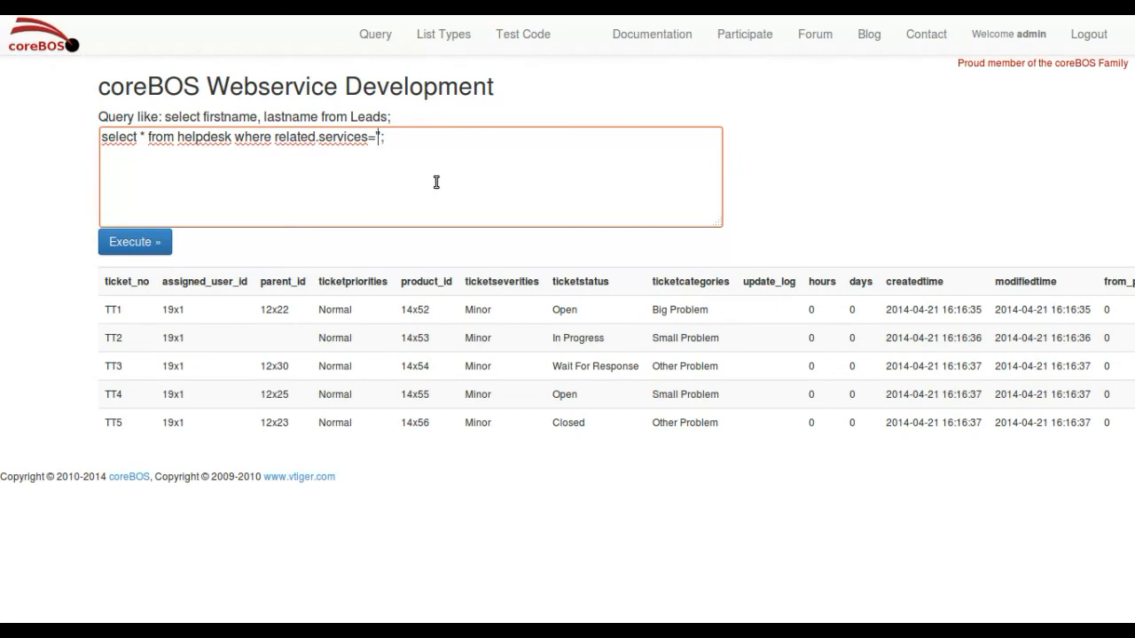
Fill in service id 25x132 and execute the help desk query, returning ticket TT1
left_click(135, 242)
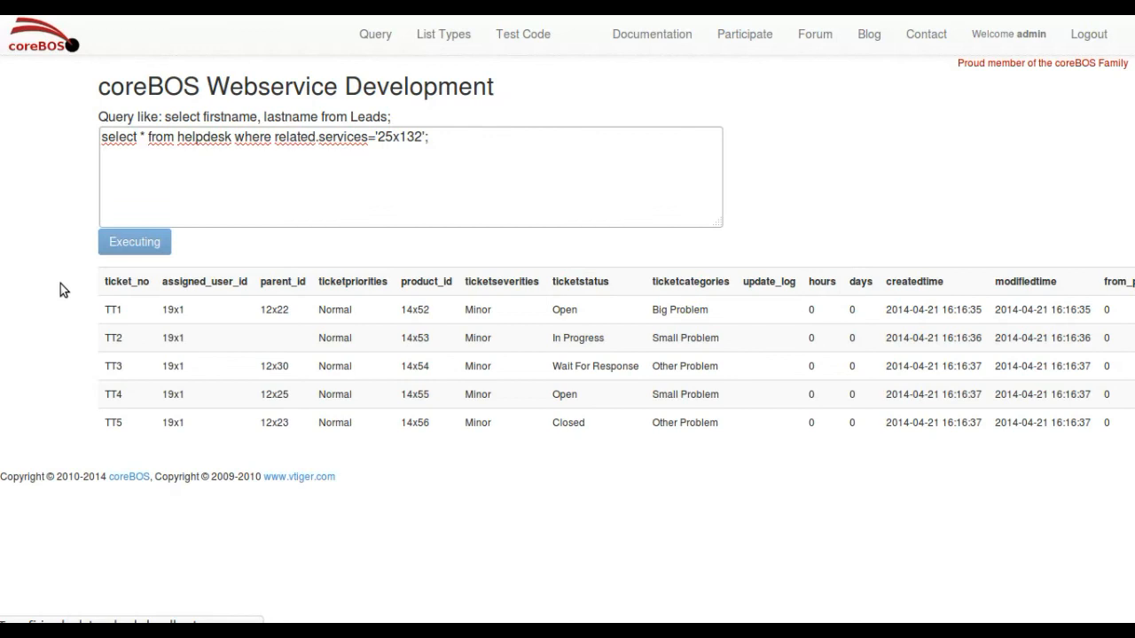
left_click(135, 241)
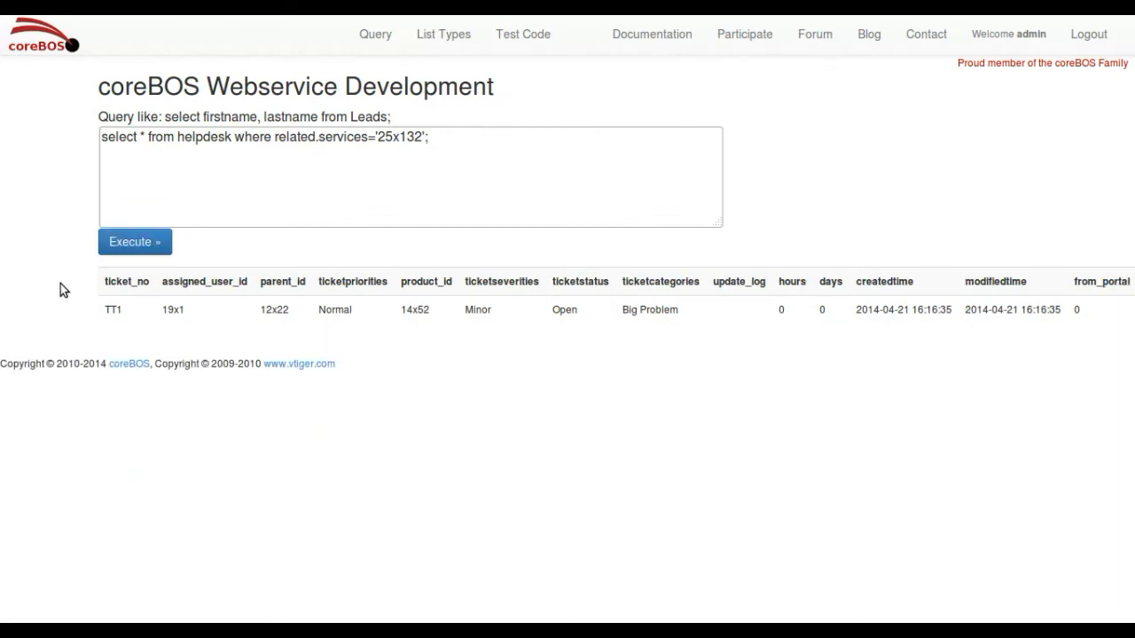
mouse_move(204, 451)
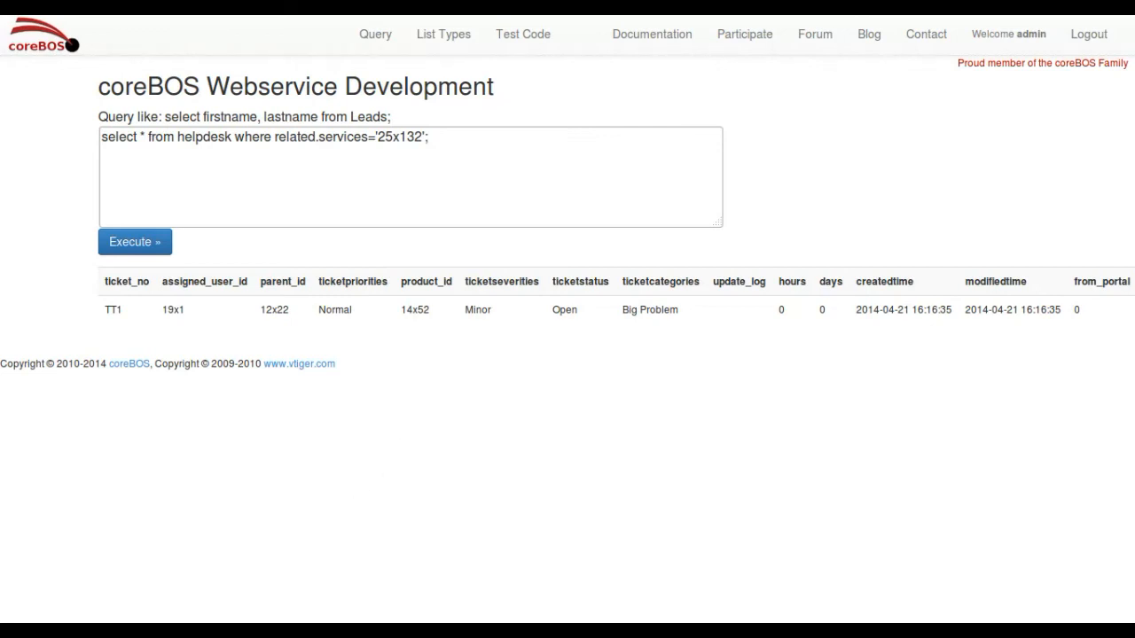
Scroll the wiki's where related.modulename=id syntax examples
left_click(650, 34)
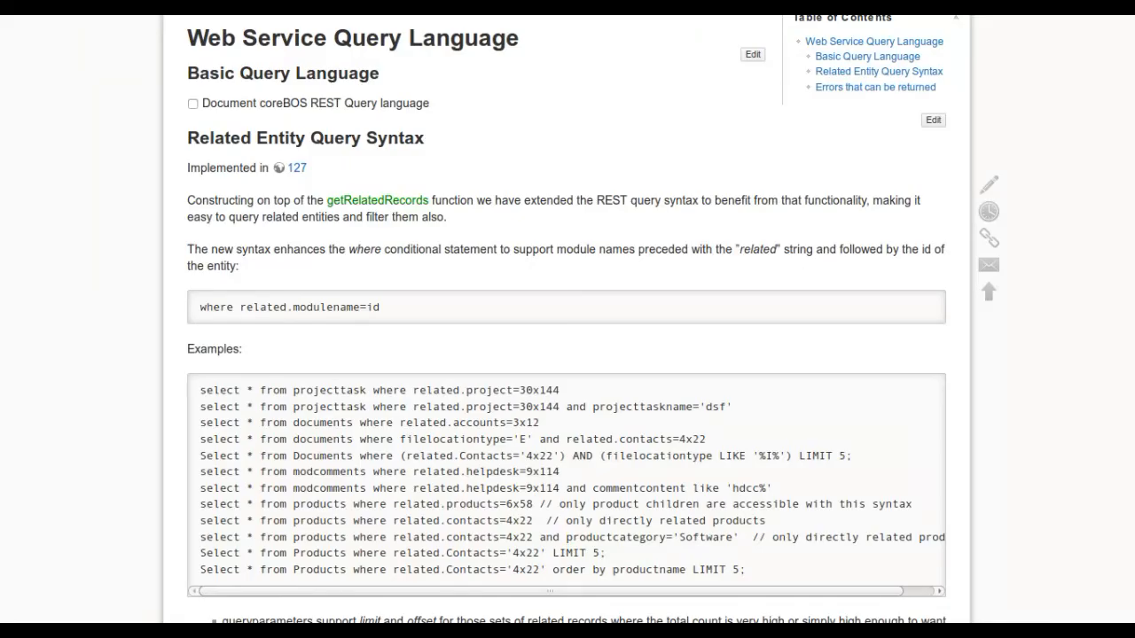
scroll("down", 3)
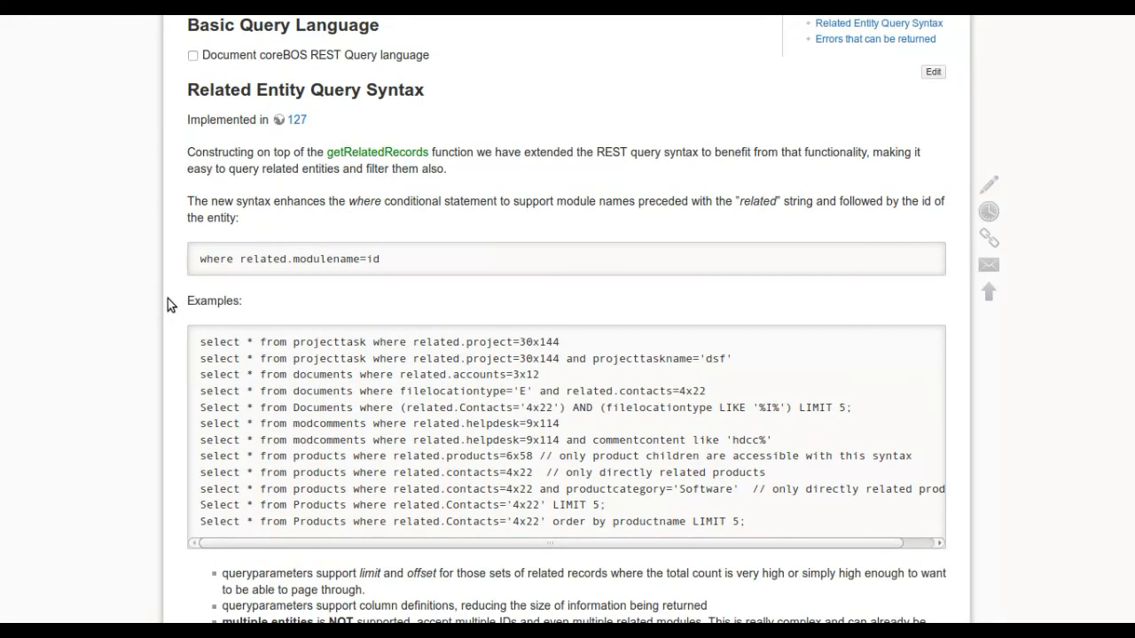
scroll("down", 3)
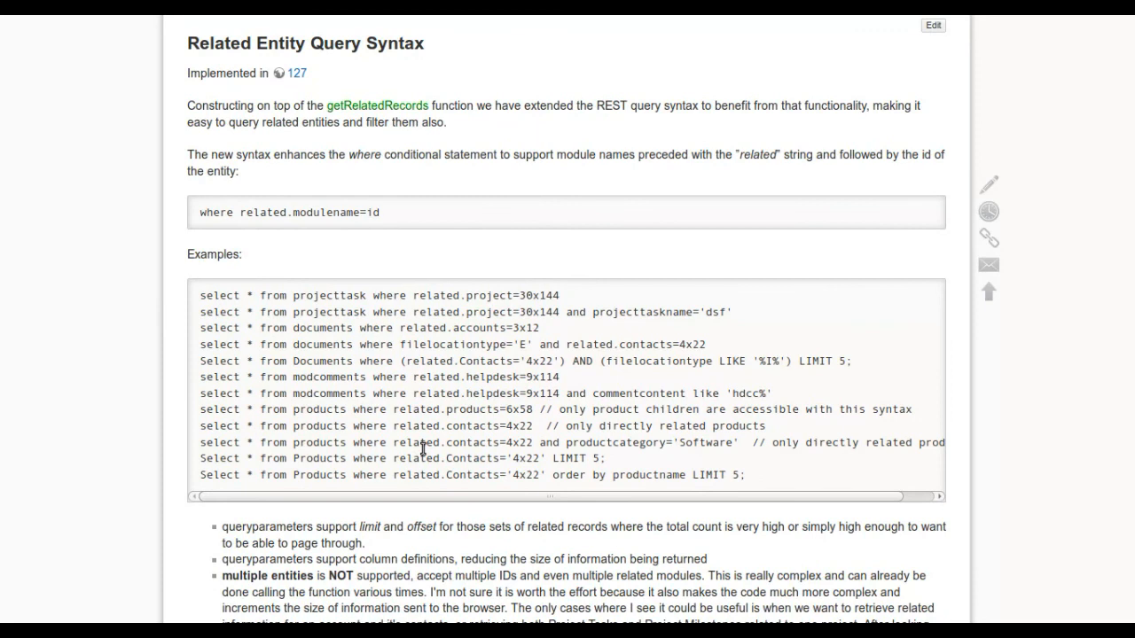
mouse_move(328, 377)
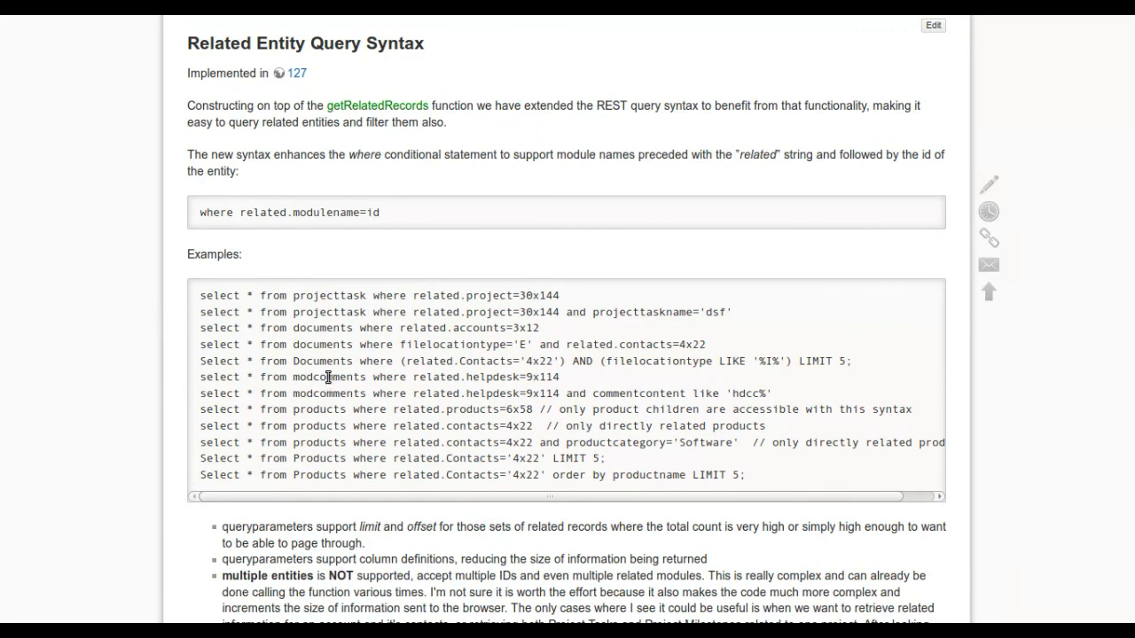
mouse_move(306, 327)
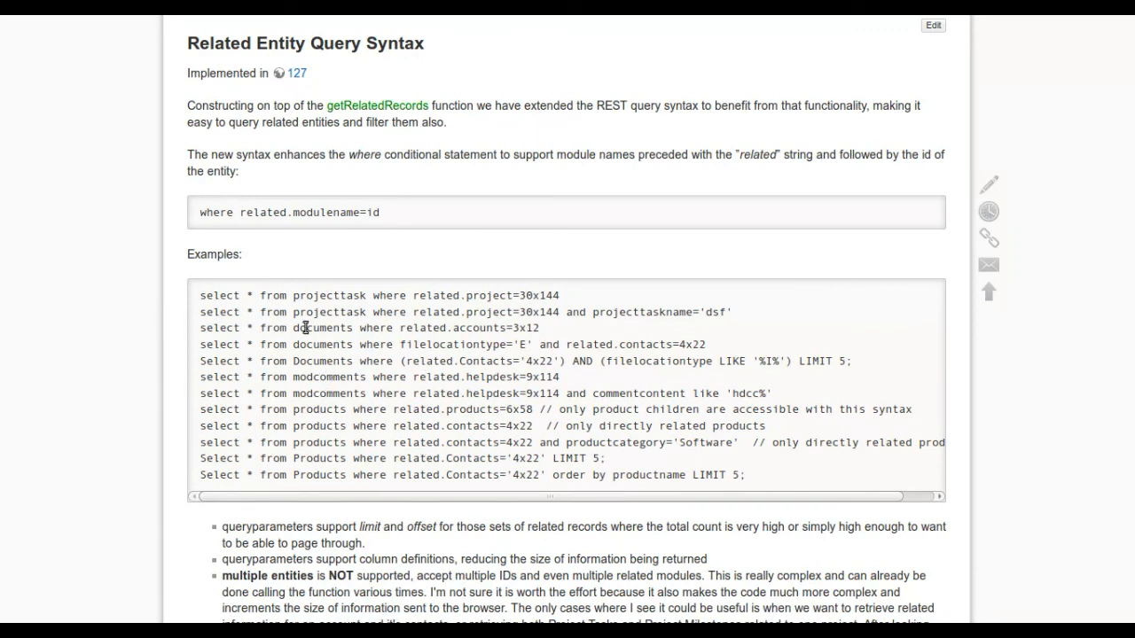
mouse_move(354, 473)
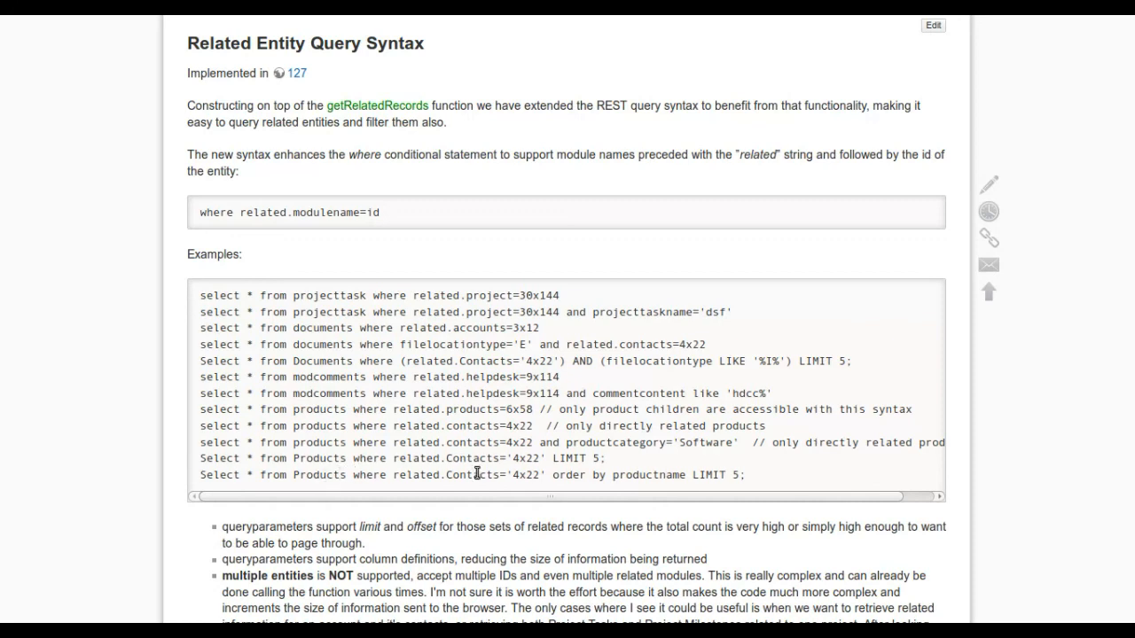
mouse_move(468, 458)
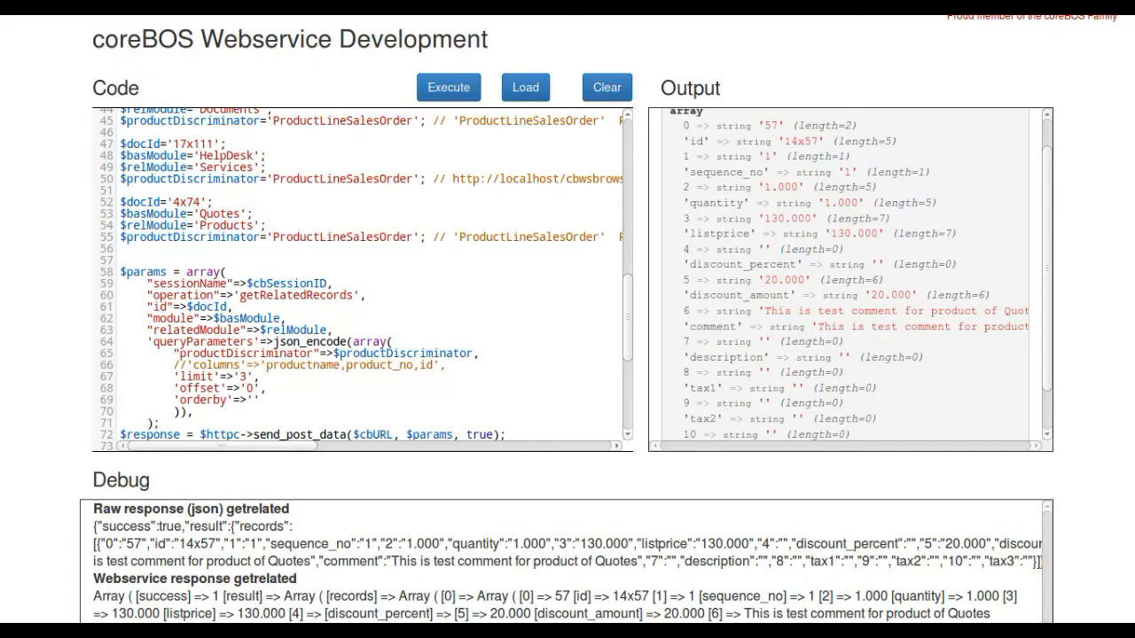
Return to the Query tab showing the service 25x132 query returning TT1
left_click(375, 34)
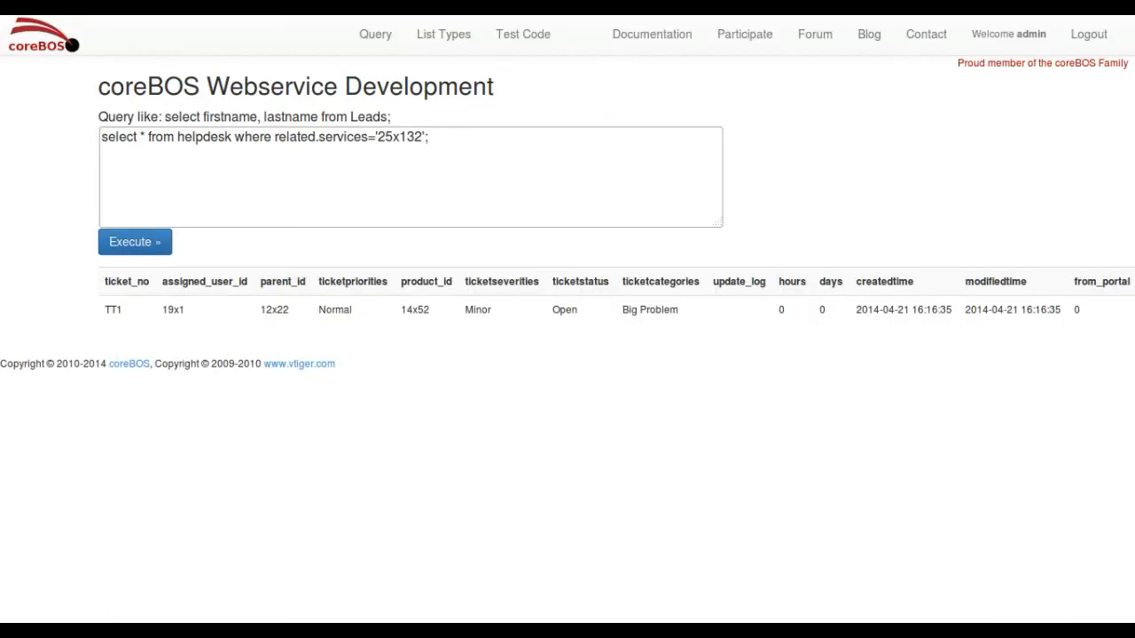
mouse_move(328, 42)
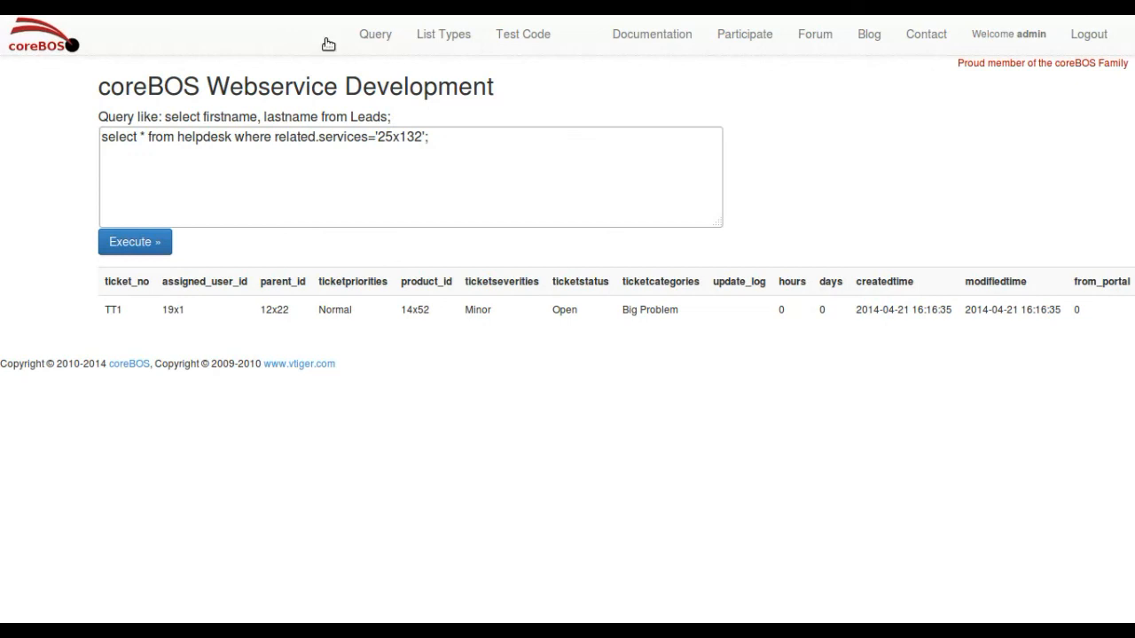
mouse_move(550, 242)
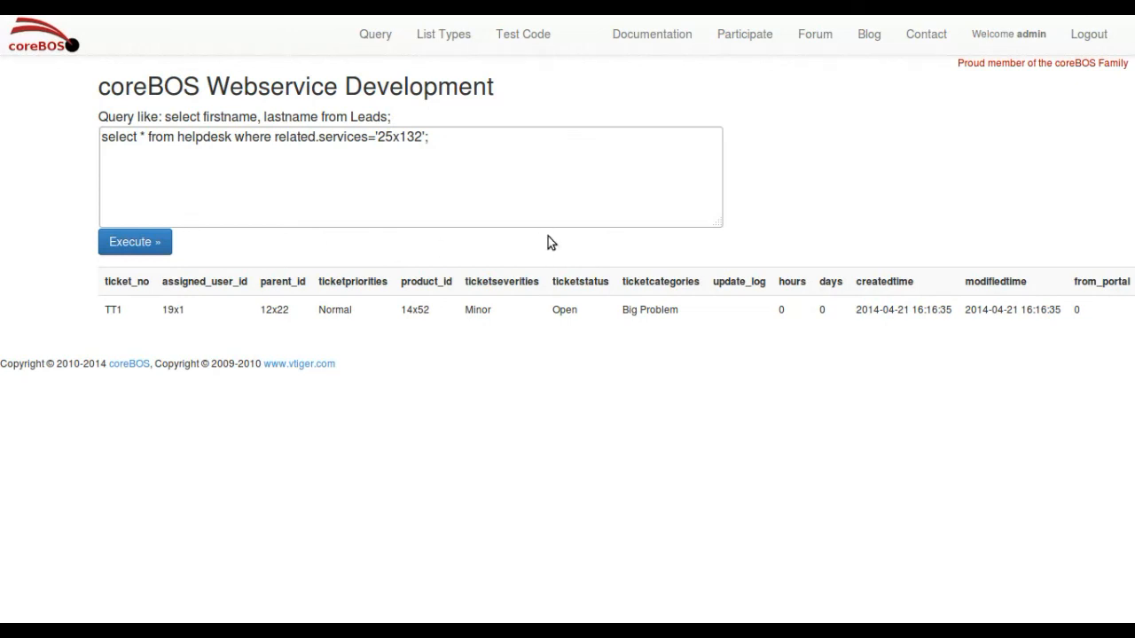
mouse_move(385, 400)
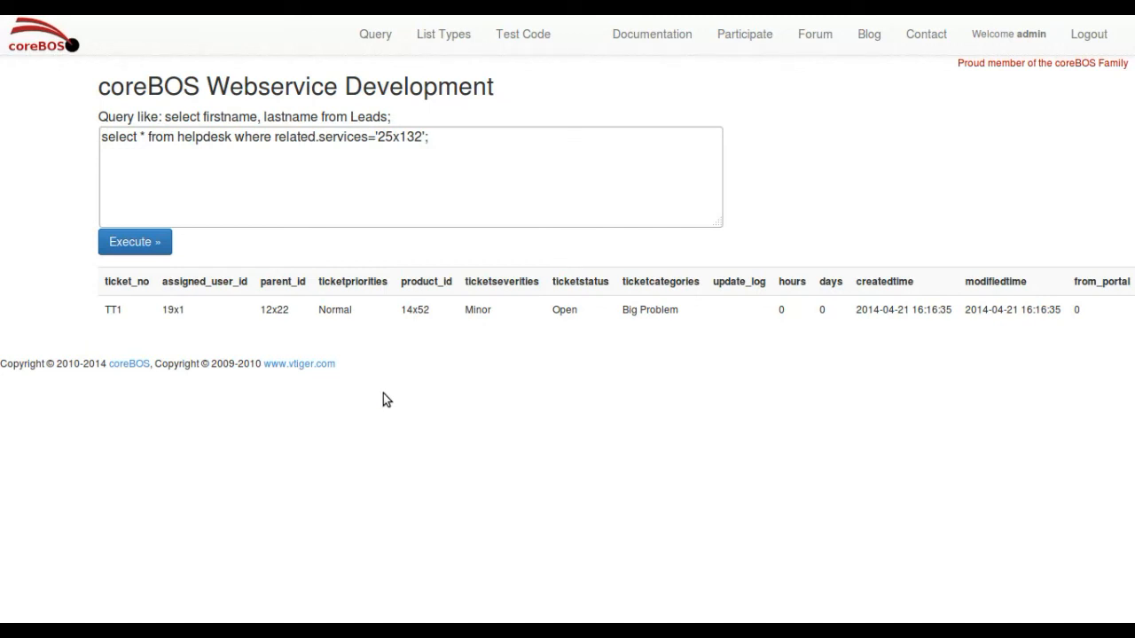
mouse_move(623, 246)
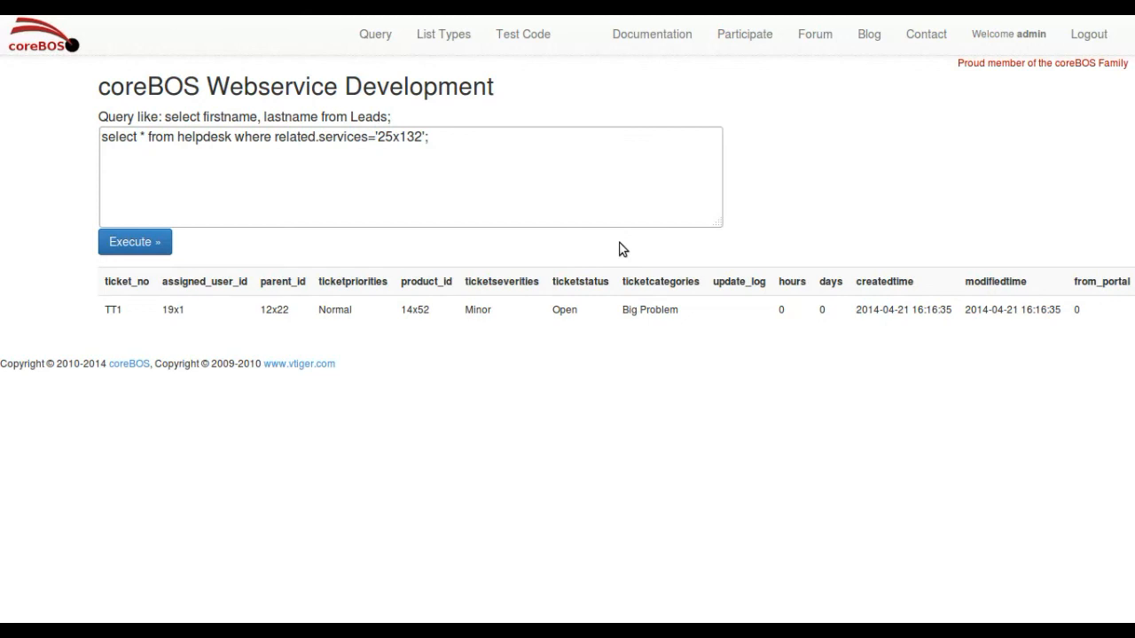
mouse_move(891, 78)
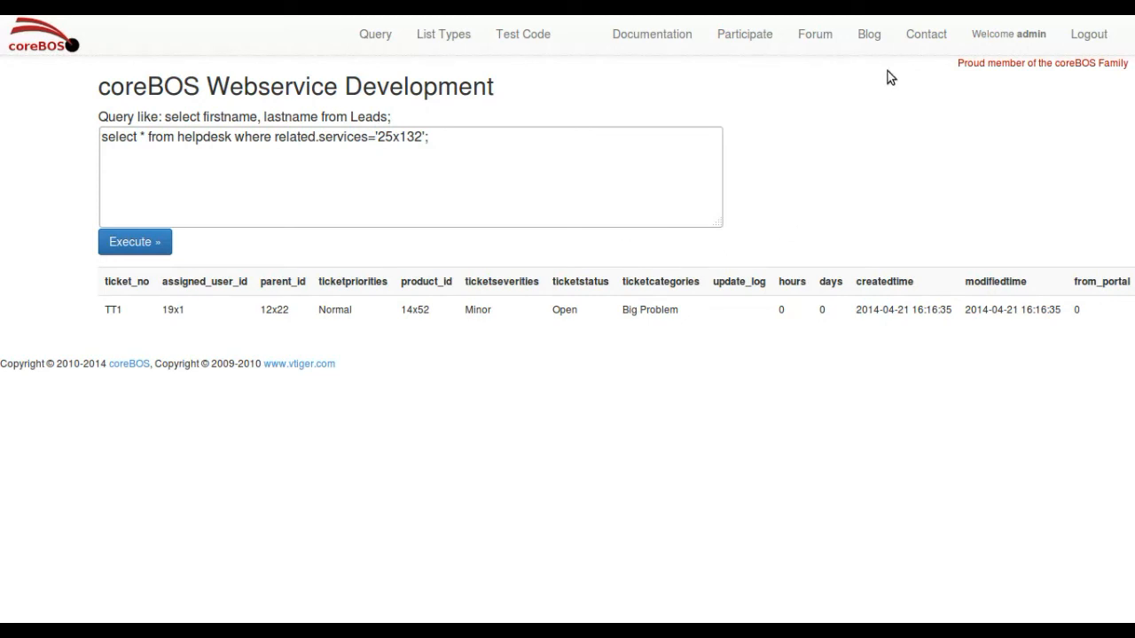